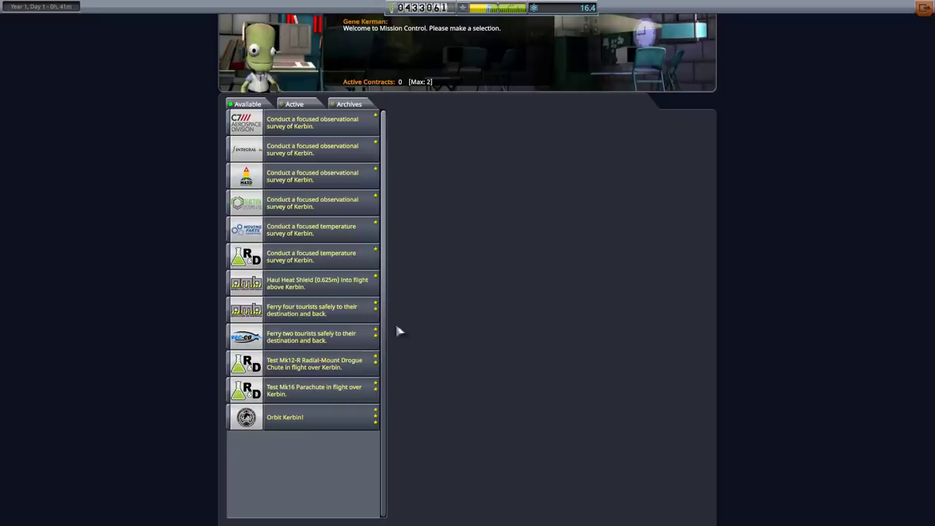
Step: Accept the Orbit Kerbin! contract in Mission Control and return to the space centre overview
left_click(304, 416)
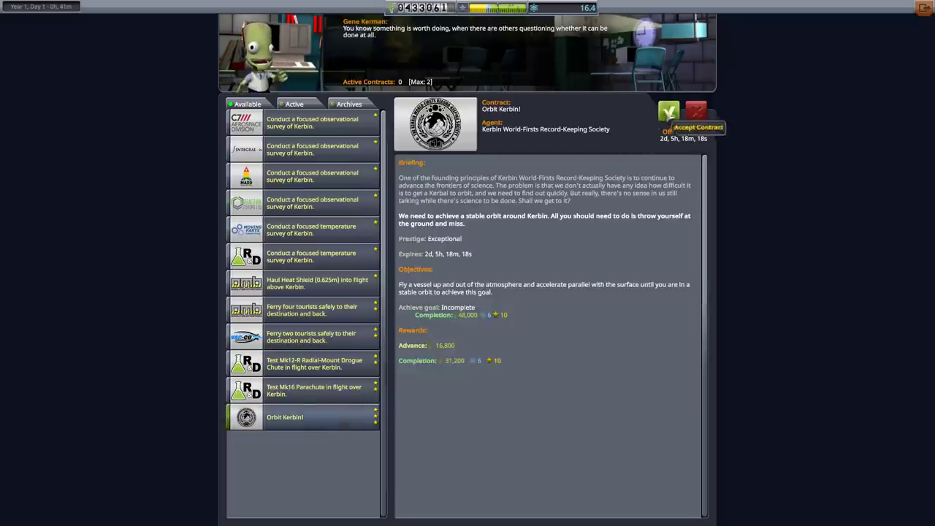
left_click(668, 111)
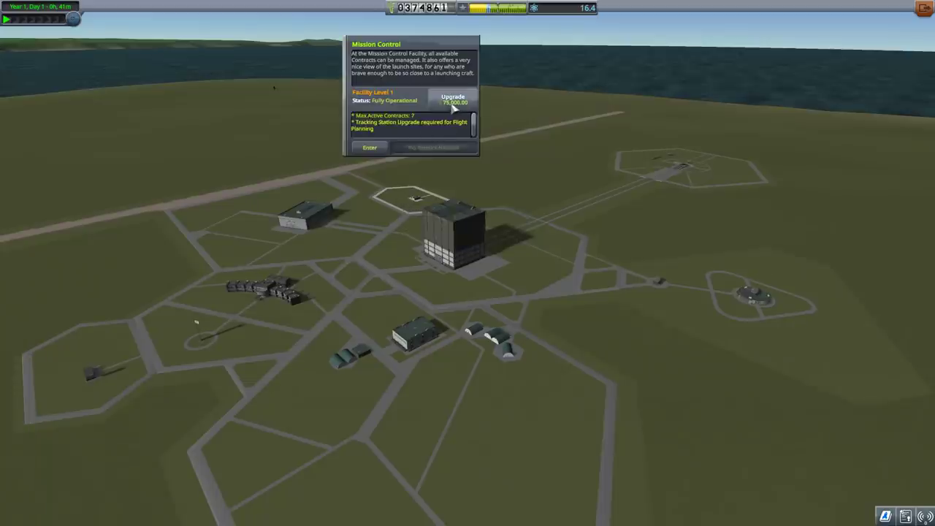
left_click(686, 168)
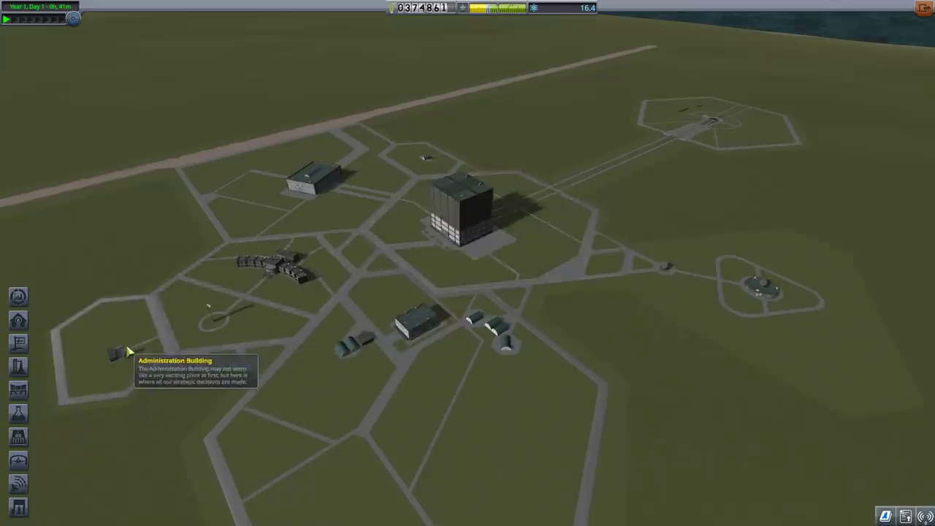
Step: In the Administration Building, activate Outsourced R&D at 25% commitment and confirm
left_click(117, 355)
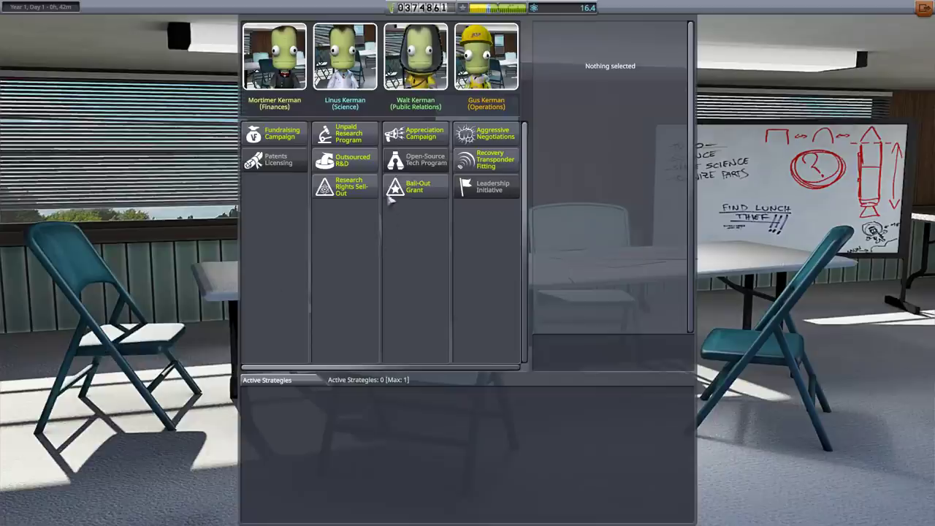
left_click(345, 133)
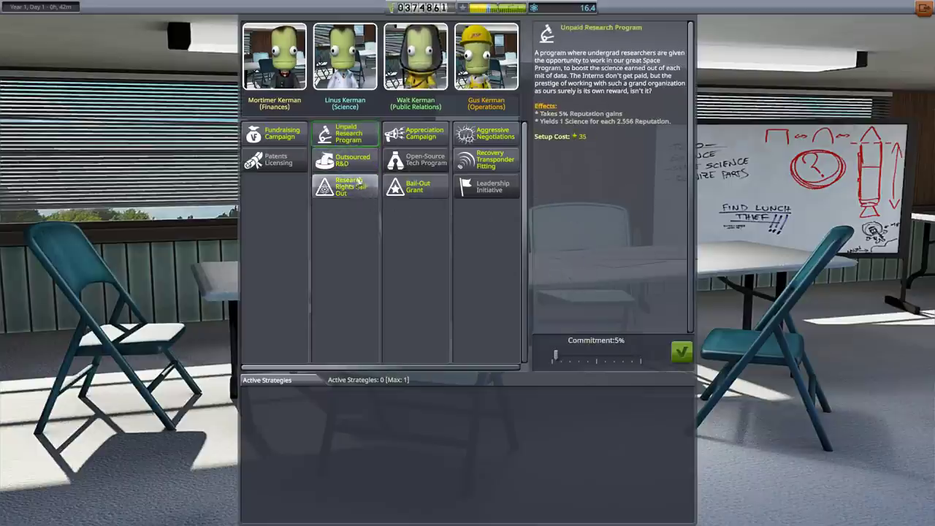
left_click(345, 159)
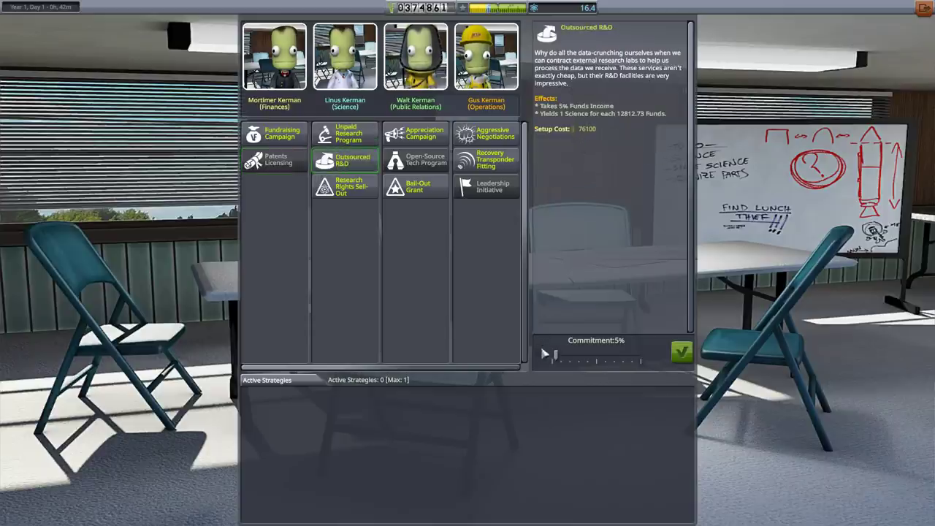
left_click_drag(553, 359, 576, 359)
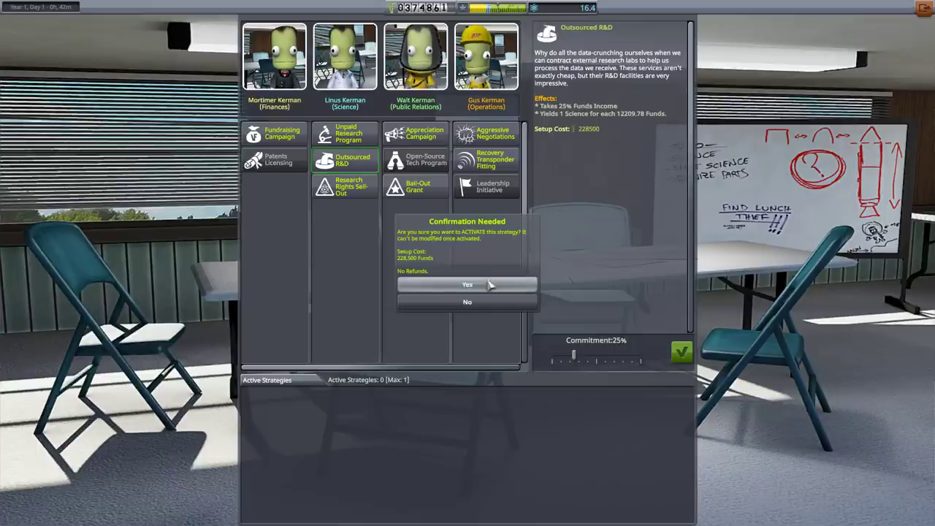
left_click(467, 284)
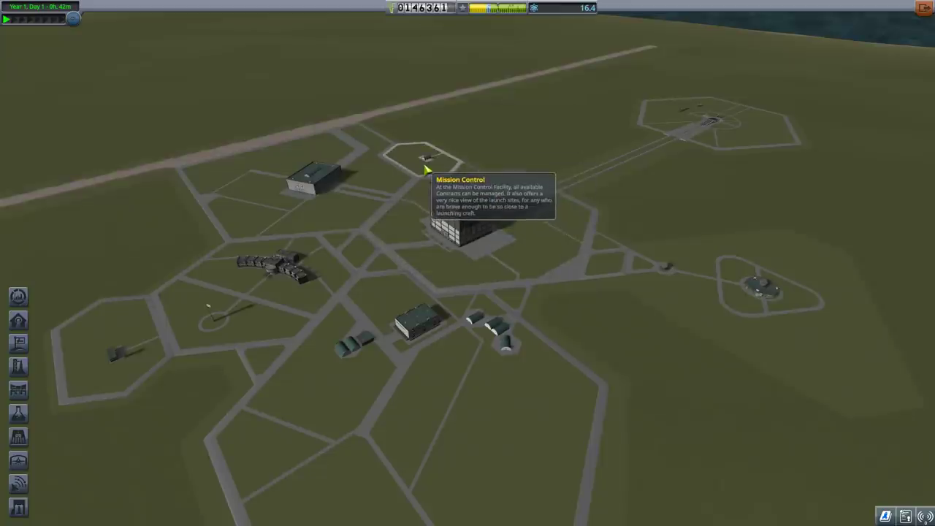
mouse_move(416, 319)
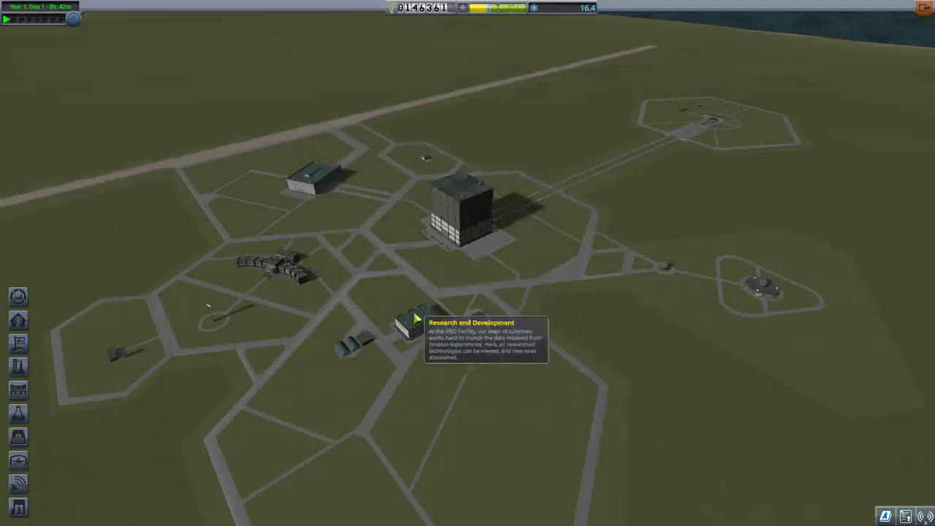
mouse_move(452, 243)
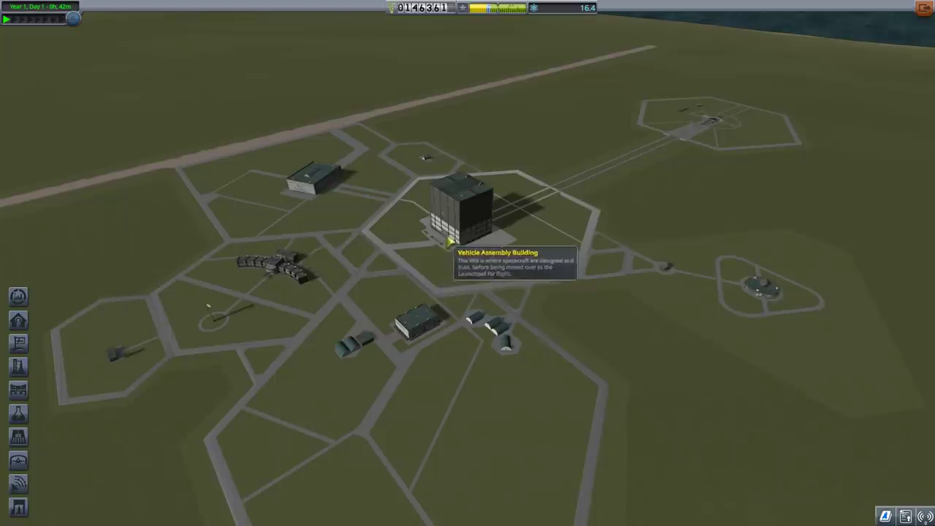
Step: Enter the Vehicle Assembly Building and start a new craft with a command pod
left_click(471, 207)
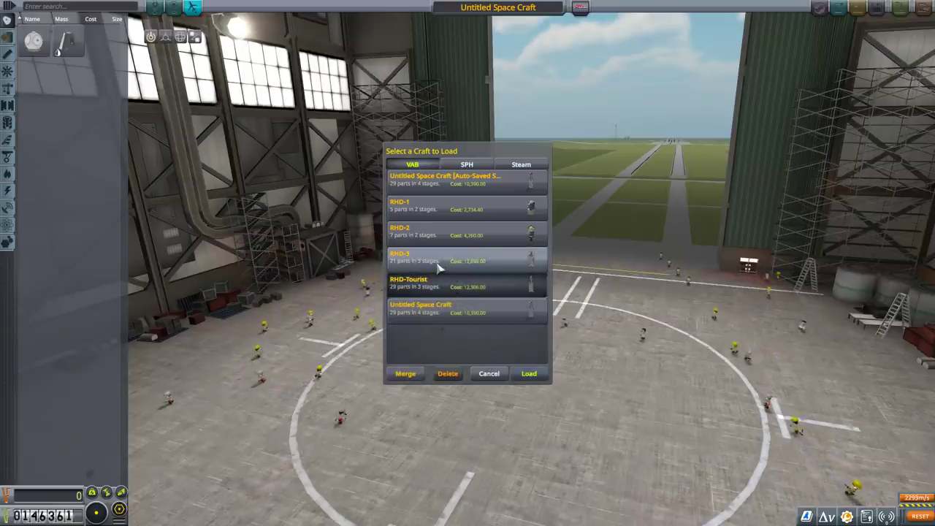
left_click(488, 374)
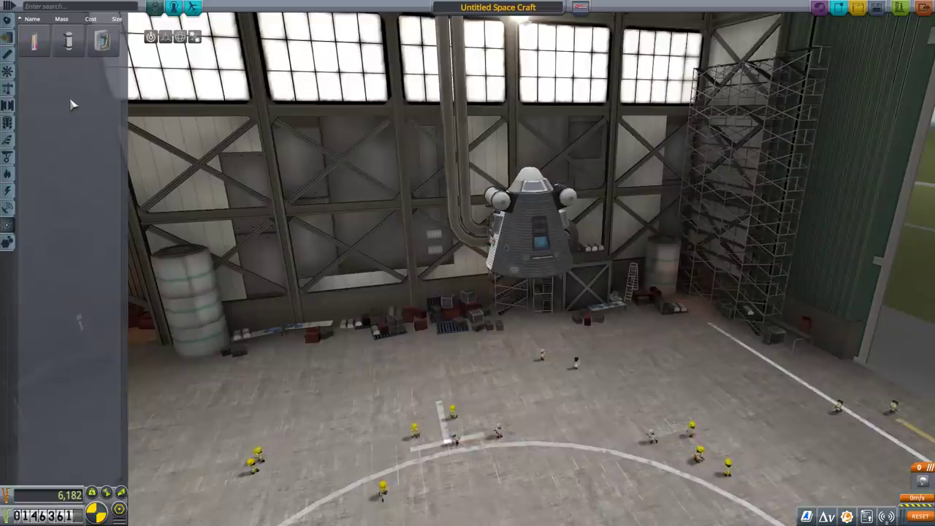
mouse_move(7, 243)
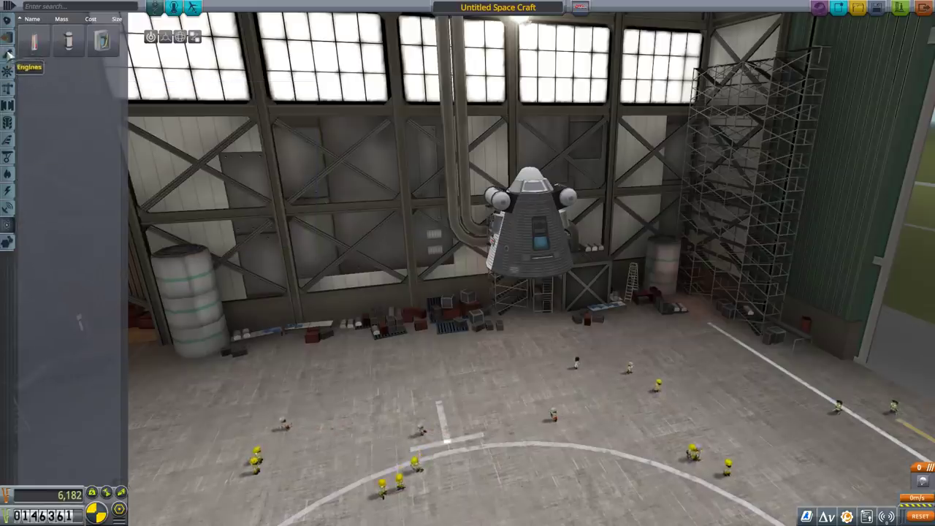
mouse_move(9, 72)
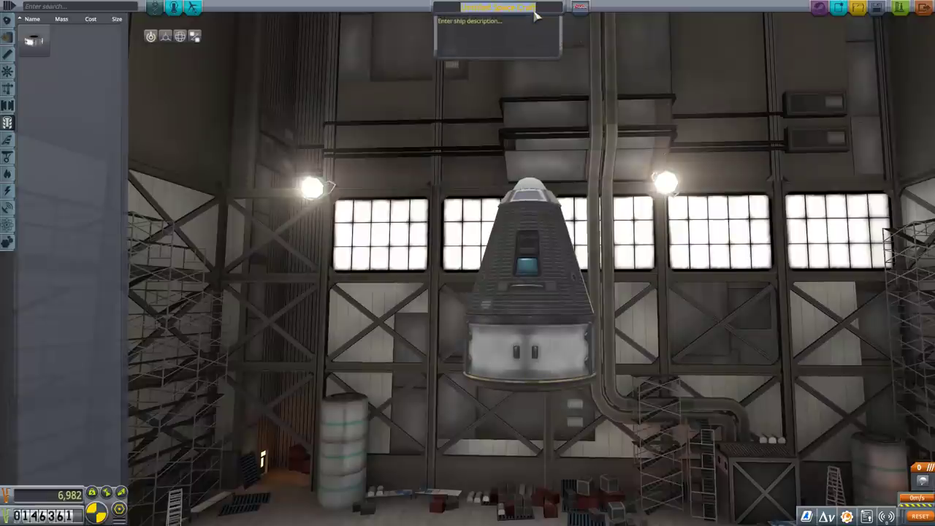
Step: Name the craft RHD-4, finish its boosters and tanks, and send it to the launchpad
type("RHD-4")
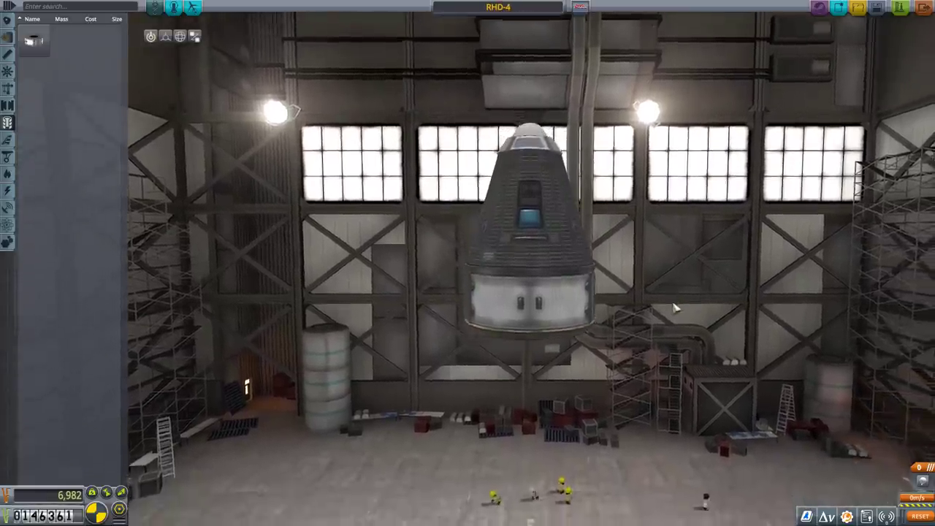
mouse_move(33, 42)
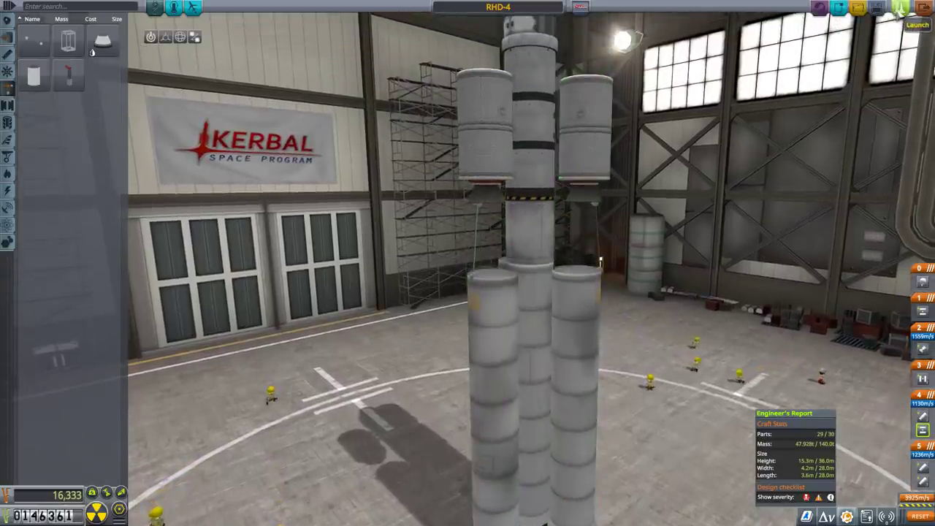
left_click(918, 23)
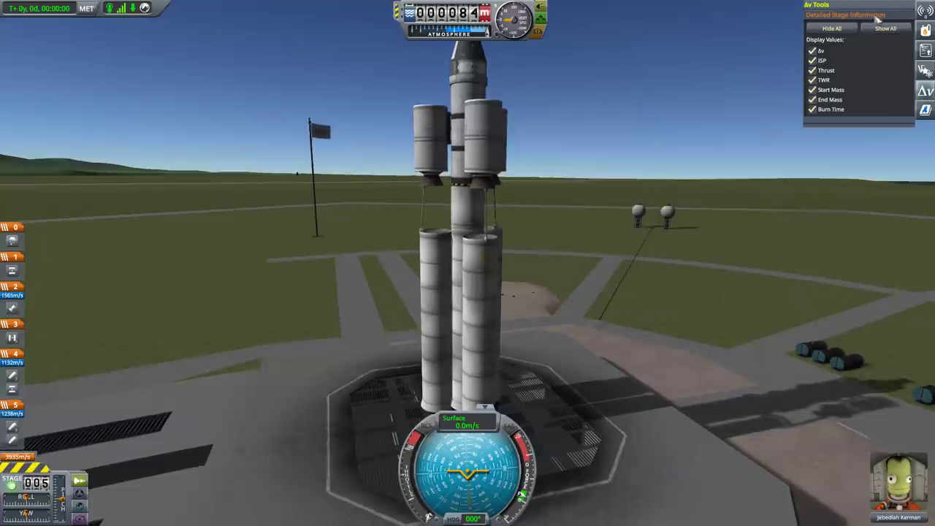
Step: Show all stage details, then revert the flight to the Vehicle Assembly Building
left_click(886, 27)
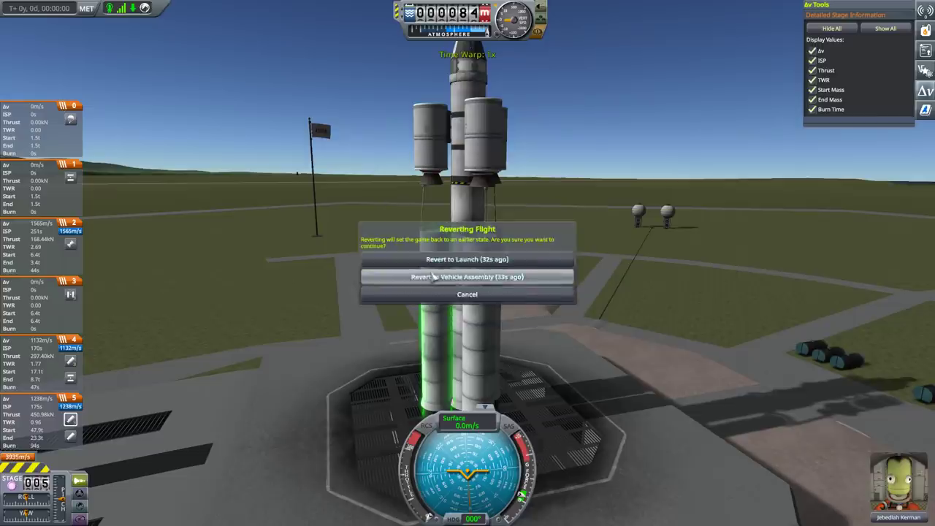
left_click(468, 276)
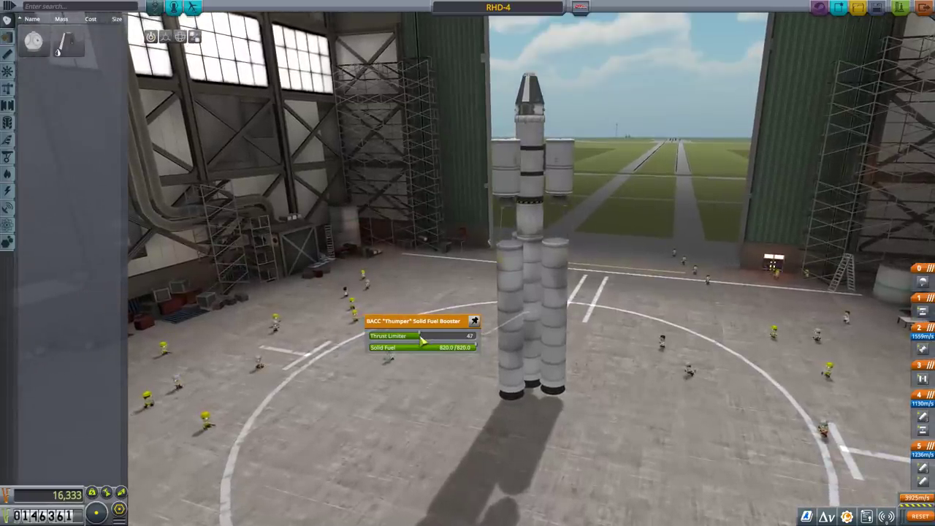
Step: Lower the Thumper booster's thrust limiter and relaunch RHD-4 to the pad with Jebediah aboard
left_click_drag(422, 337, 431, 338)
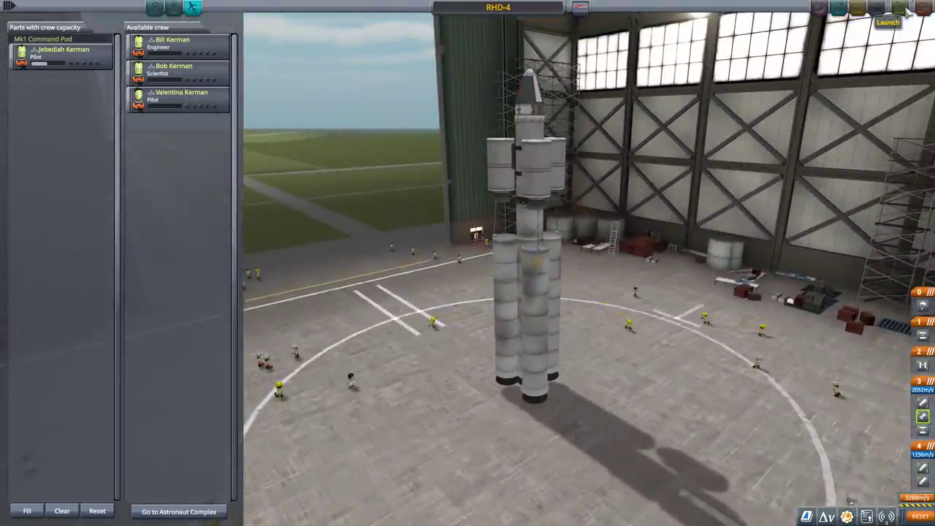
left_click(887, 22)
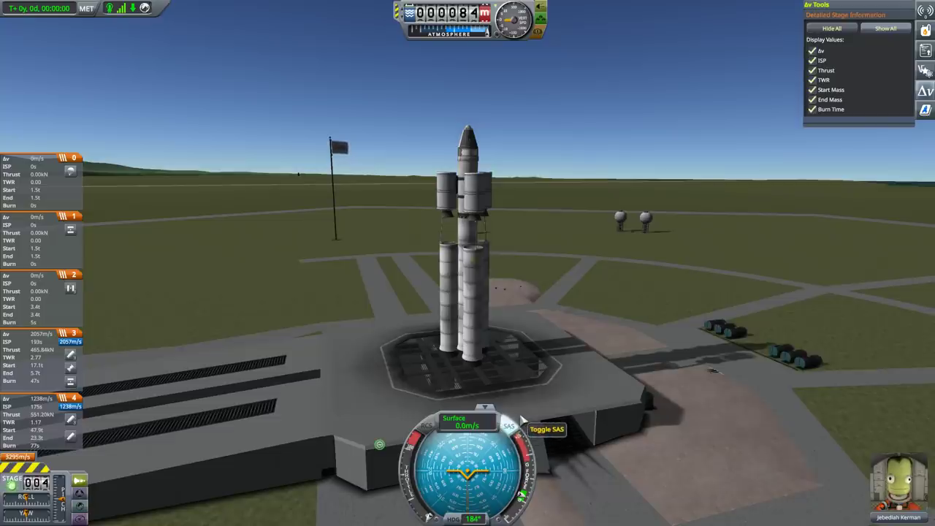
Step: Stage to ignite the engines and lift RHD-4 off the launchpad
key("space")
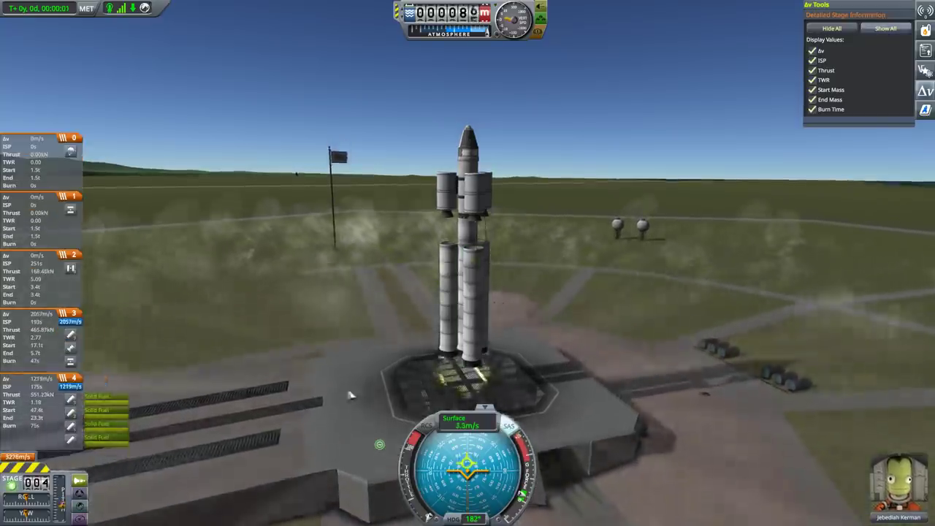
key("space")
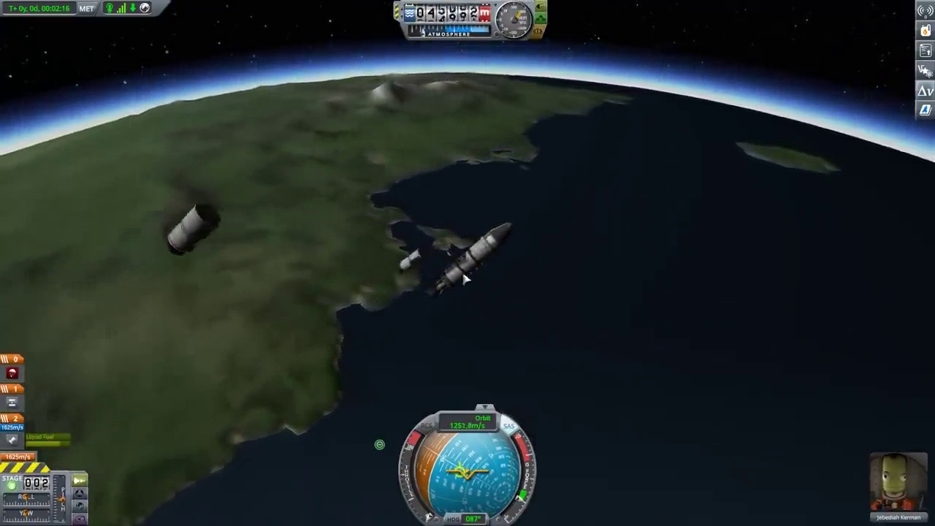
Step: Raise time warp while RHD-4 coasts toward its roughly 79.5 km apoapsis
key("period")
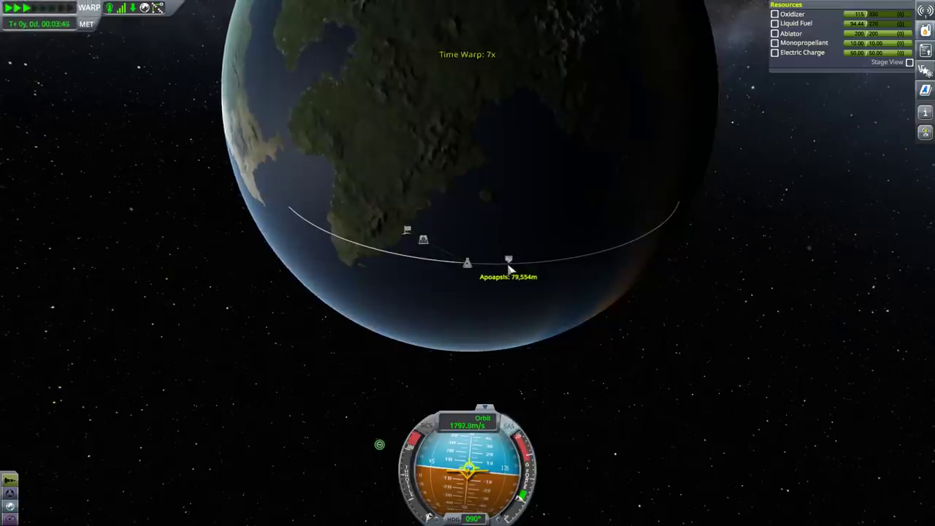
Step: Increase time warp in map view while coasting along the closed orbit around Kerbin
key(".")
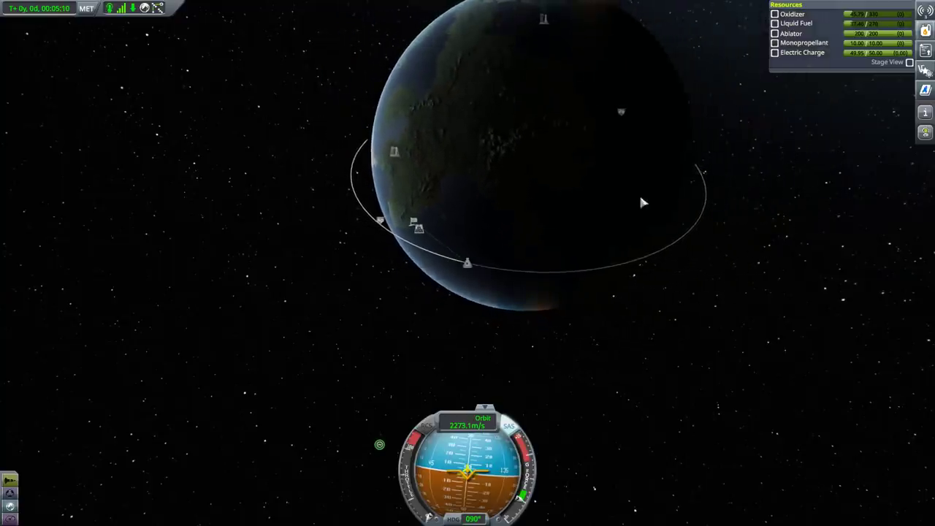
mouse_move(798, 134)
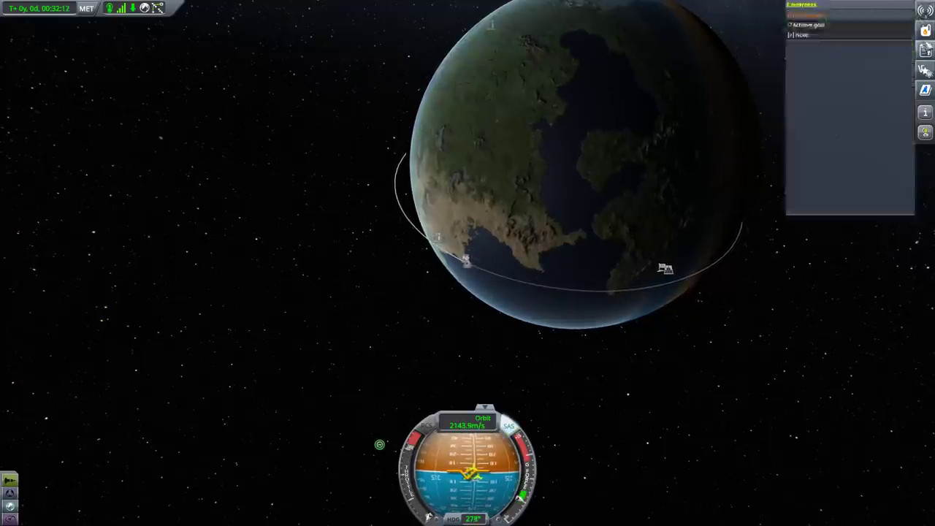
left_click(925, 50)
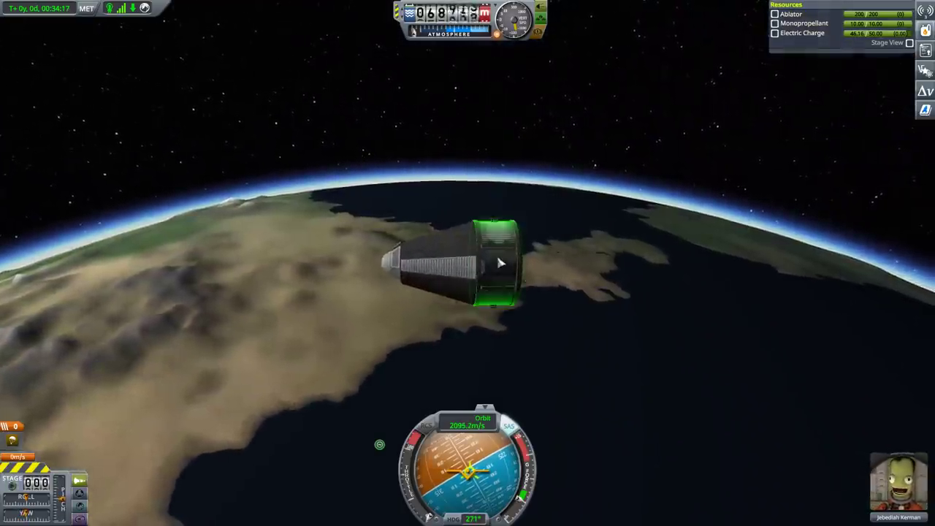
Step: Observe the Mystery Goo and log a 2HOT Thermometer temperature reading while in space
left_click(500, 263)
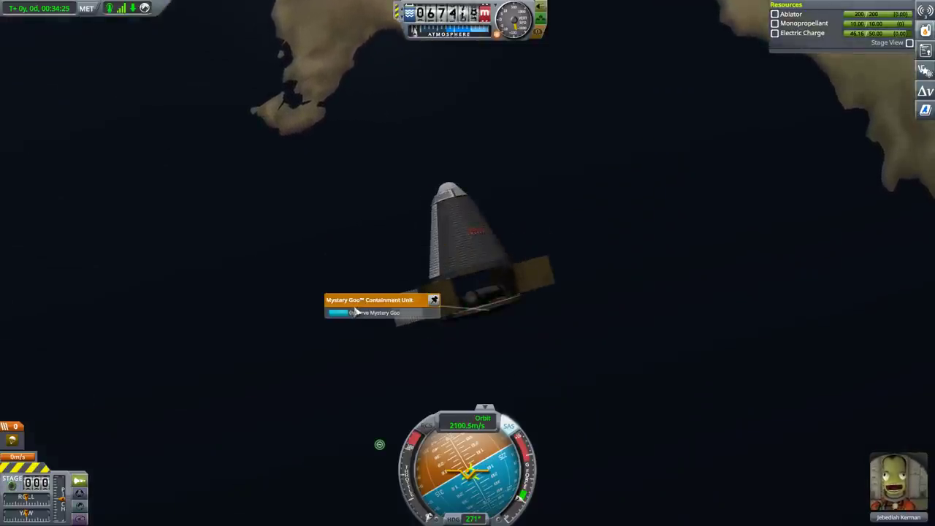
left_click(377, 313)
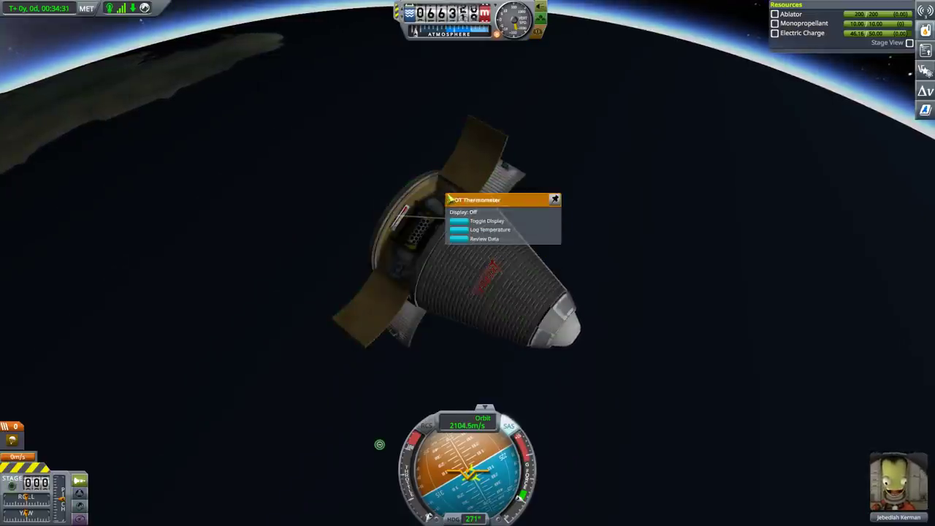
left_click(484, 240)
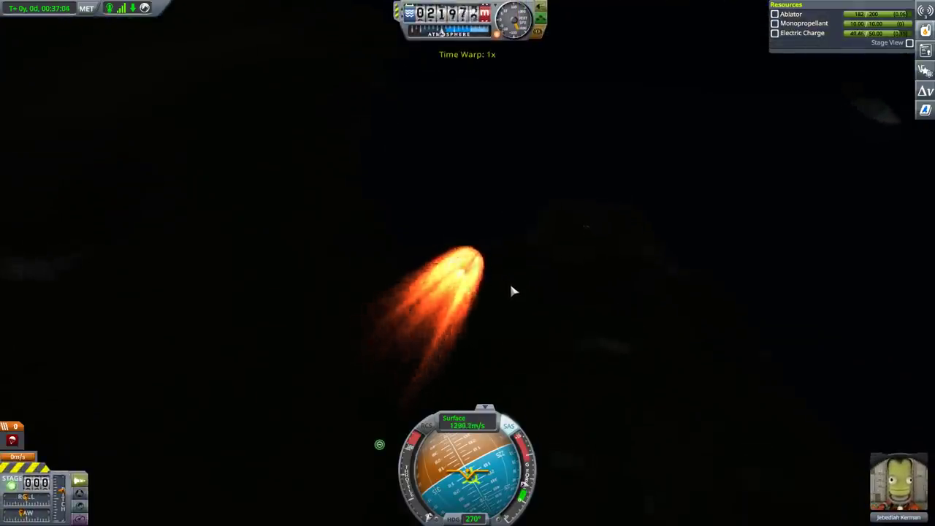
Step: Speed up time warp as the capsule falls and slows below 300 m/s over Kerbin
key(".")
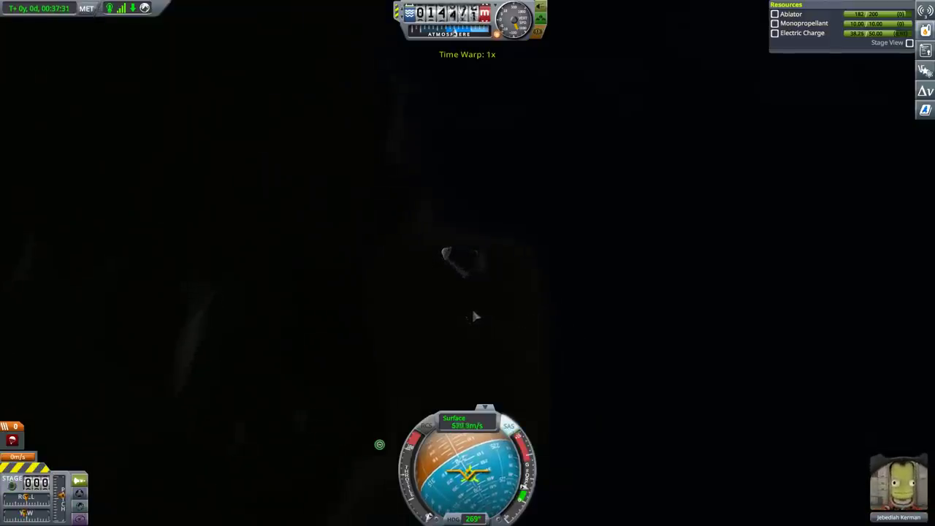
key(".")
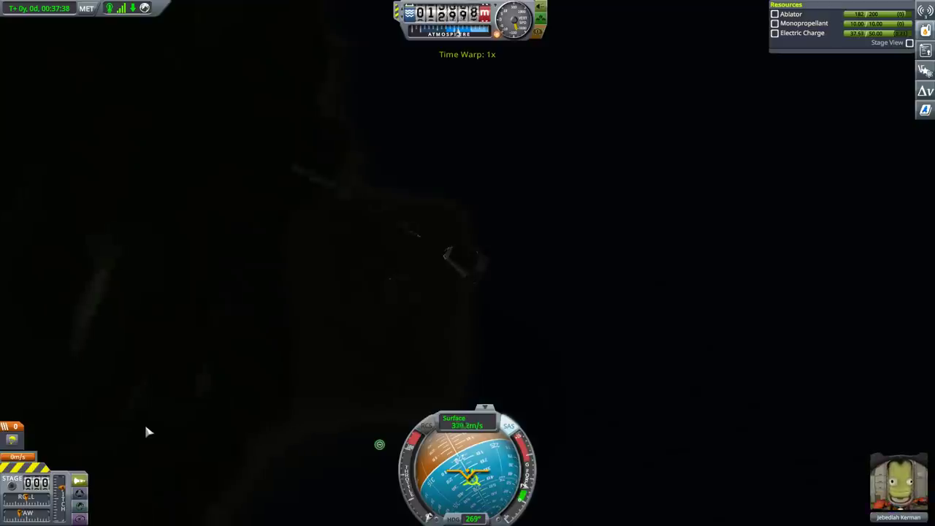
key("period")
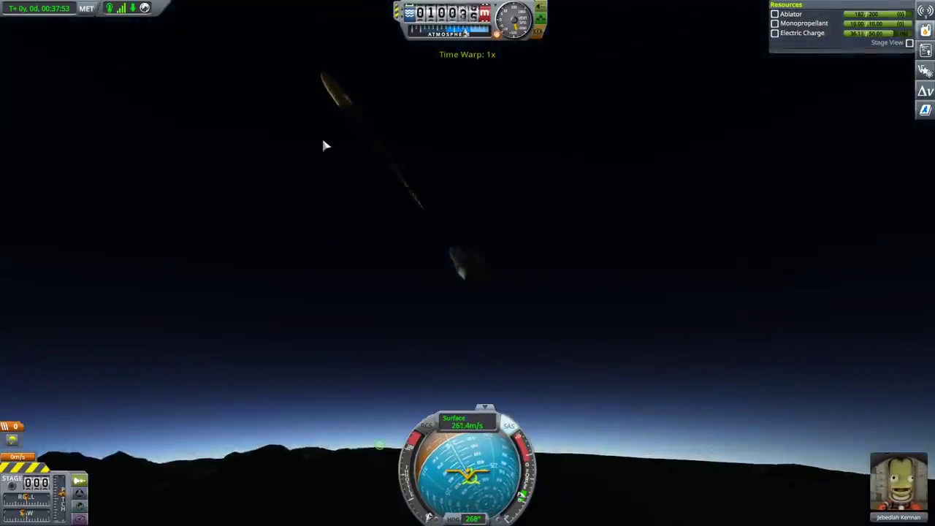
Step: Deploy the parachute so the capsule drifts down at about 6 m/s toward the sea
key("period")
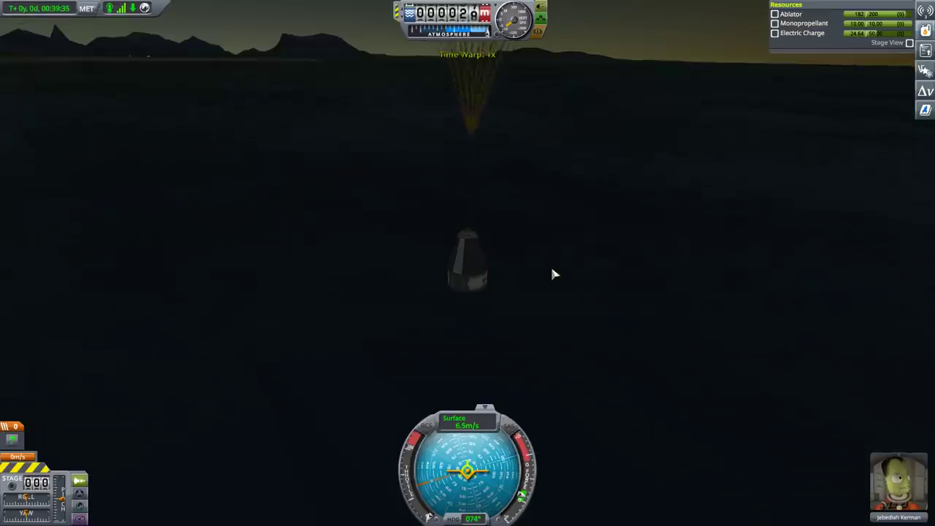
mouse_move(178, 64)
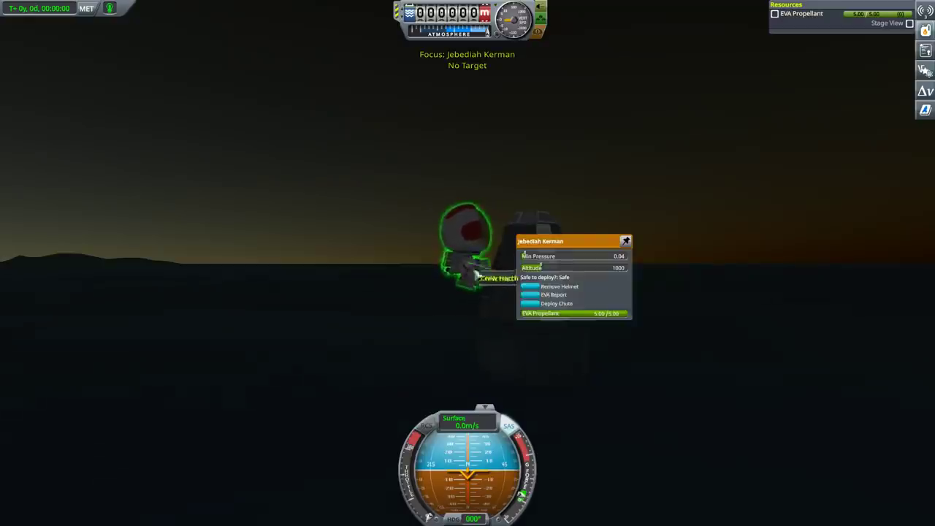
Step: Have Jebediah file an EVA report from Kerbin's water and keep the data
left_click(554, 295)
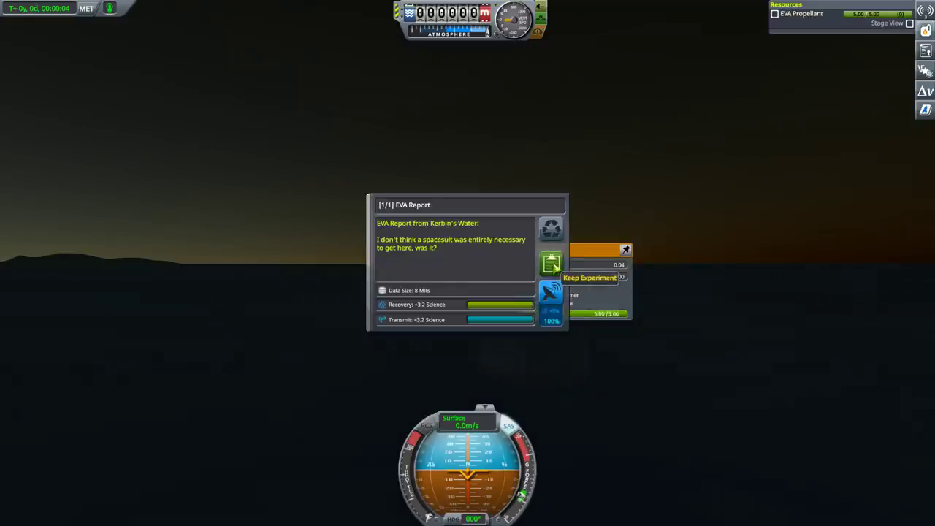
left_click(553, 263)
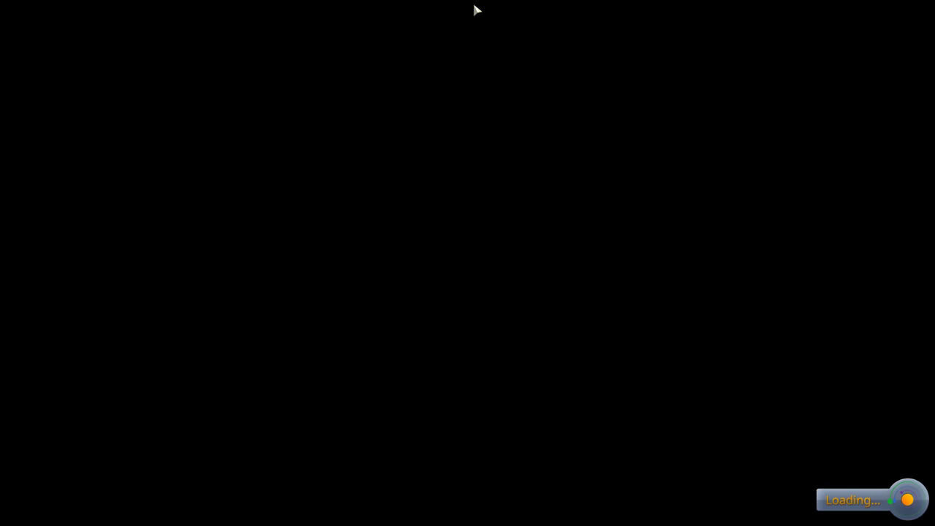
mouse_move(453, 117)
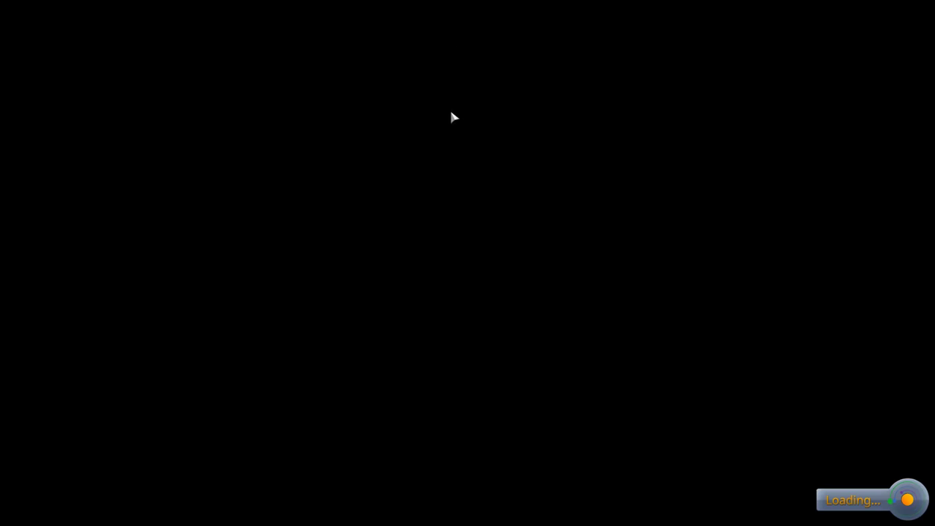
mouse_move(460, 122)
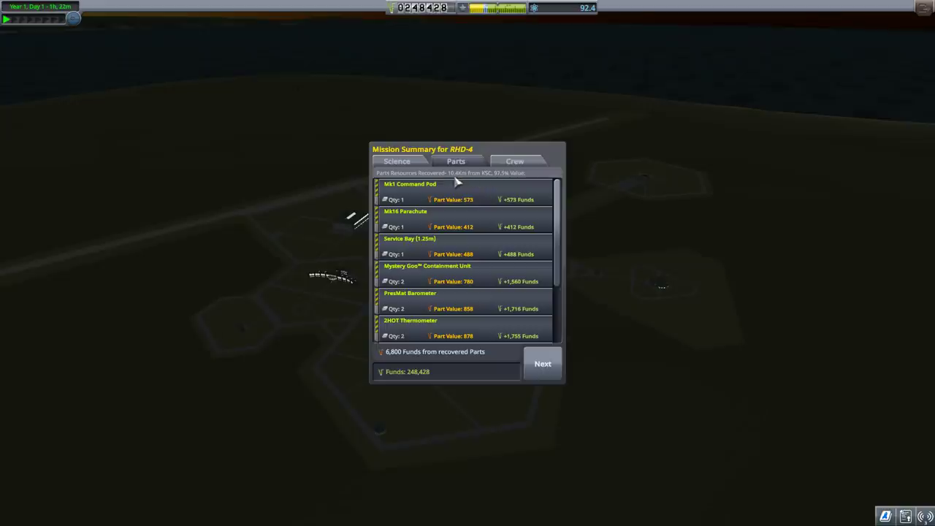
mouse_move(485, 178)
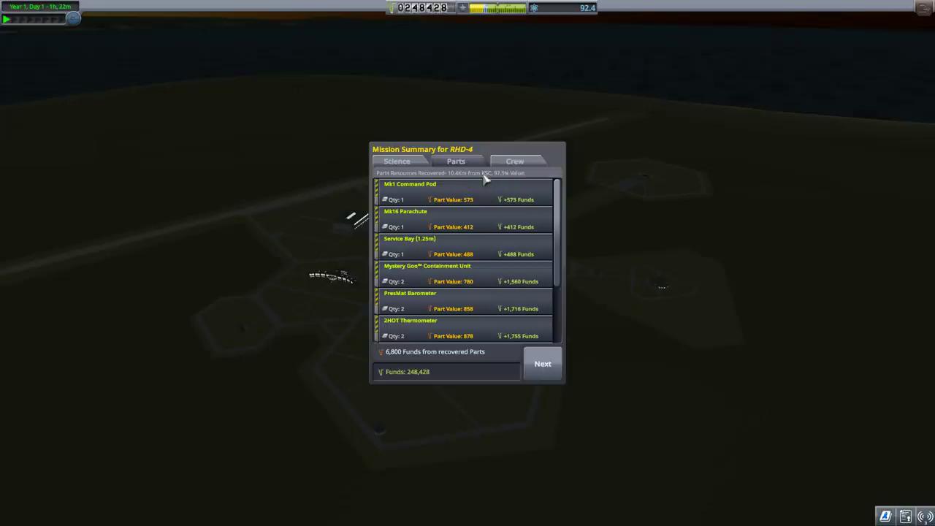
Step: Review 55 science, 6,800 funds from parts and Jebediah's promotion, then finish the summary
scroll("down", 3)
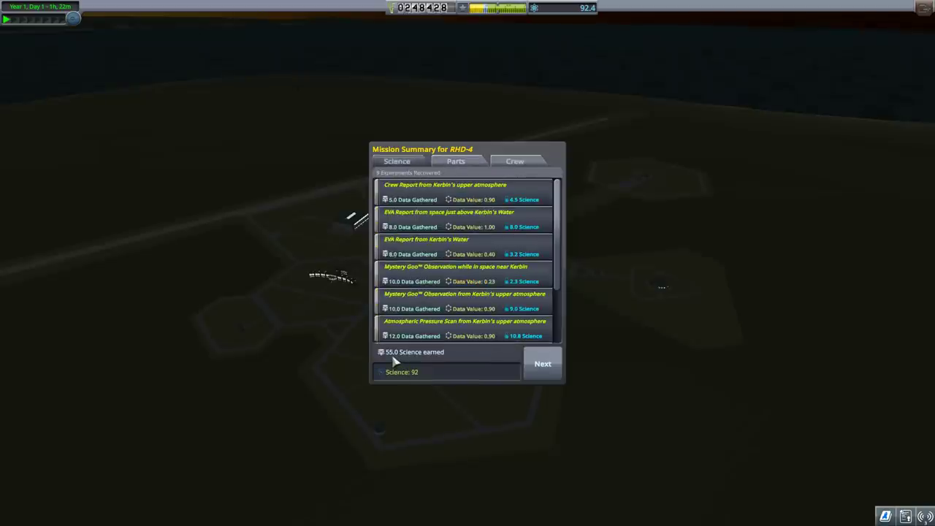
mouse_move(421, 379)
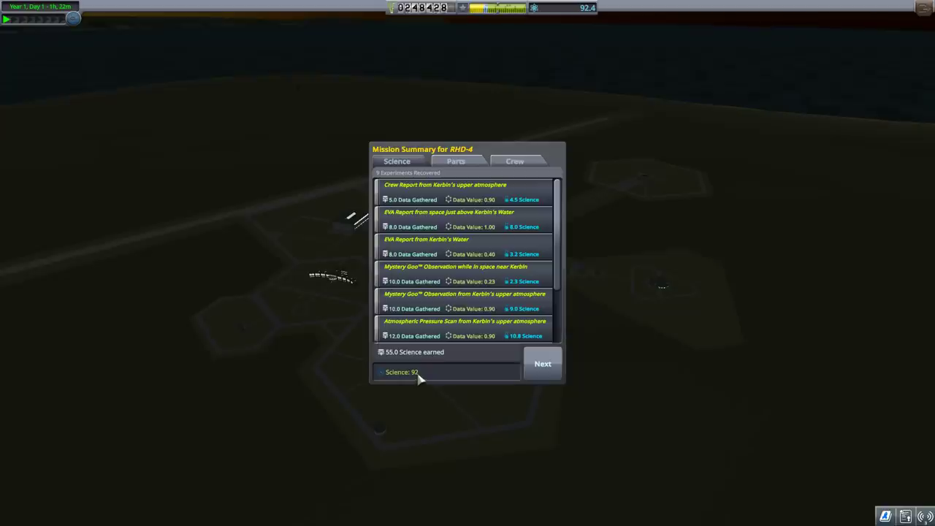
mouse_move(432, 373)
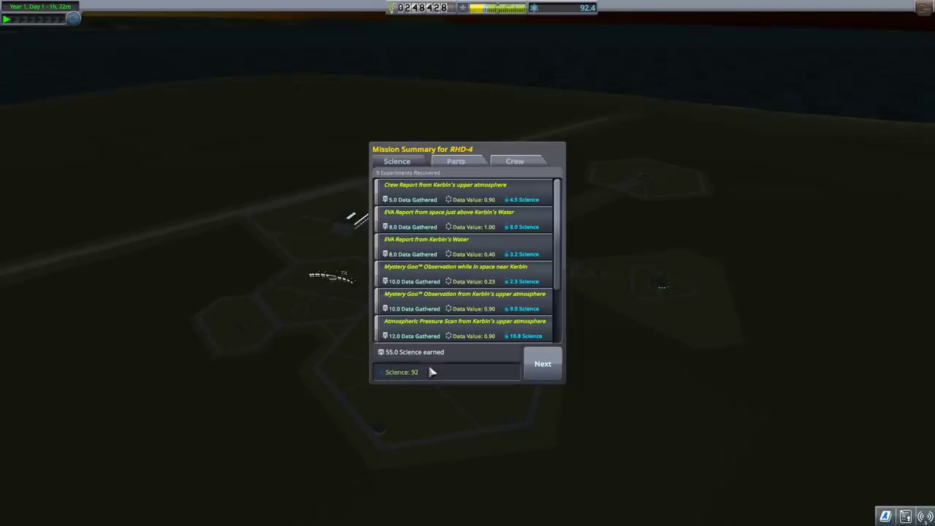
left_click(543, 362)
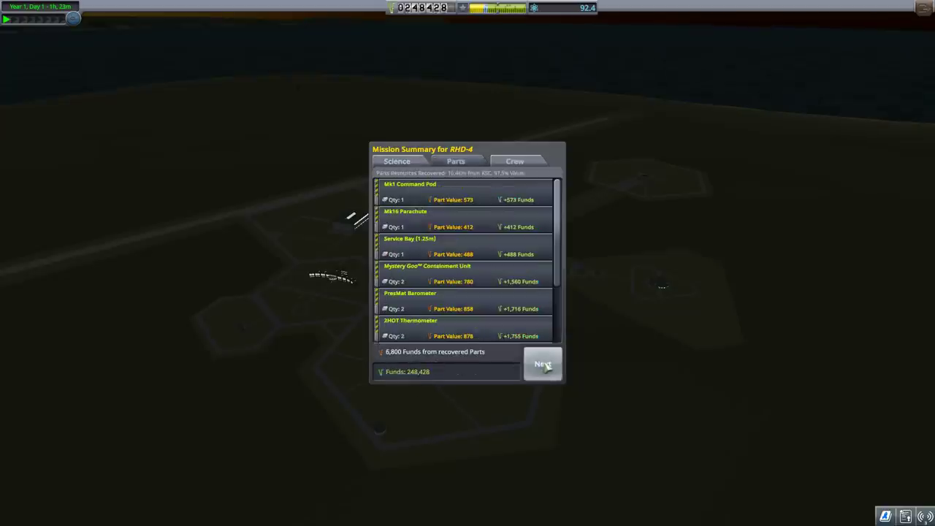
left_click(543, 364)
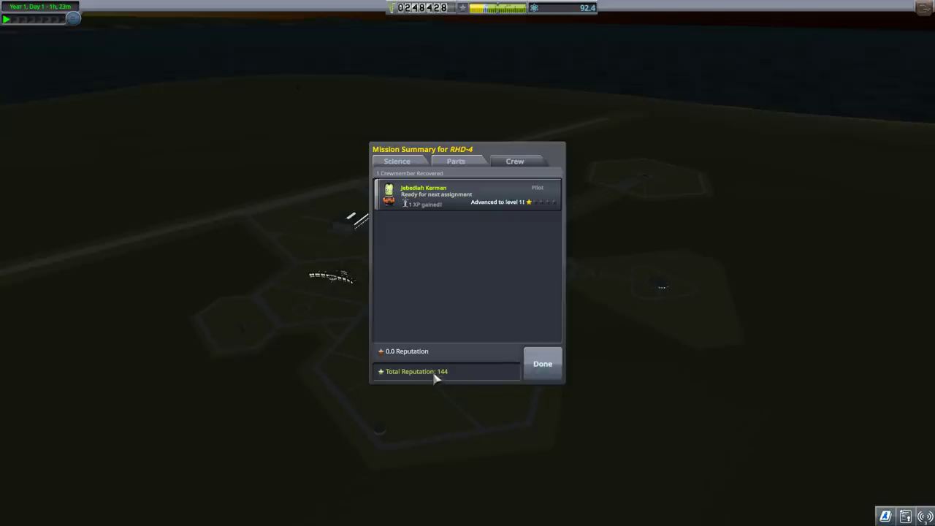
mouse_move(451, 374)
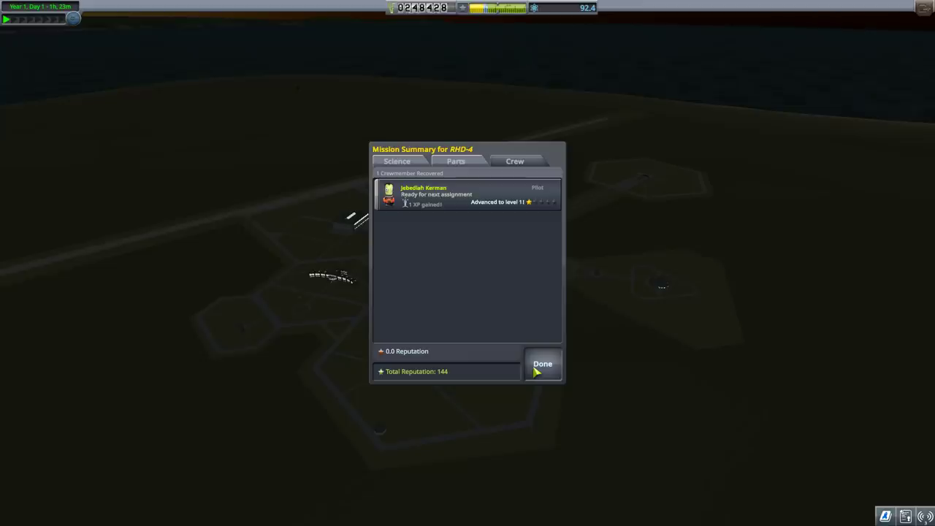
left_click(542, 364)
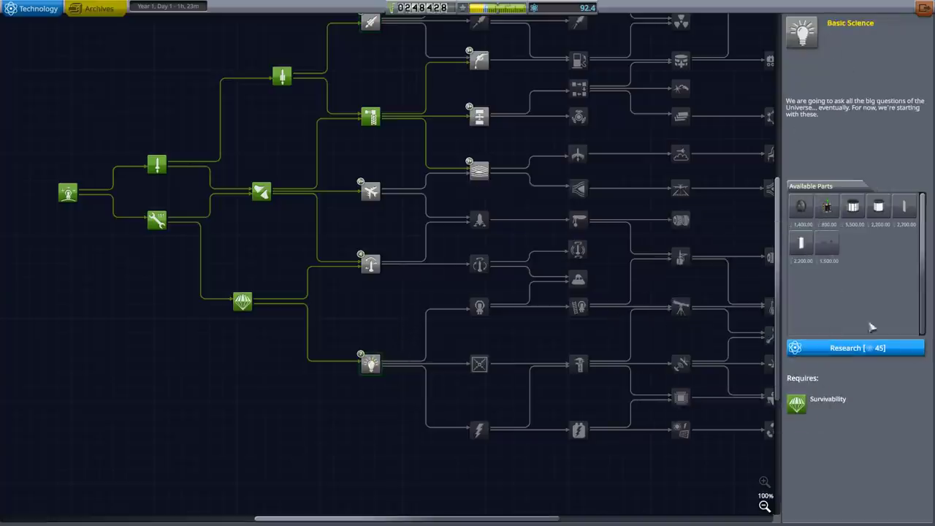
mouse_move(853, 208)
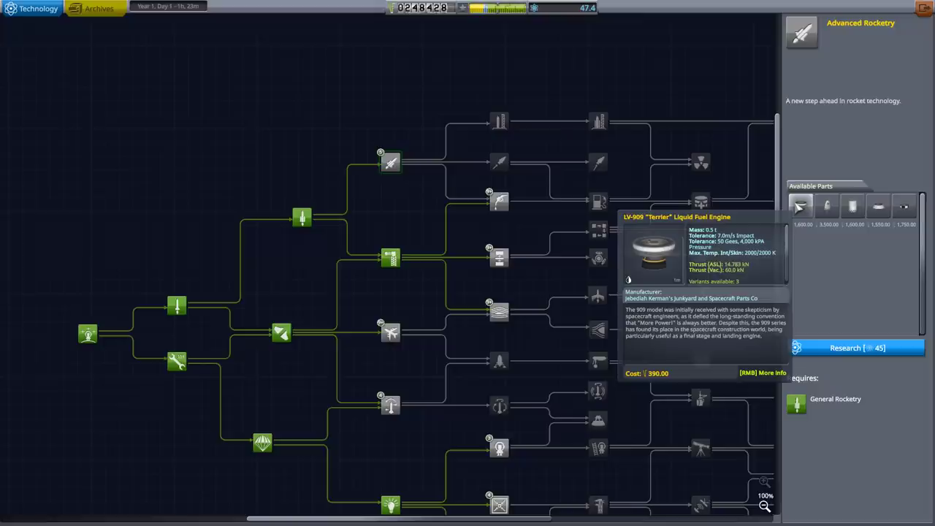
mouse_move(841, 355)
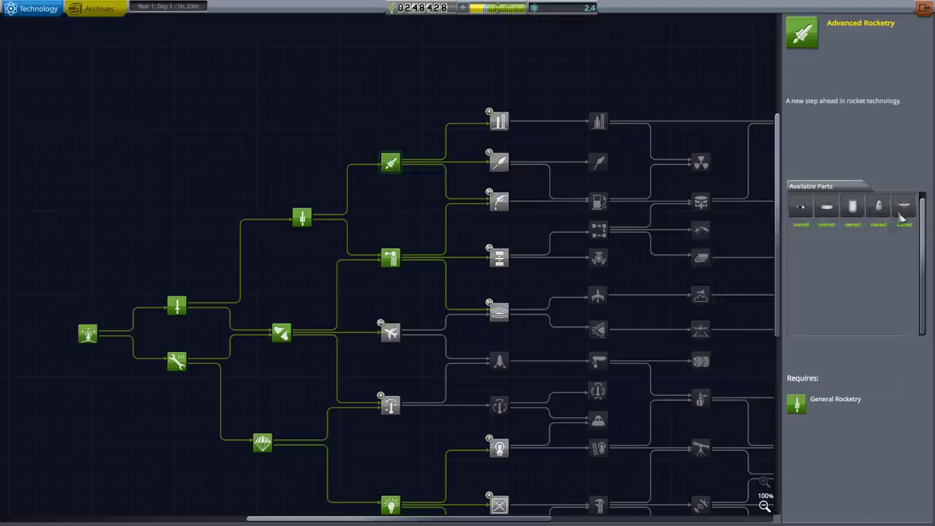
mouse_move(903, 208)
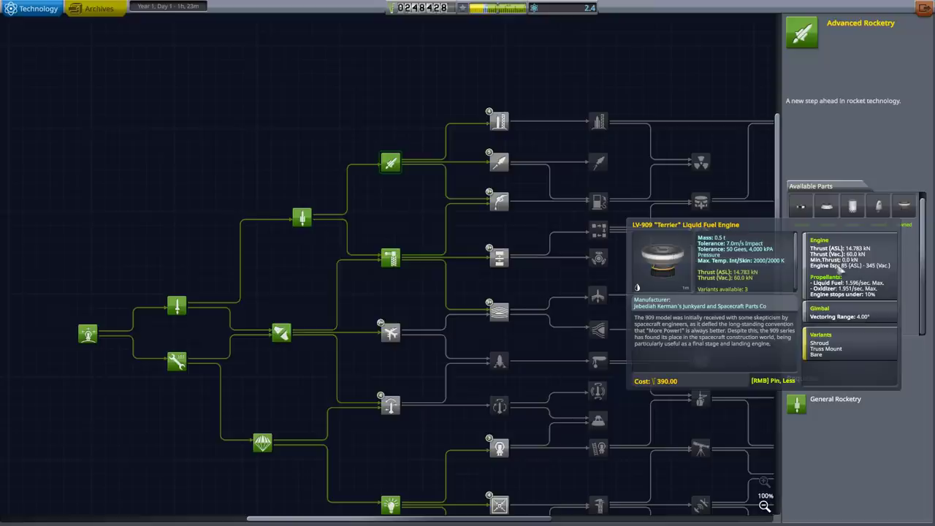
mouse_move(851, 275)
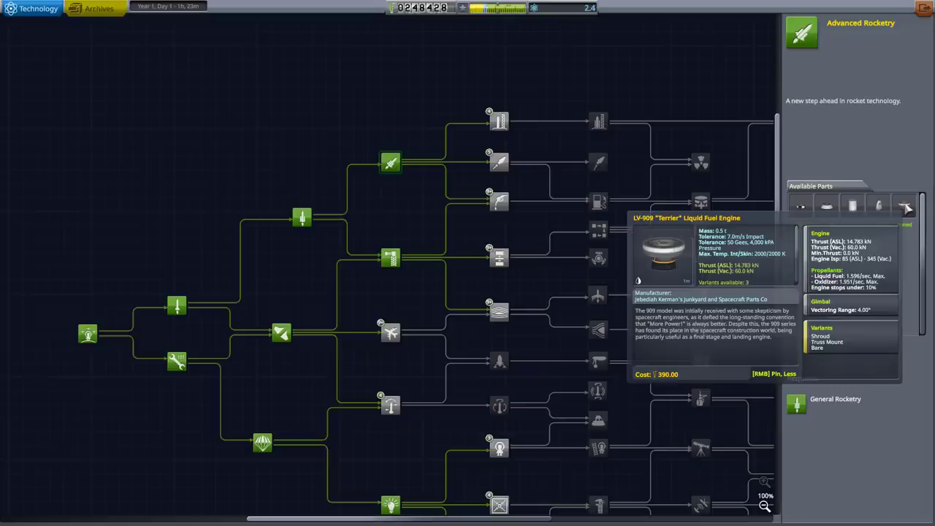
mouse_move(906, 208)
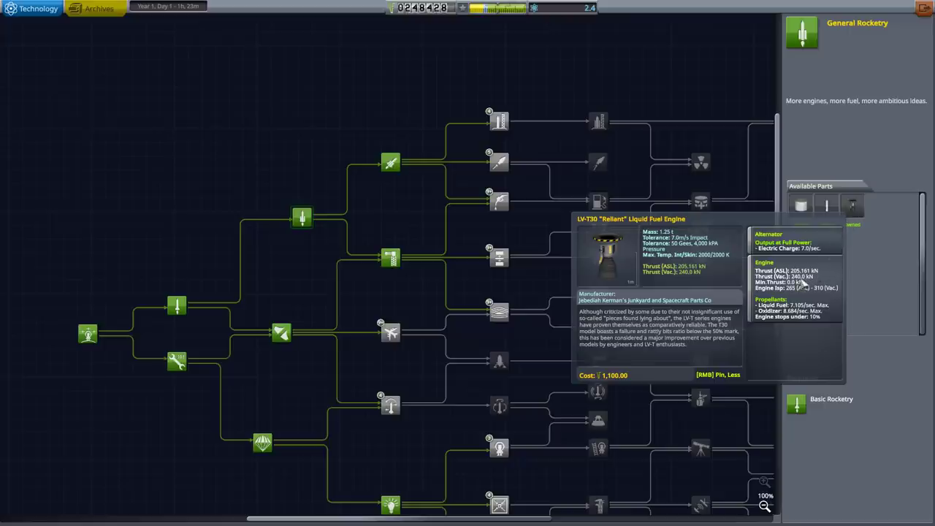
mouse_move(444, 154)
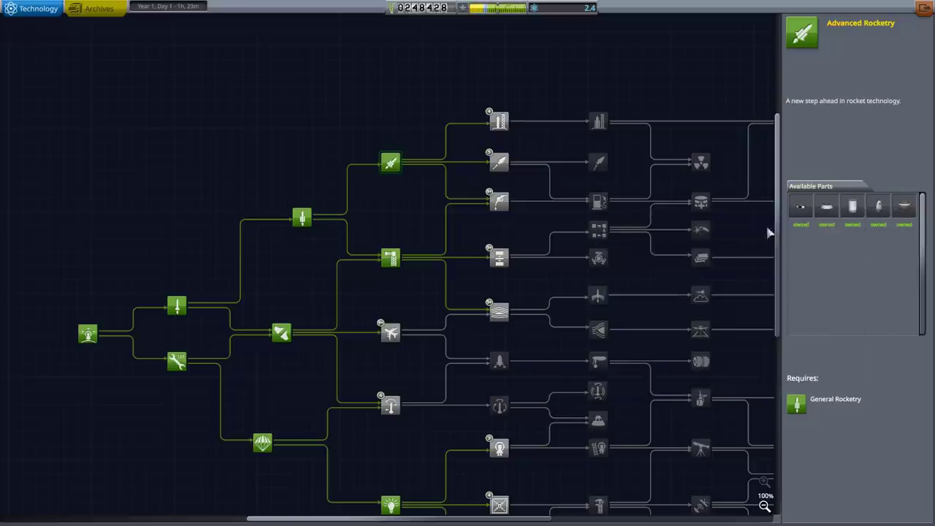
left_click(302, 217)
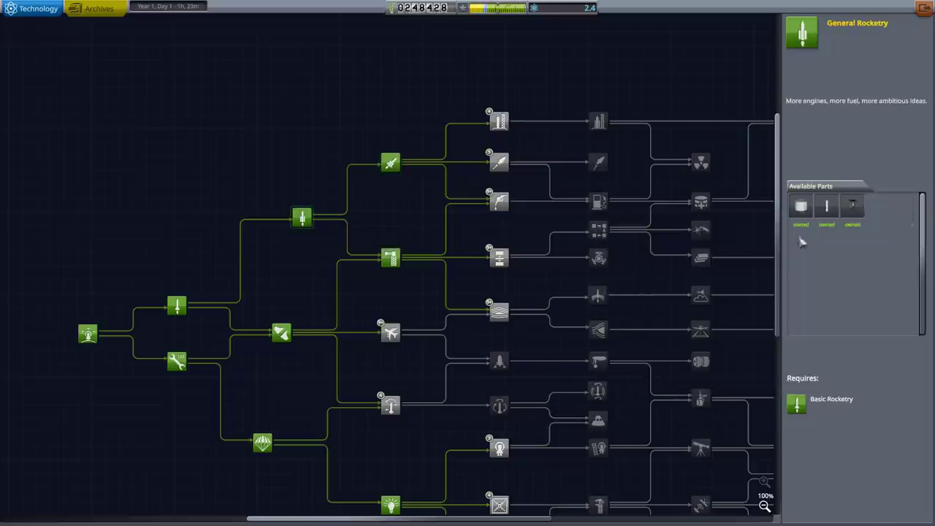
mouse_move(853, 208)
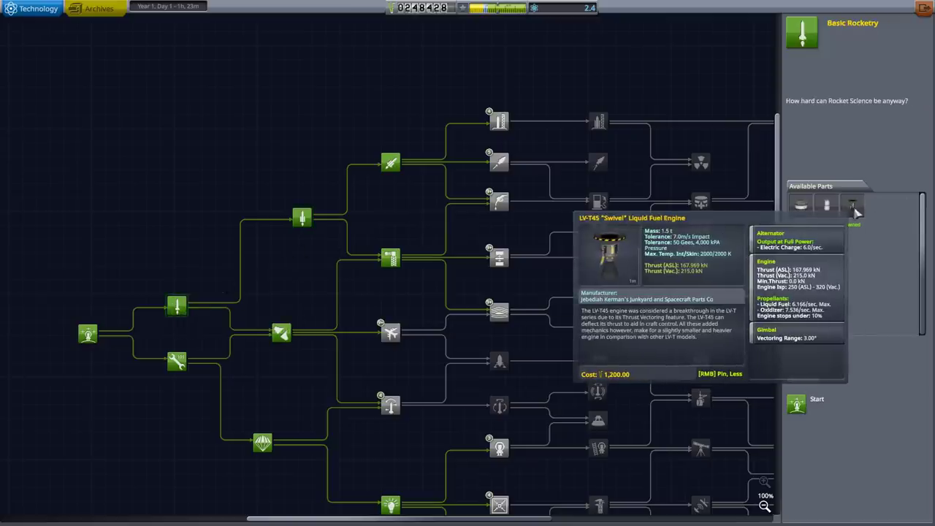
mouse_move(675, 247)
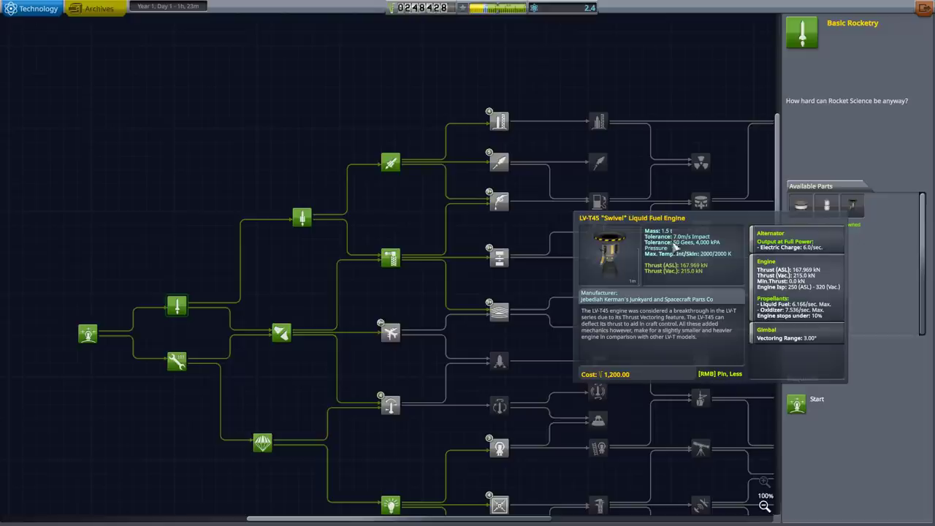
mouse_move(806, 287)
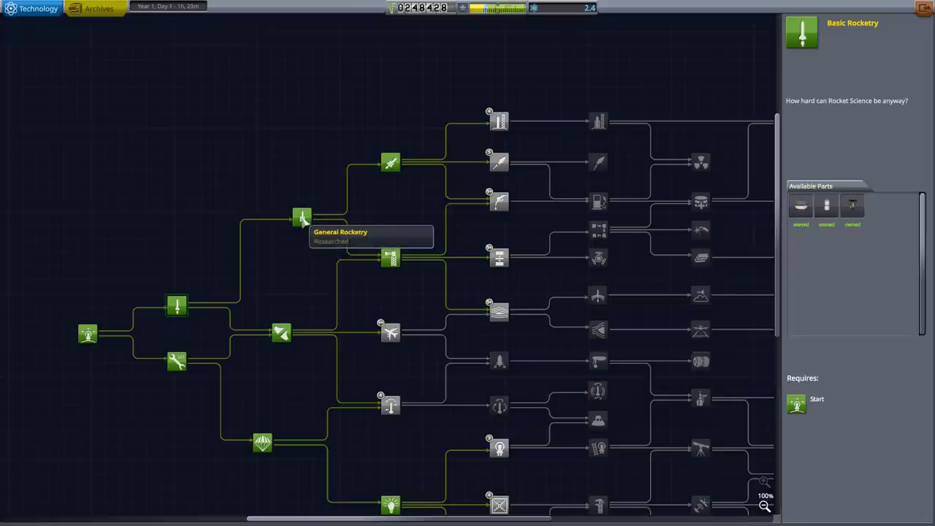
left_click(301, 218)
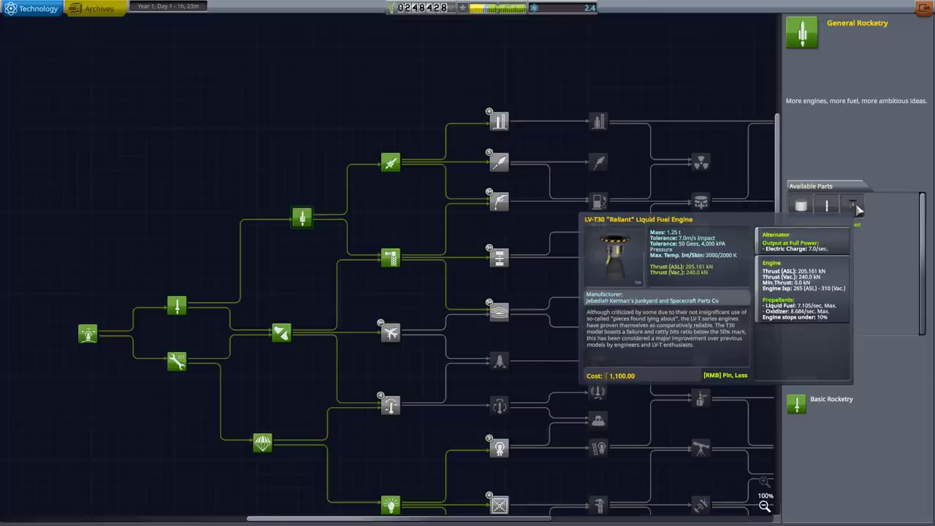
mouse_move(436, 211)
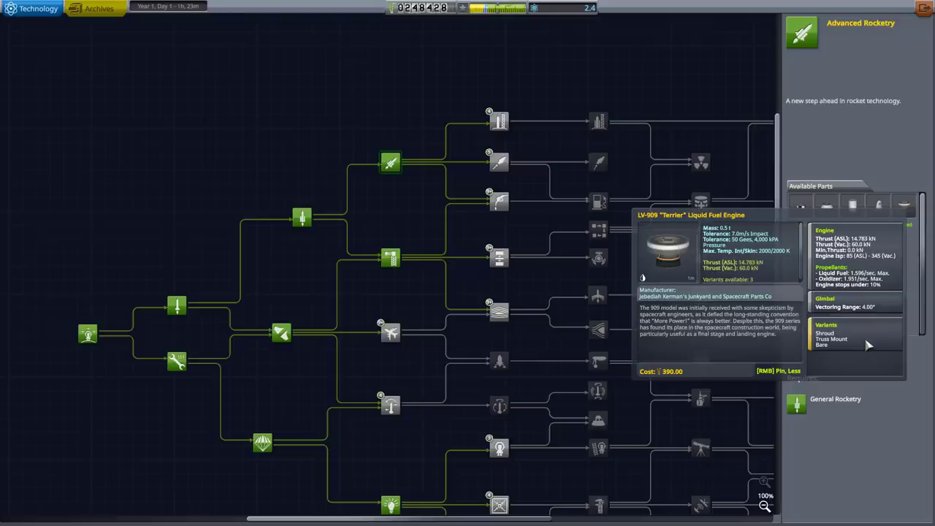
mouse_move(398, 500)
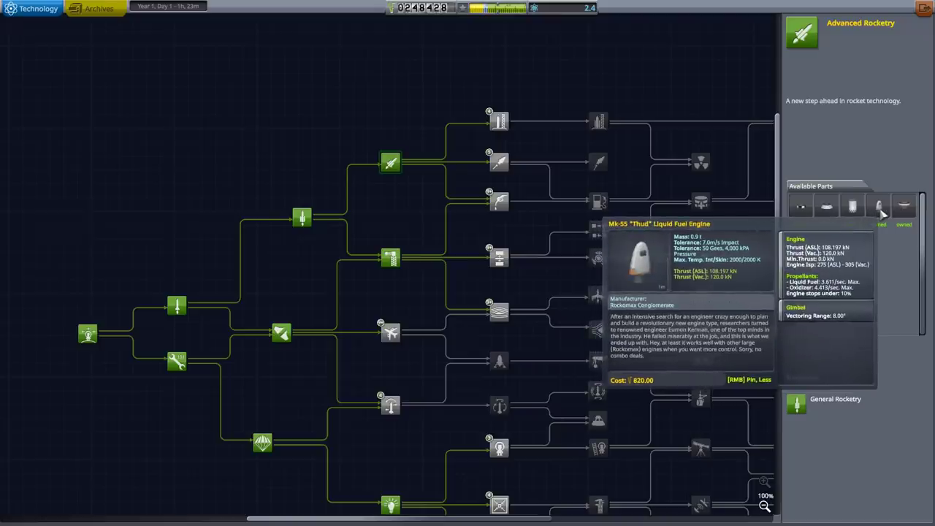
mouse_move(801, 208)
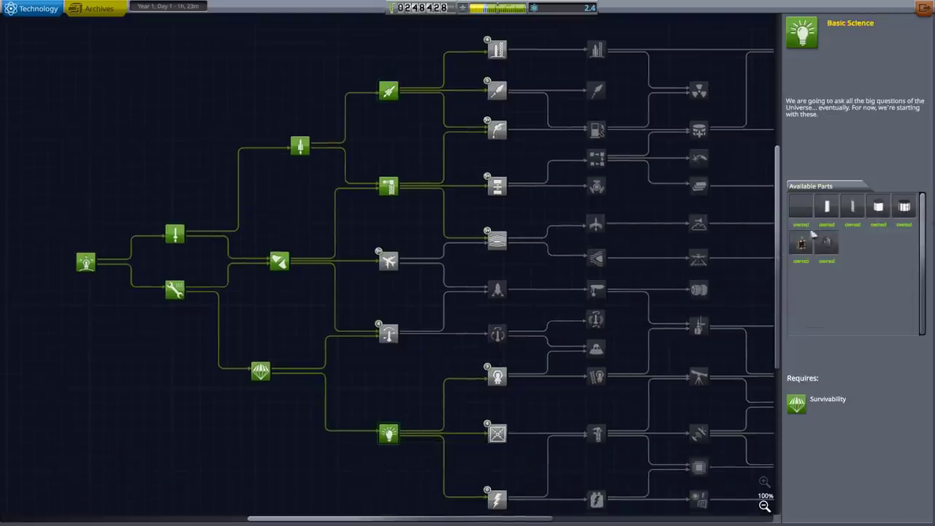
mouse_move(904, 208)
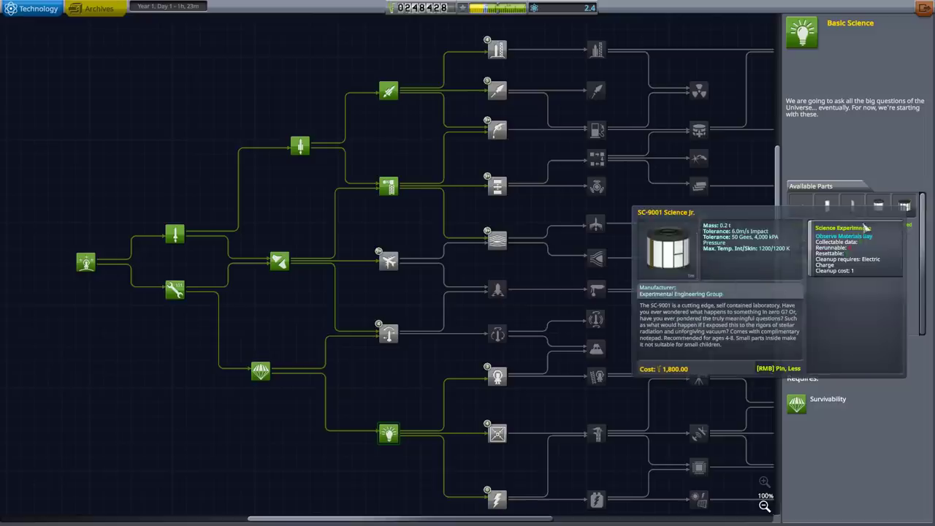
mouse_move(878, 206)
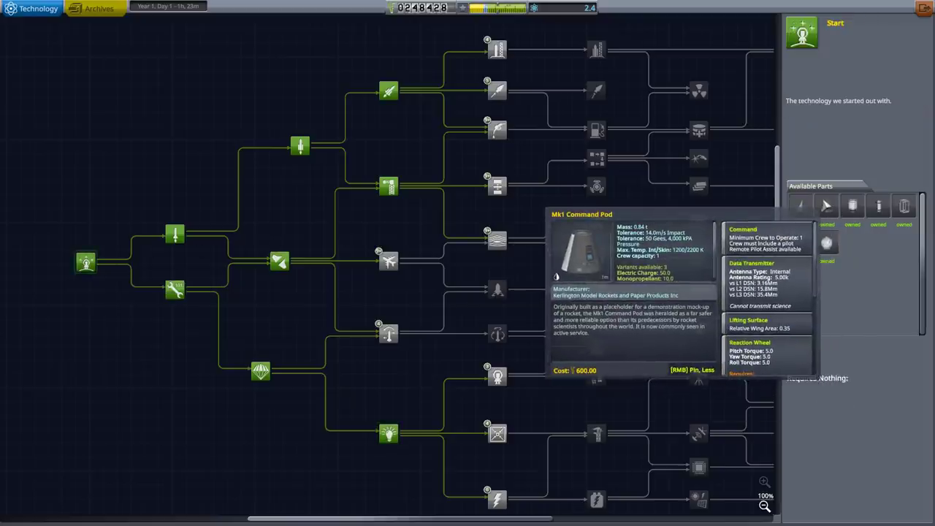
mouse_move(704, 199)
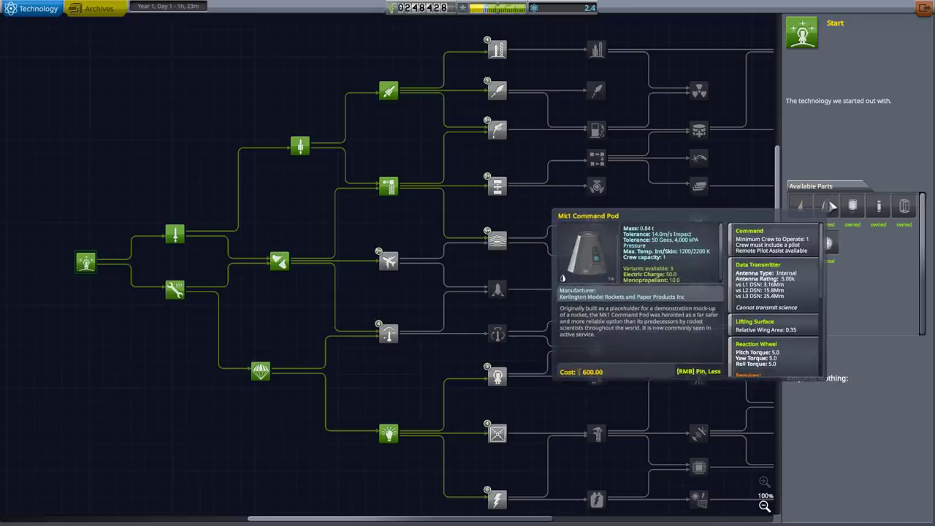
mouse_move(704, 260)
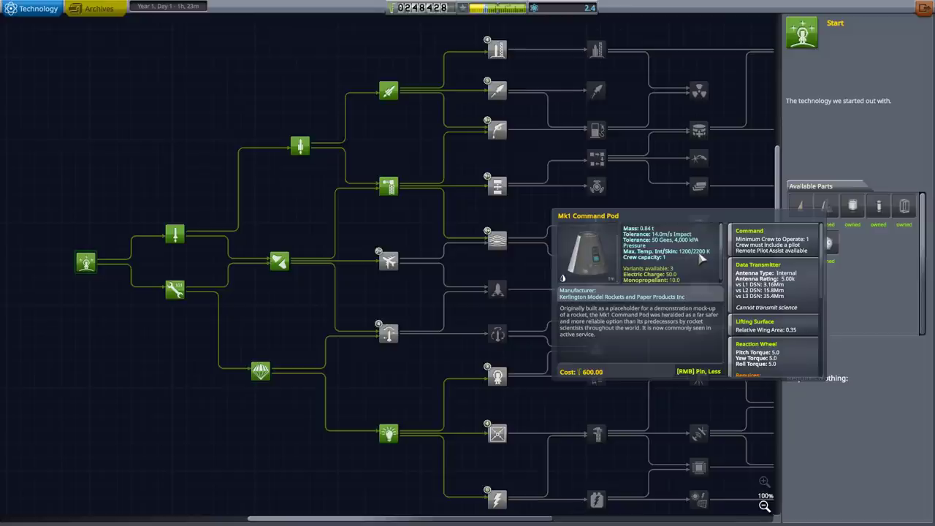
mouse_move(296, 169)
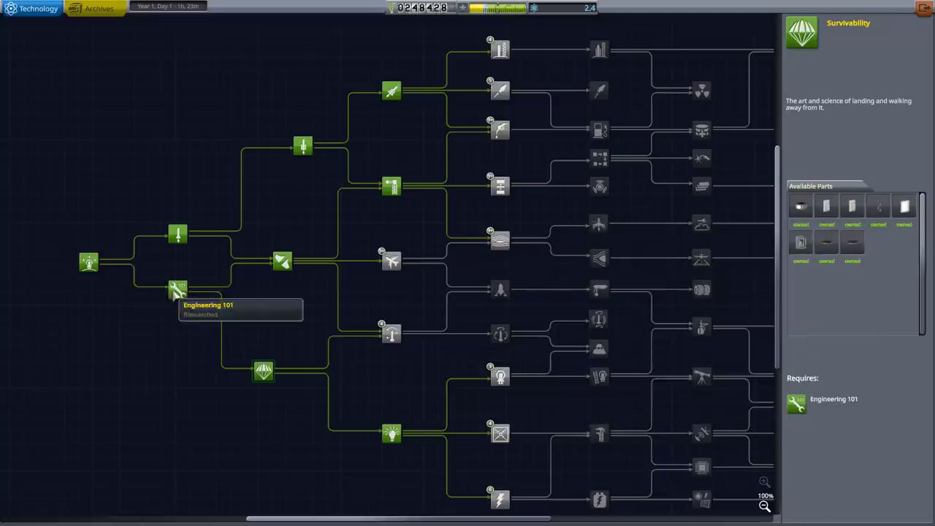
left_click(178, 289)
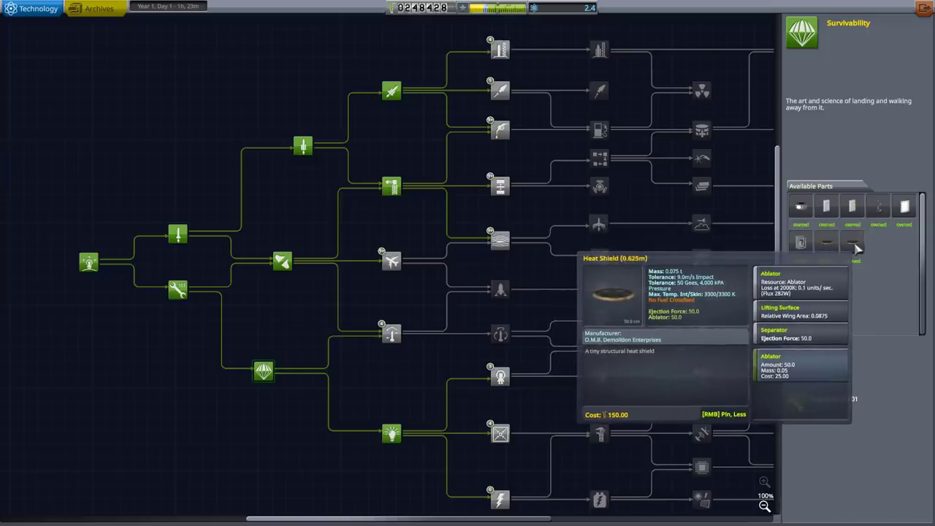
mouse_move(658, 324)
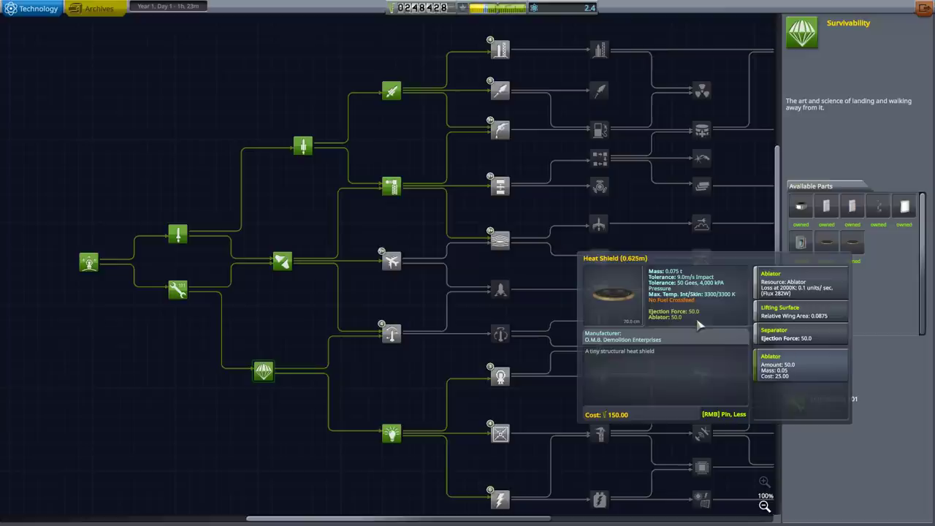
mouse_move(309, 187)
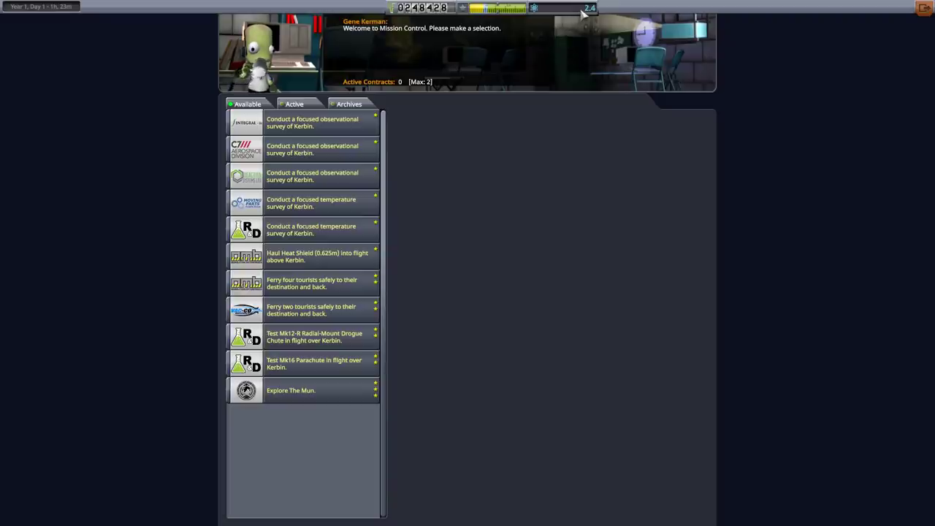
Step: Accept the Mk12-R Radial-Mount Drogue Chute test contract in Mission Control
left_click(313, 362)
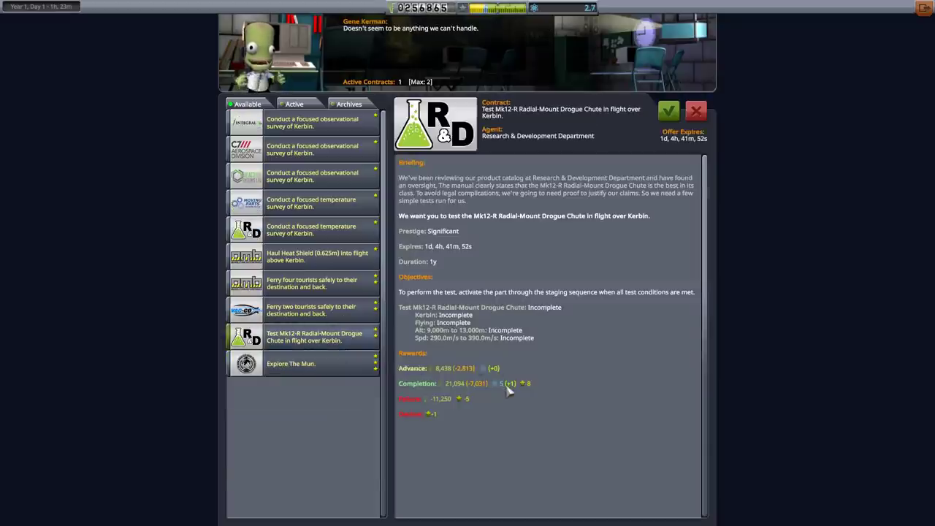
left_click(668, 111)
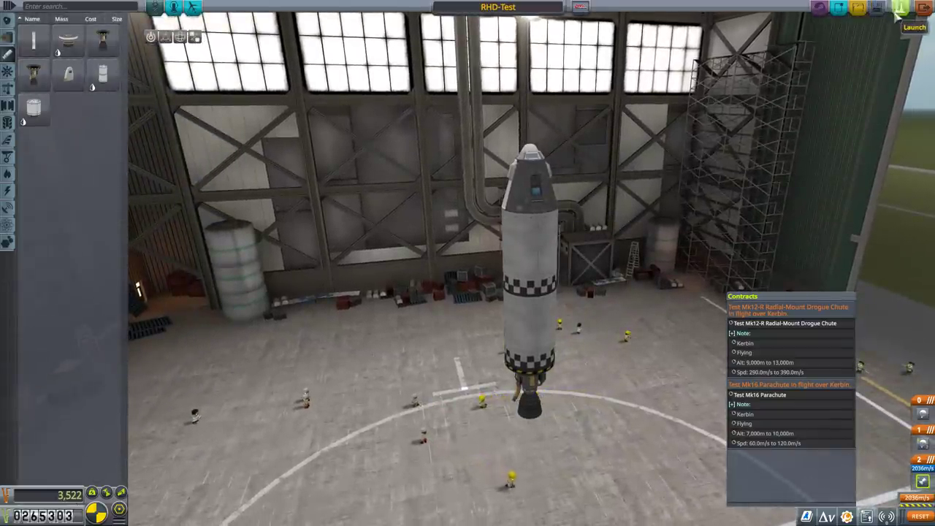
Step: Send the RHD-Test rocket with Jebediah aboard out to the launch pad
left_click(915, 9)
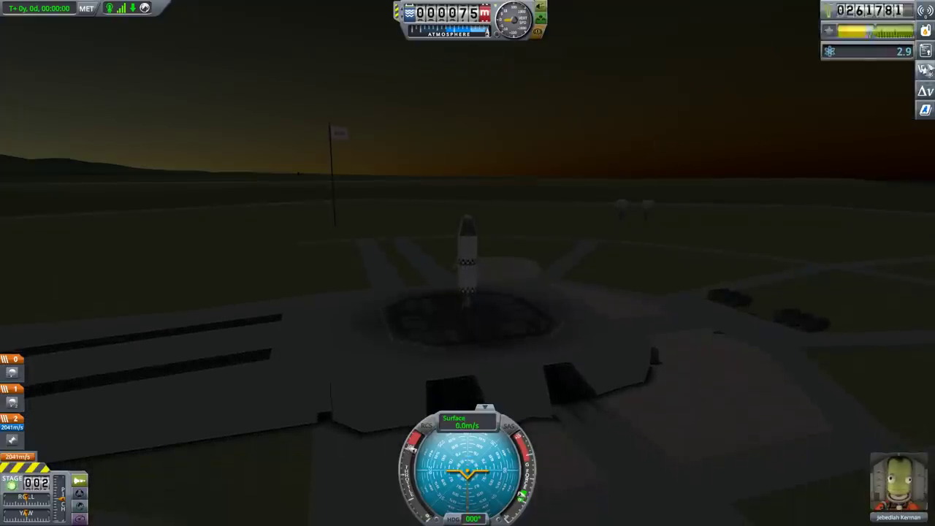
Step: Show the two active parachute test contracts during the climb over Kerbin
left_click(925, 70)
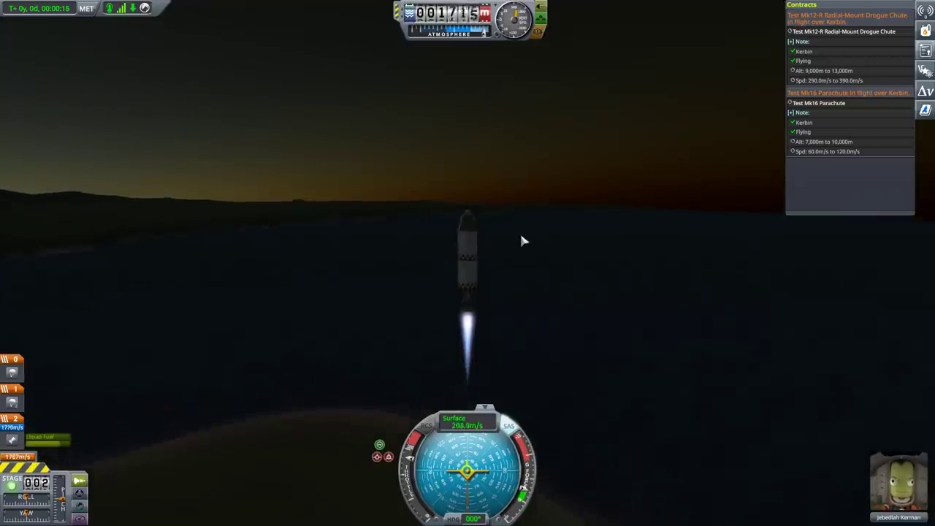
mouse_move(497, 394)
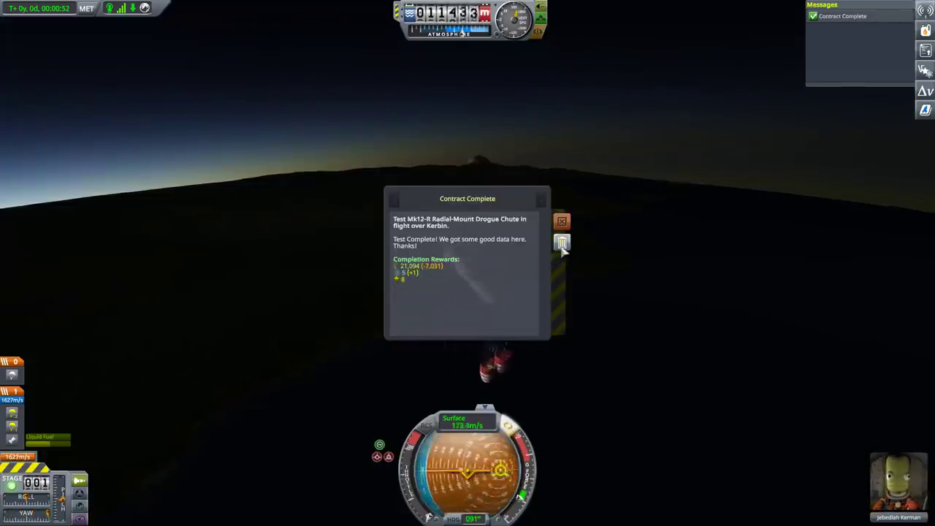
Step: Dismiss the drogue chute and Mk16 parachute Contract Complete notices
left_click(561, 222)
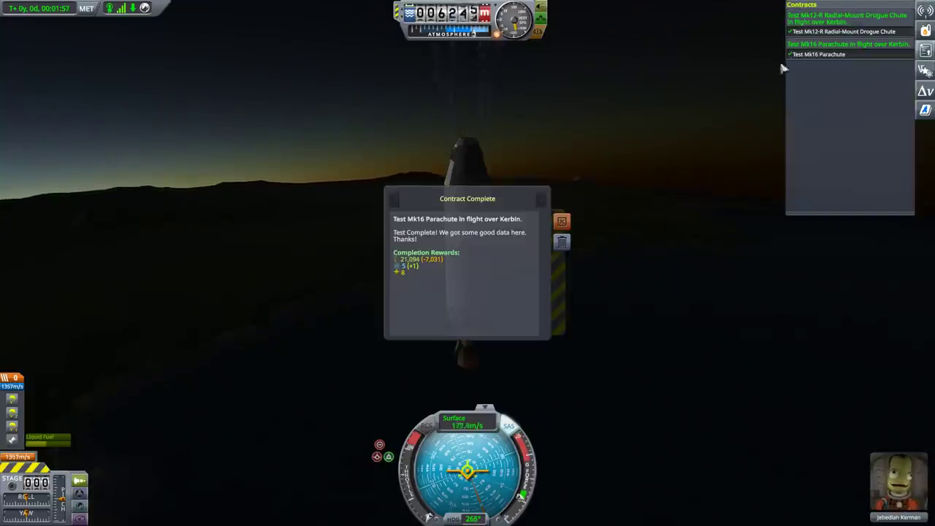
left_click(562, 221)
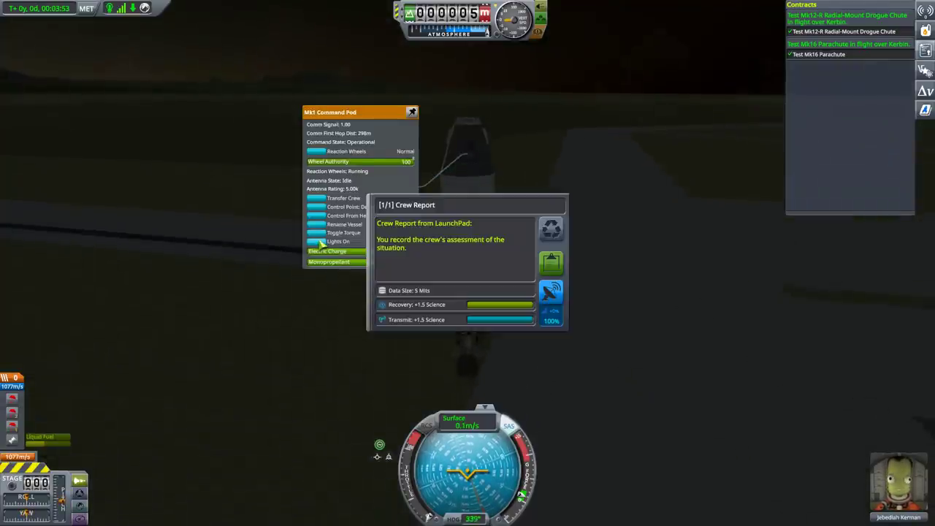
mouse_move(553, 263)
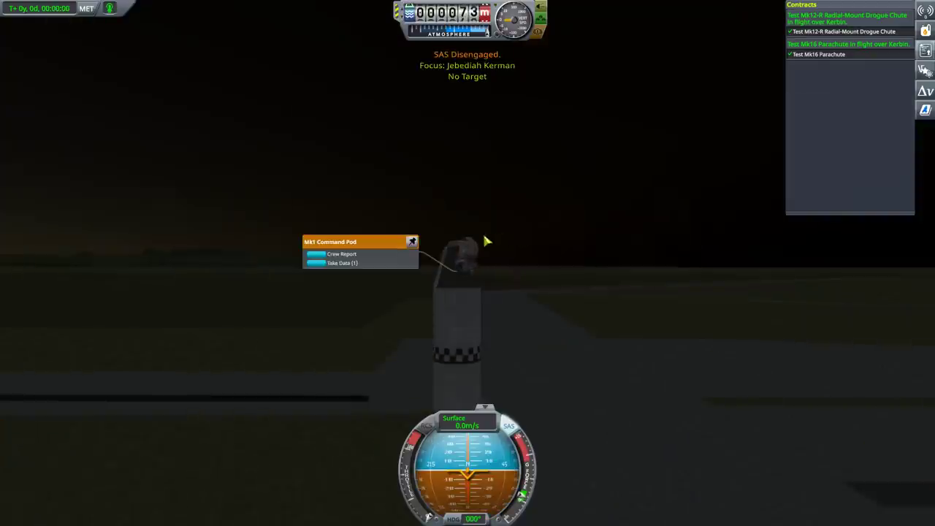
Step: Record an EVA report from the launch pad and recover the landed RHD-Test rocket
left_click(342, 254)
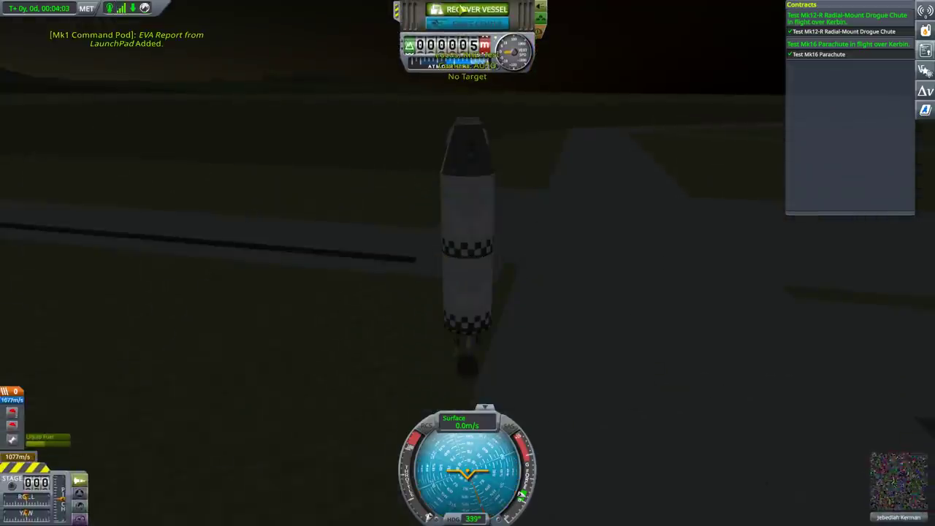
left_click(476, 9)
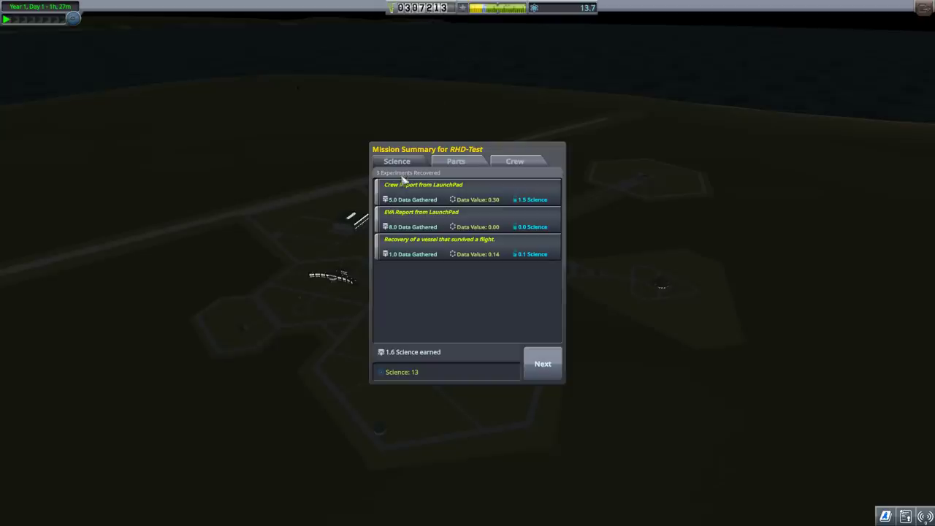
Step: Check the 3,249 funds from recovered parts, close the summary and leave the launch list
left_click(456, 161)
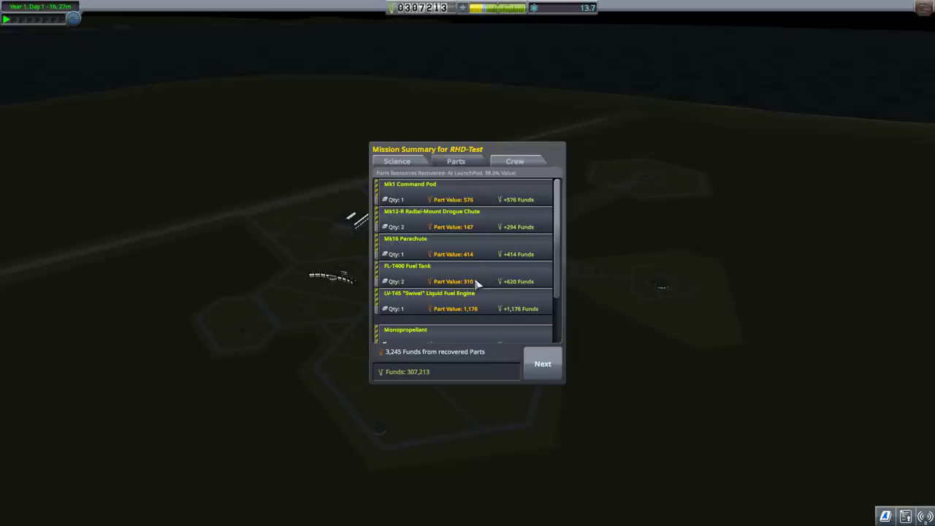
mouse_move(426, 358)
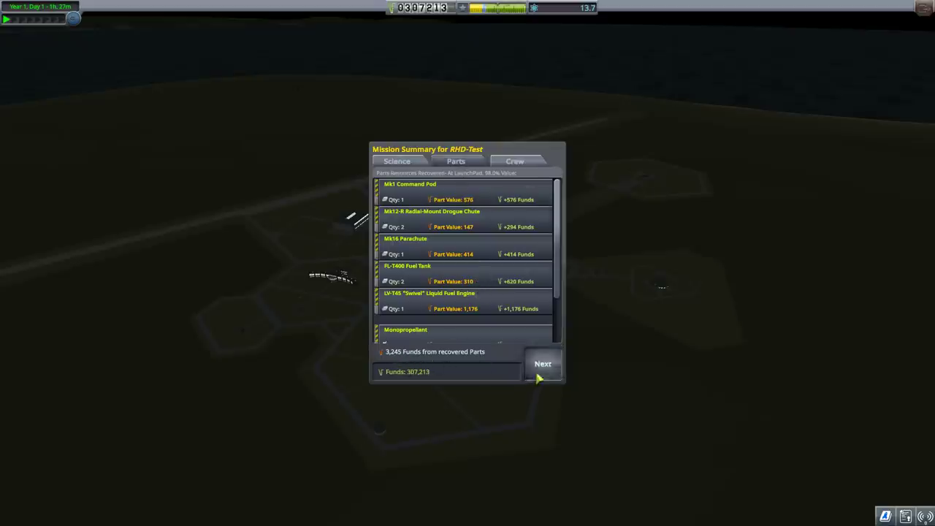
left_click(543, 362)
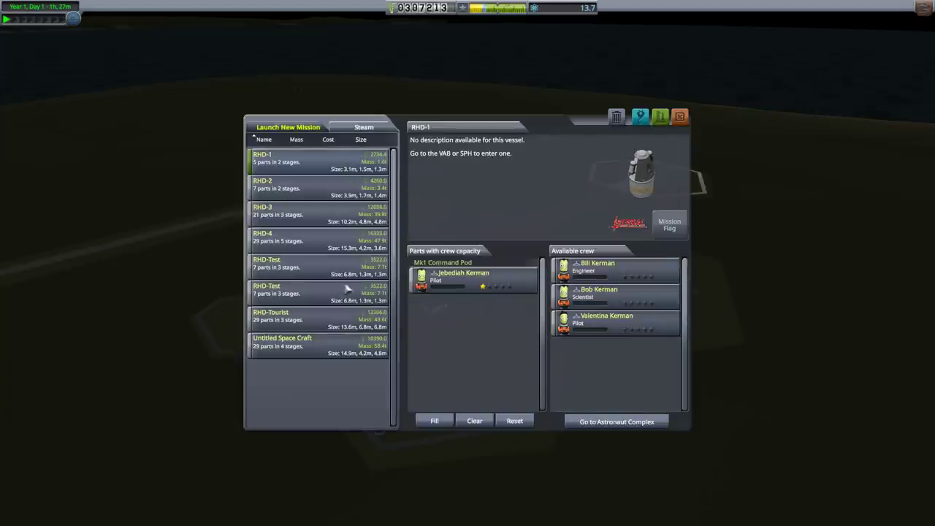
left_click(266, 263)
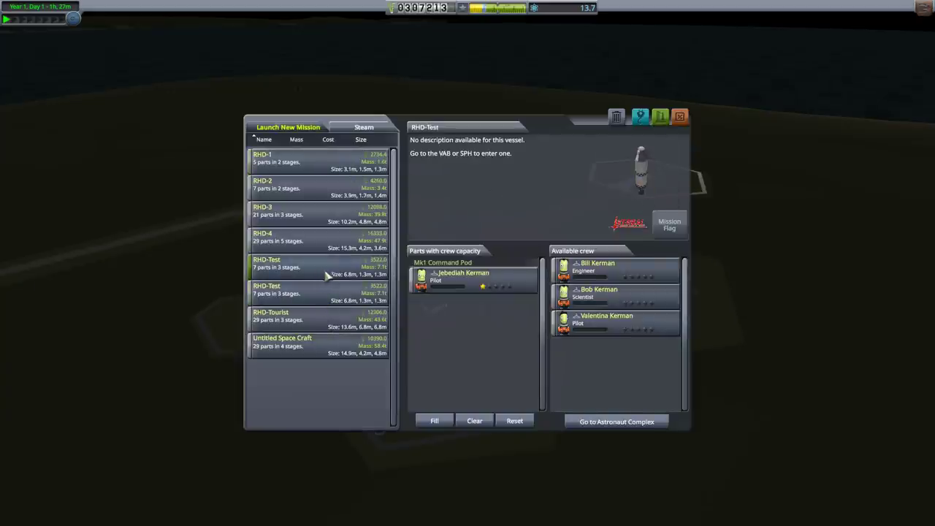
left_click(680, 117)
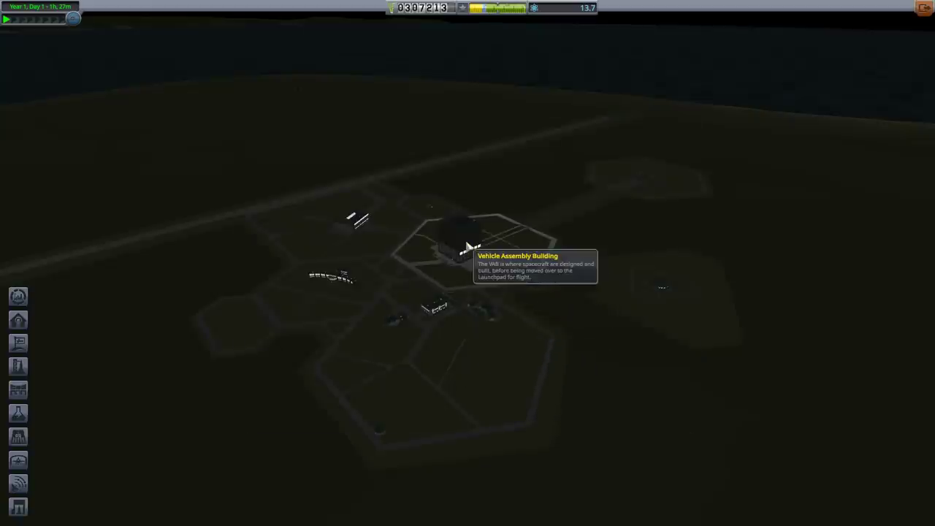
Step: Enter the Research and Development building from the Space Center view
left_click(450, 241)
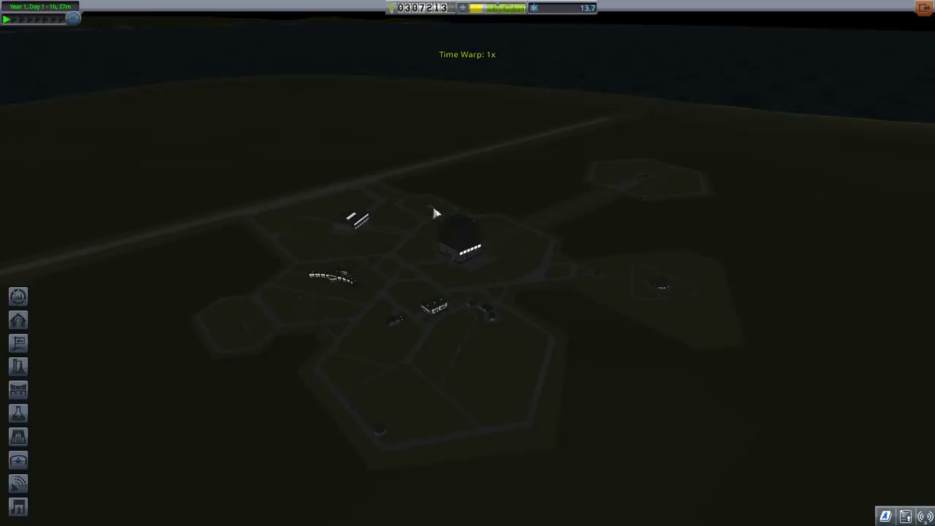
left_click(358, 219)
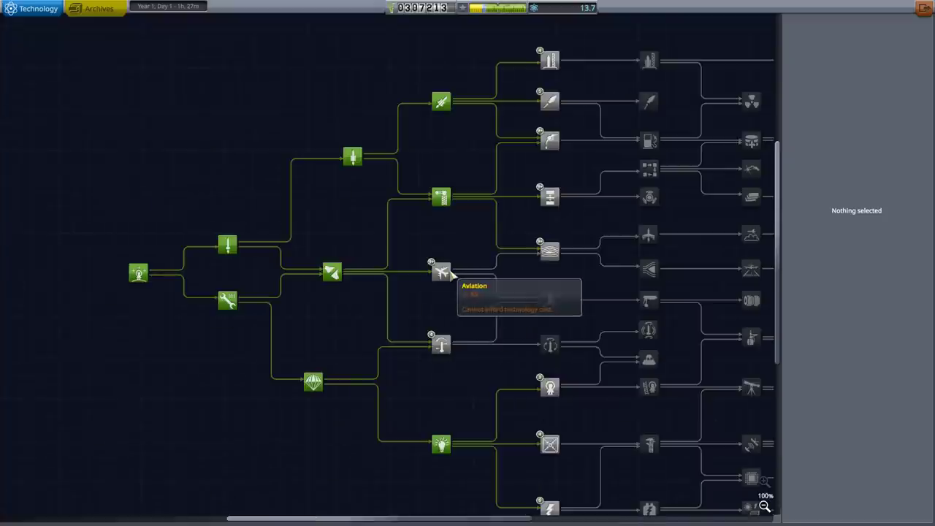
Step: Read the Flight Control, Advanced Exploration and Scanning Tech nodes, ending on Flight Control at 45 science
left_click(442, 272)
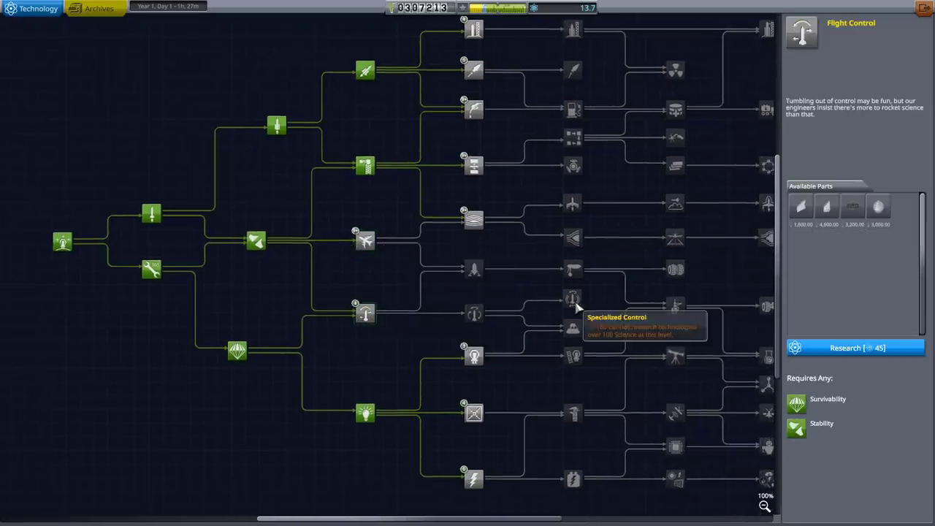
mouse_move(613, 365)
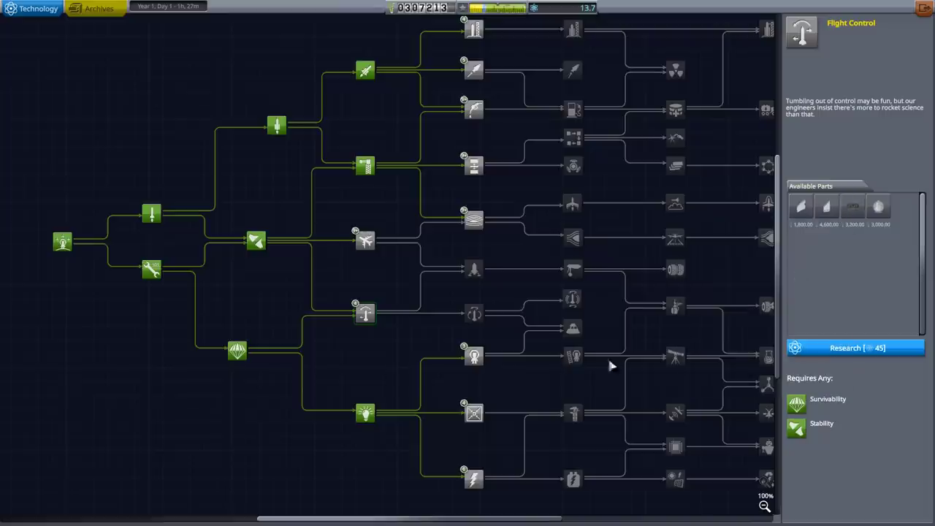
left_click(474, 479)
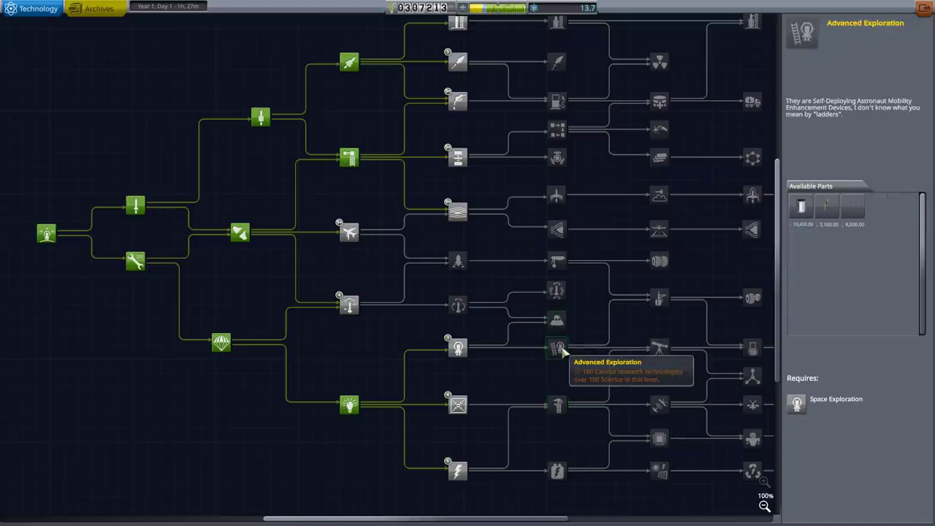
left_click(459, 305)
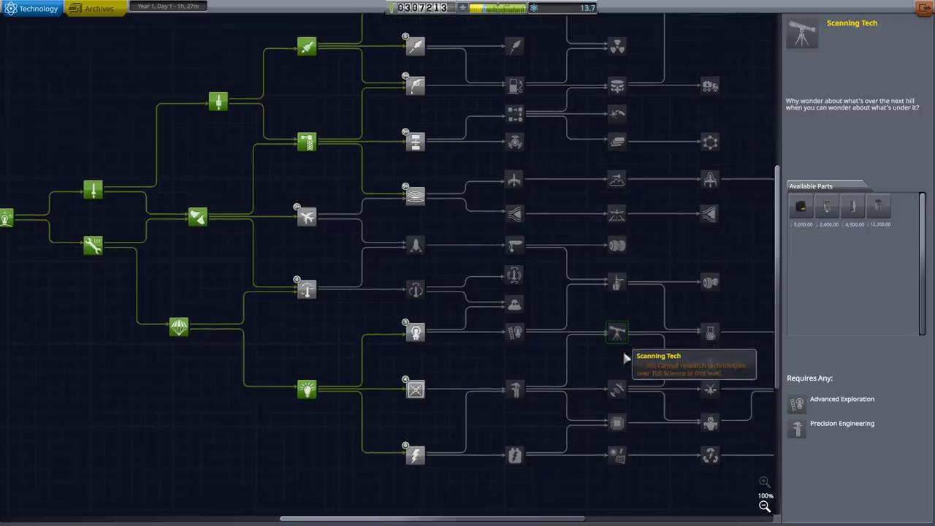
mouse_move(617, 389)
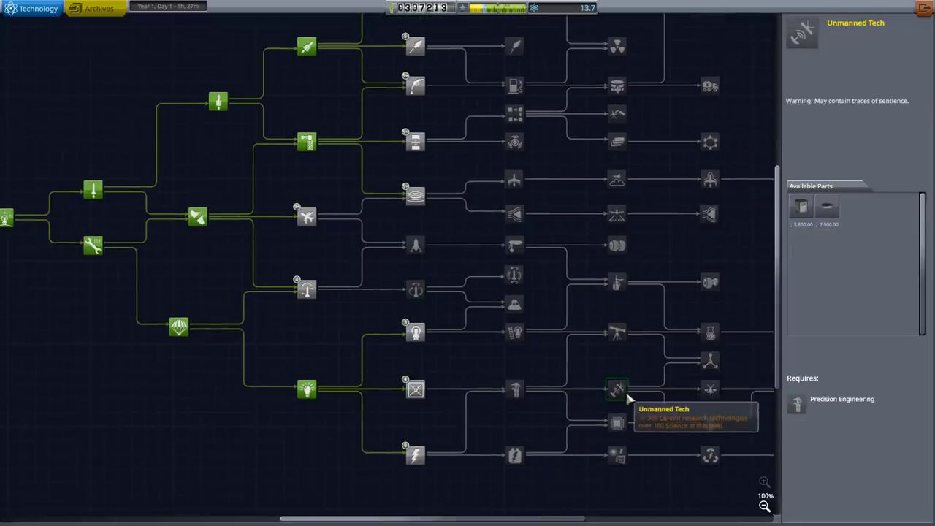
left_click(616, 422)
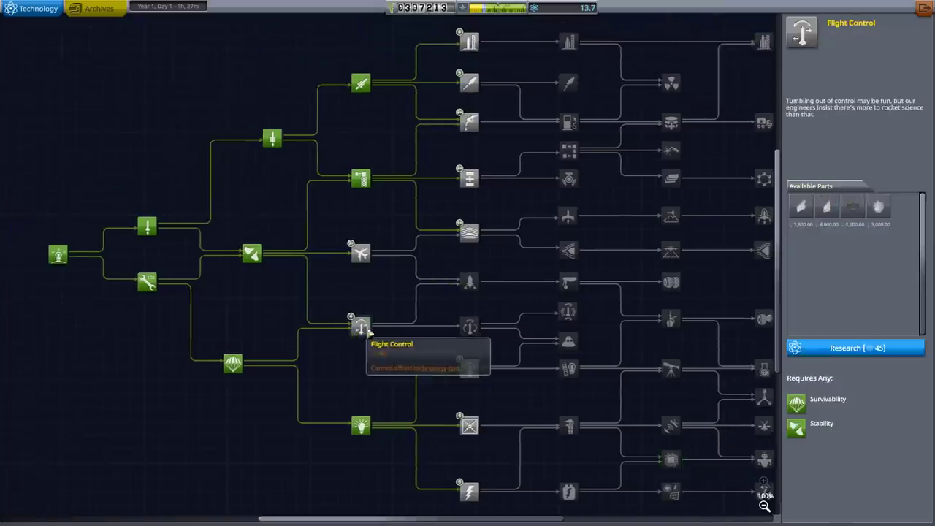
mouse_move(854, 208)
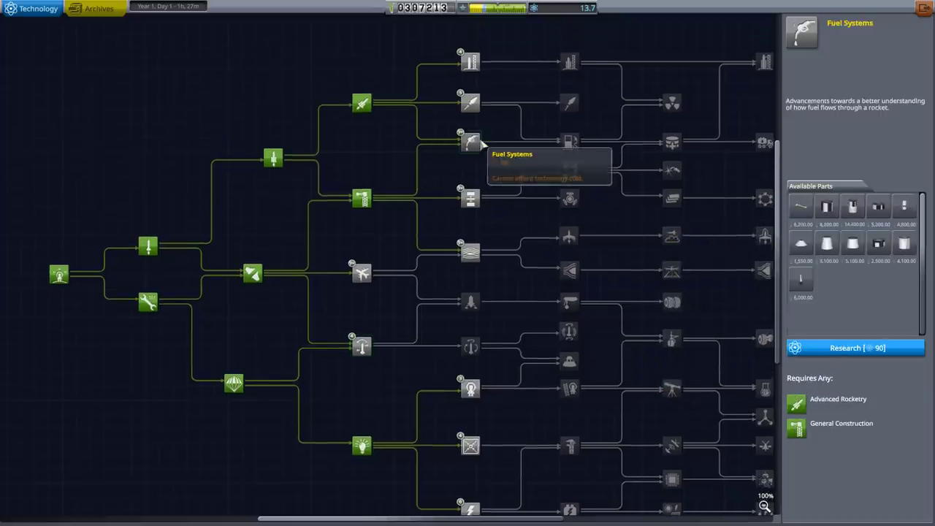
mouse_move(470, 102)
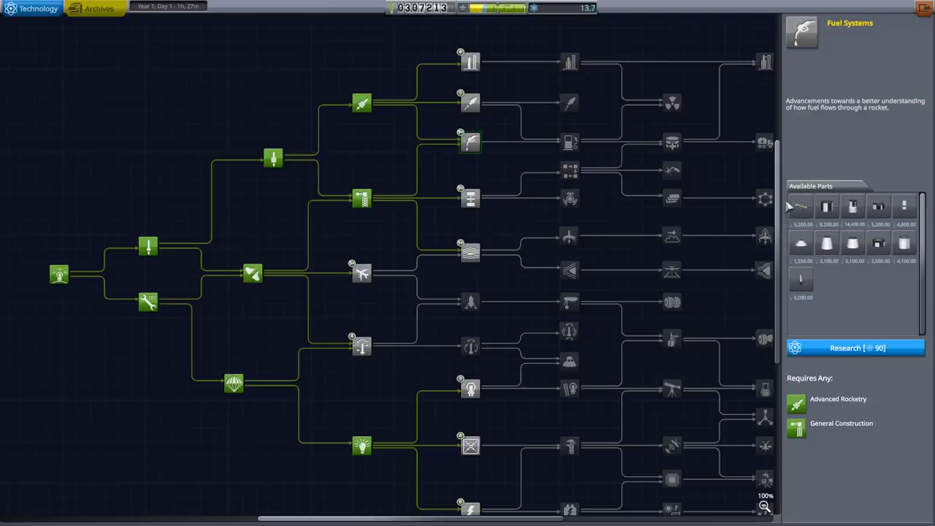
mouse_move(471, 102)
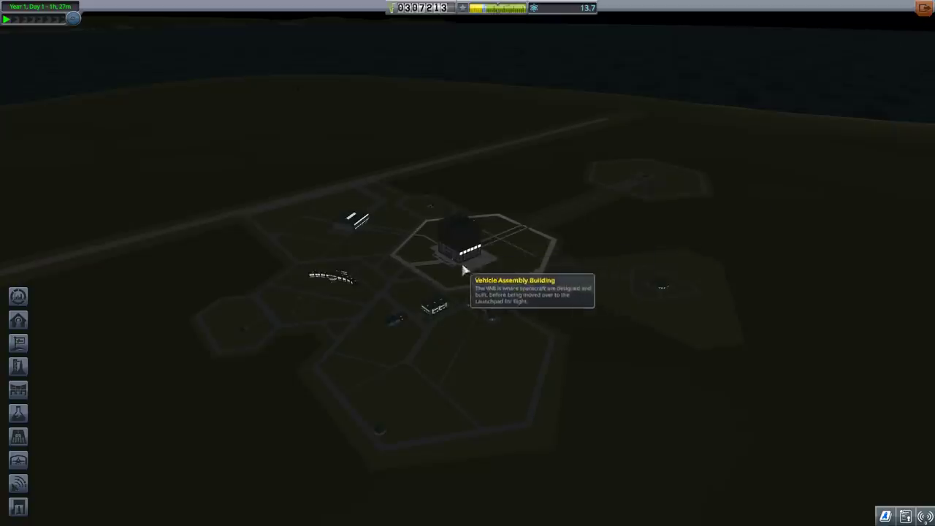
mouse_move(432, 213)
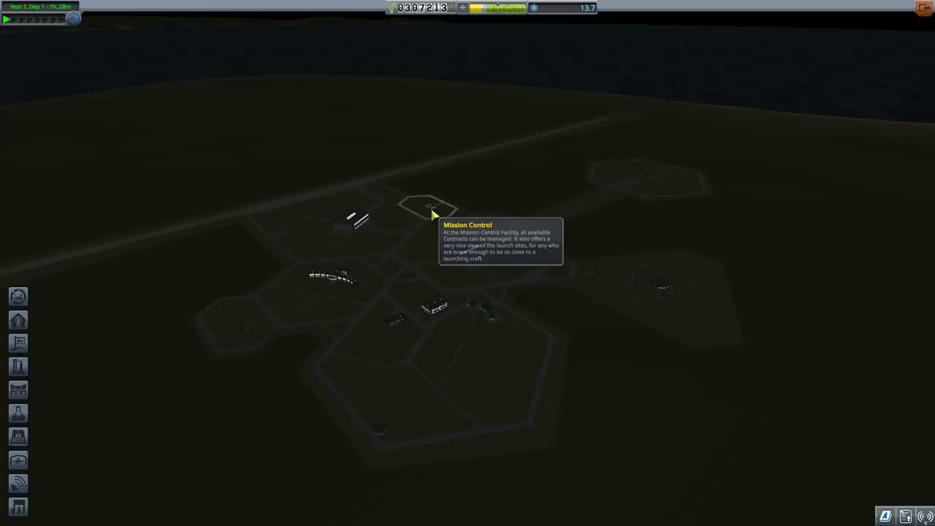
Step: Visit Mission Control's contract offers, back out, and reopen them
left_click(427, 208)
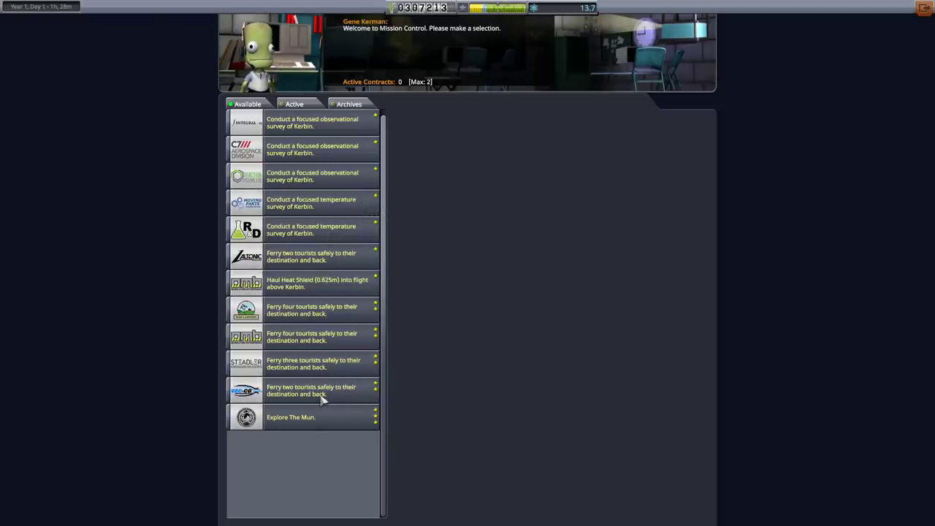
left_click(310, 390)
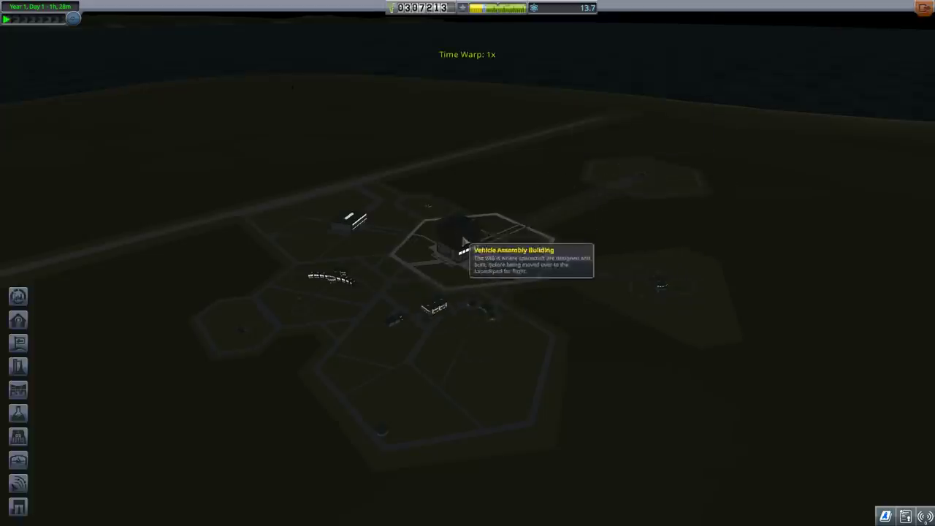
left_click(450, 246)
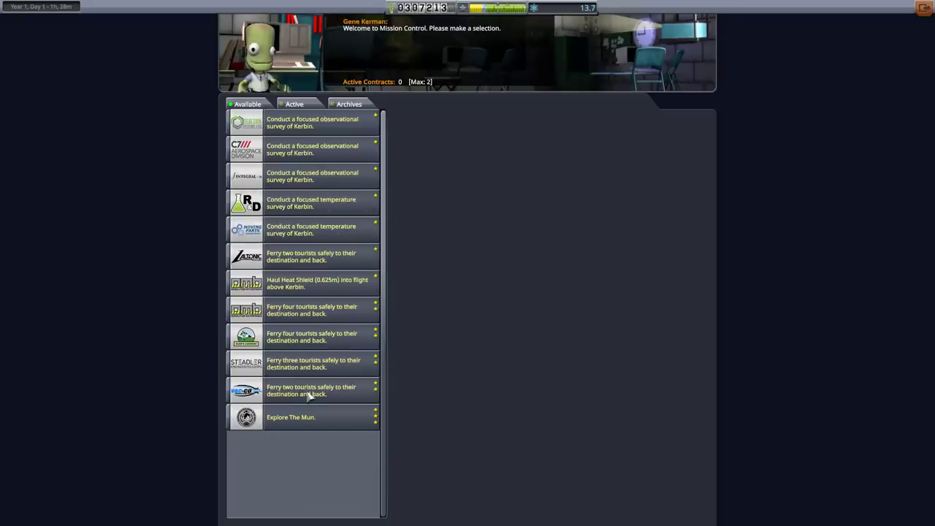
Step: Accept the O.M.B. four-tourist ferry contract and return to the Space Center
left_click(313, 363)
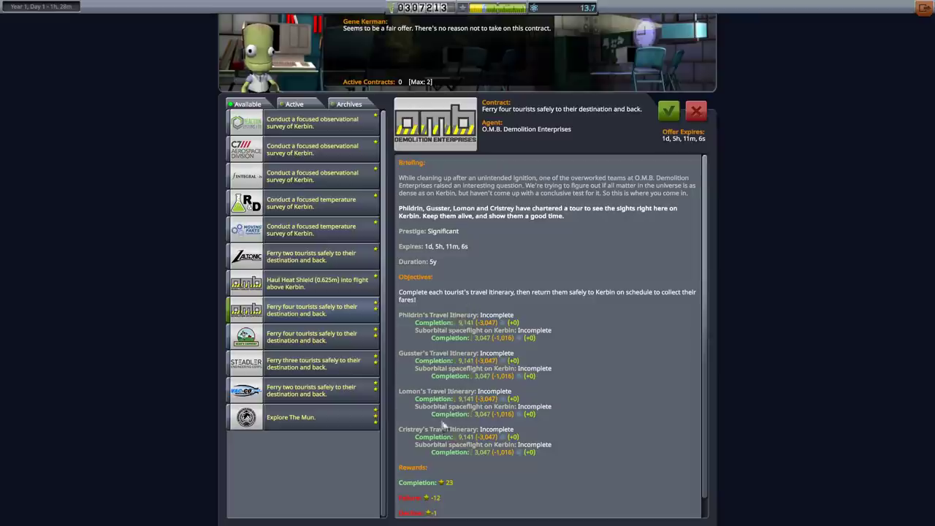
left_click(668, 111)
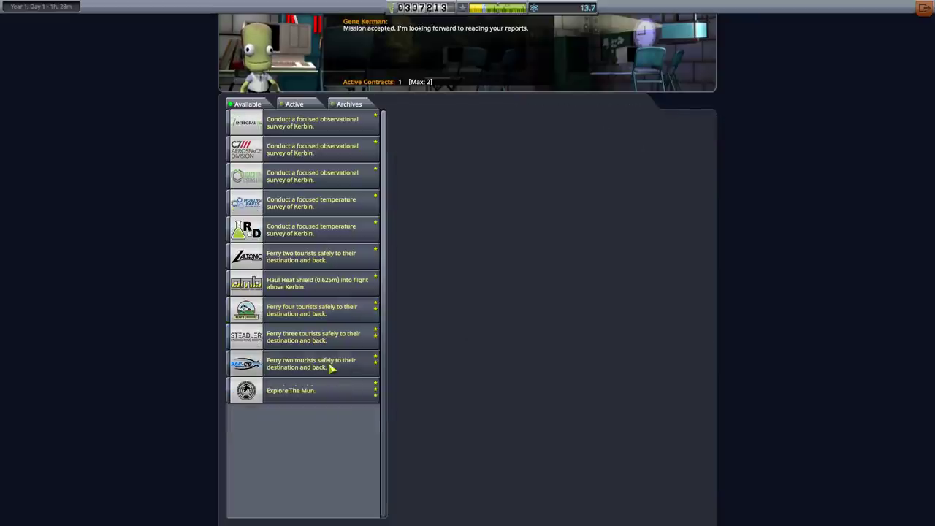
left_click(332, 369)
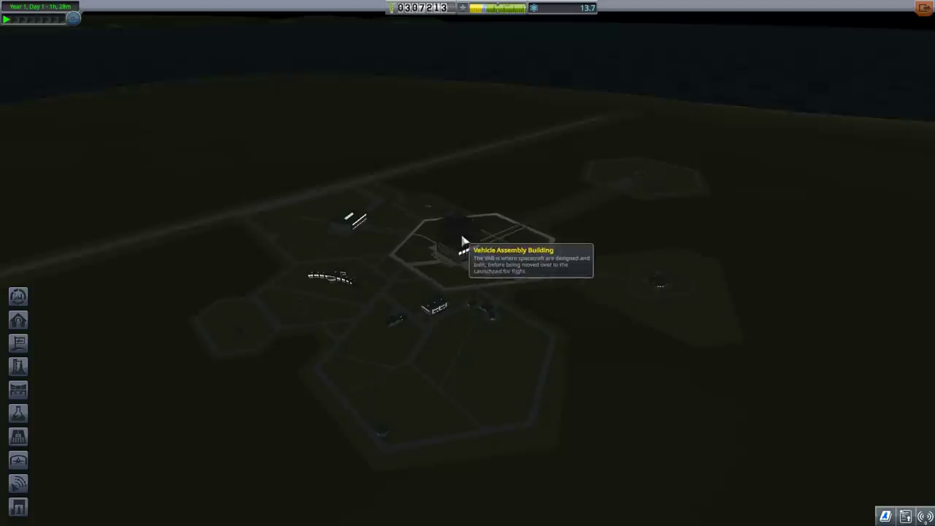
mouse_move(447, 248)
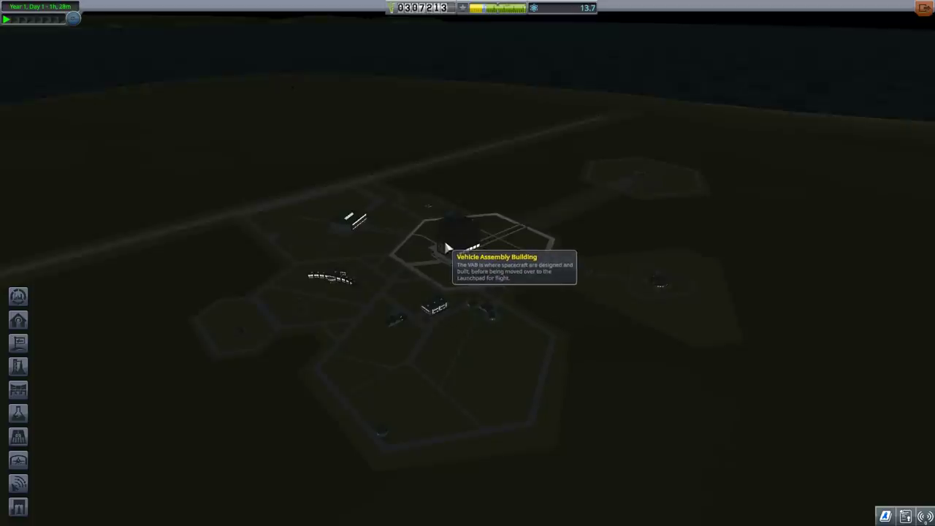
Step: Enter the Vehicle Assembly Building from its facility info popup
left_click(471, 233)
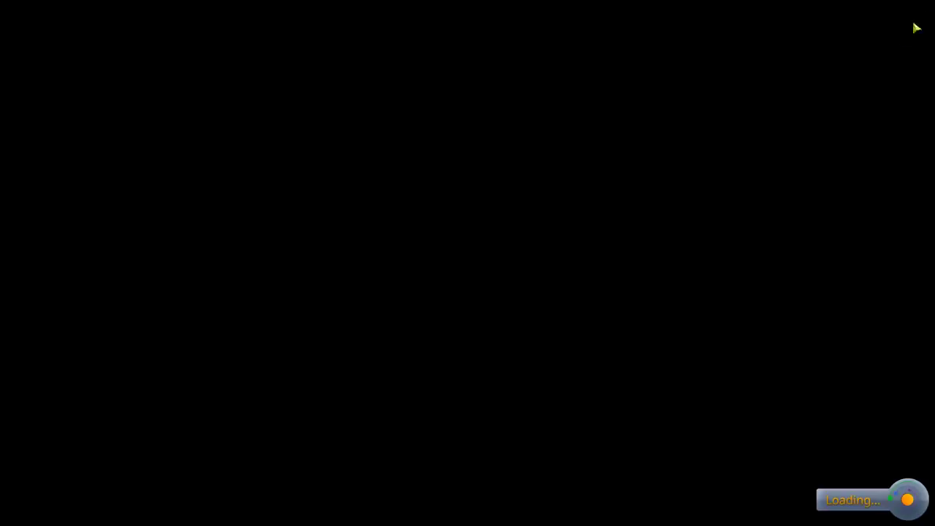
mouse_move(554, 257)
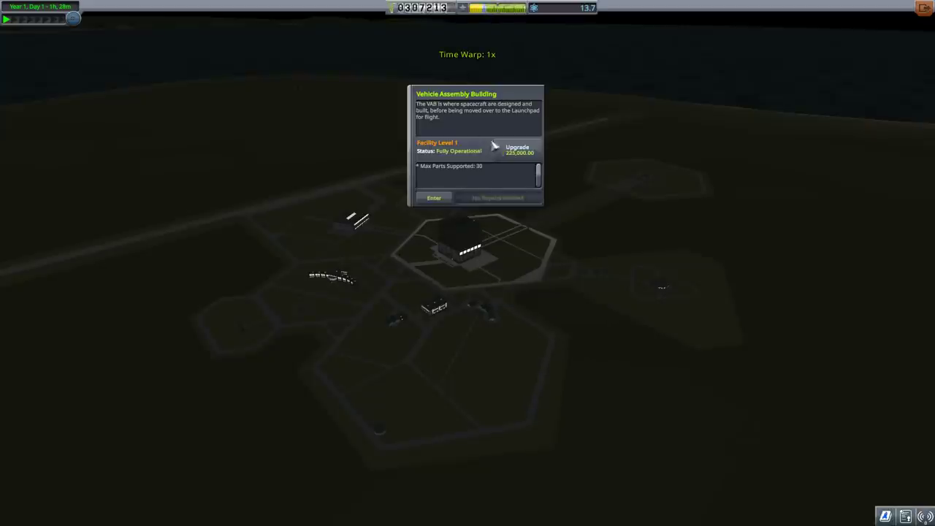
left_click(435, 198)
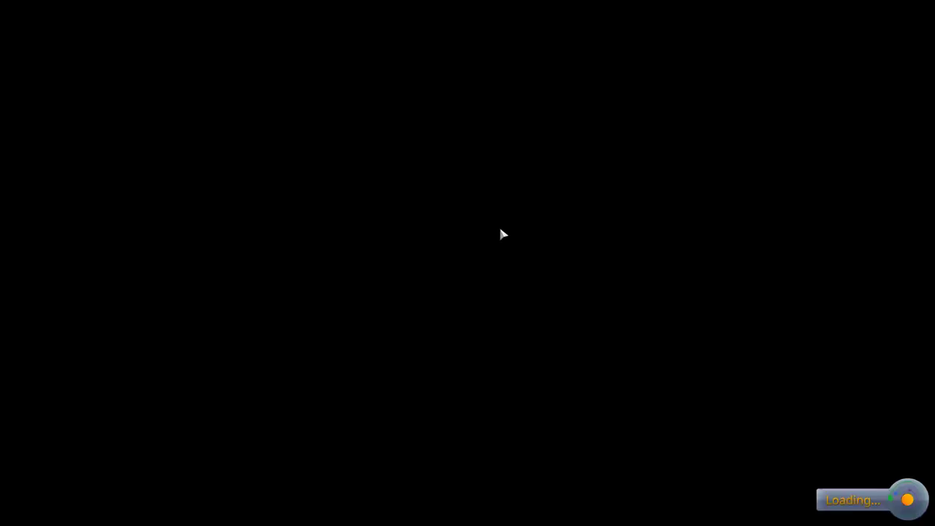
mouse_move(538, 231)
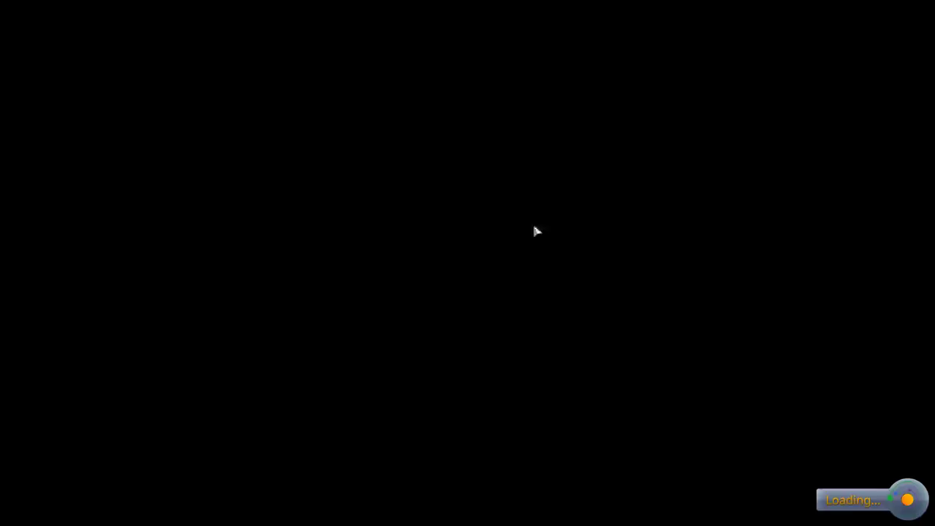
mouse_move(602, 193)
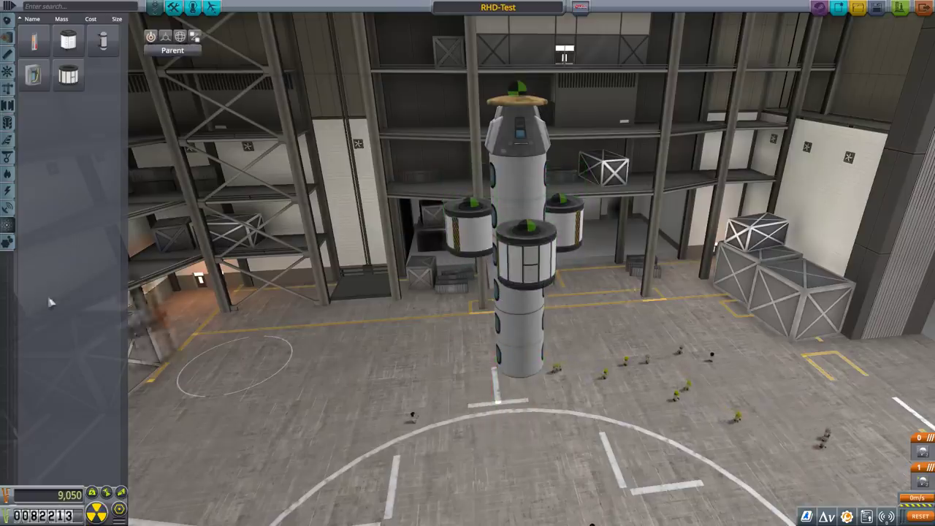
mouse_move(8, 174)
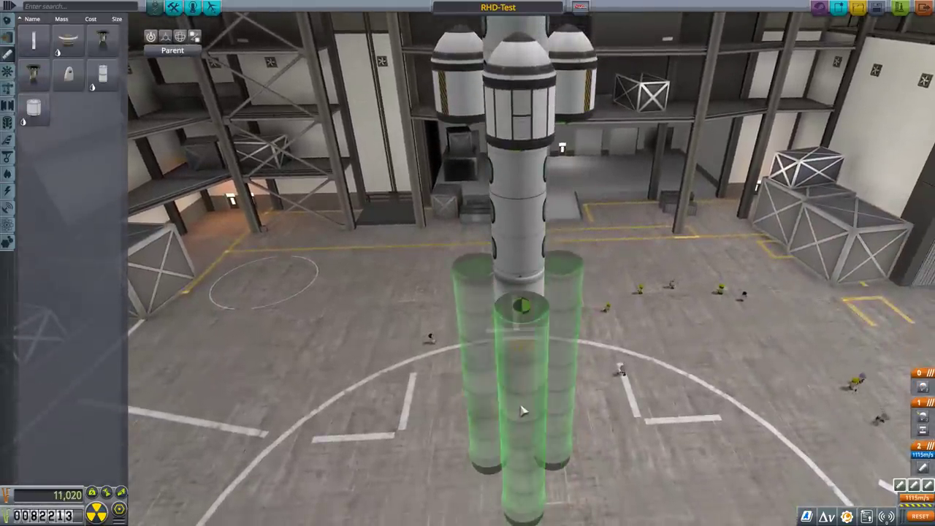
Step: Attach the booster cluster to RHD-Test's base and pick the barometer part to add
left_click(523, 409)
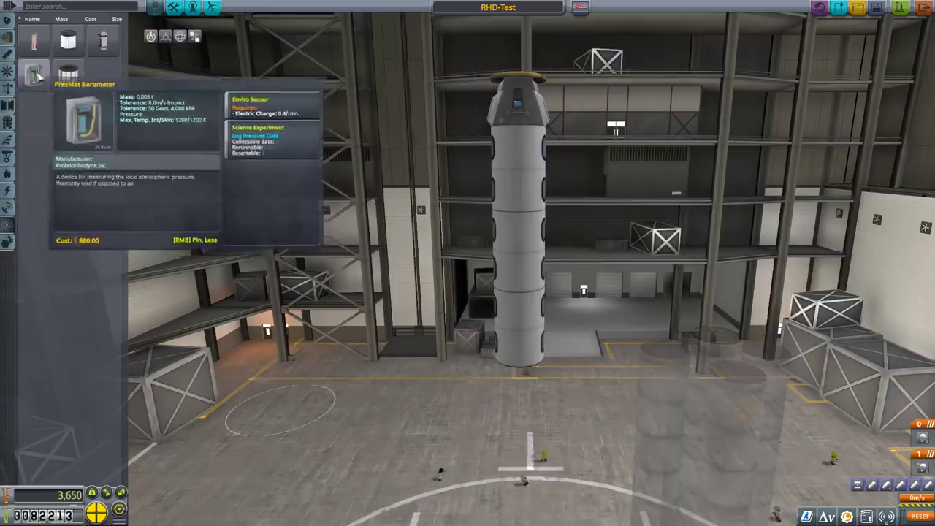
left_click(524, 383)
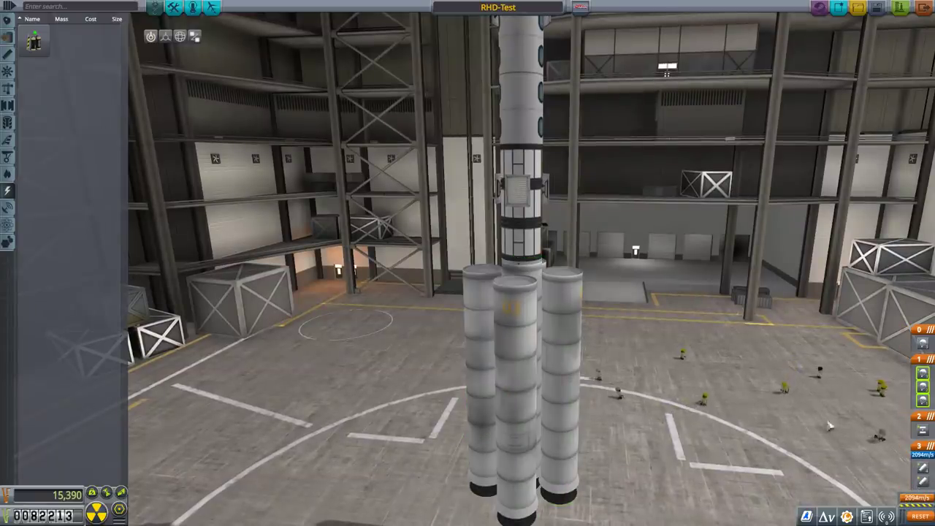
mouse_move(7, 123)
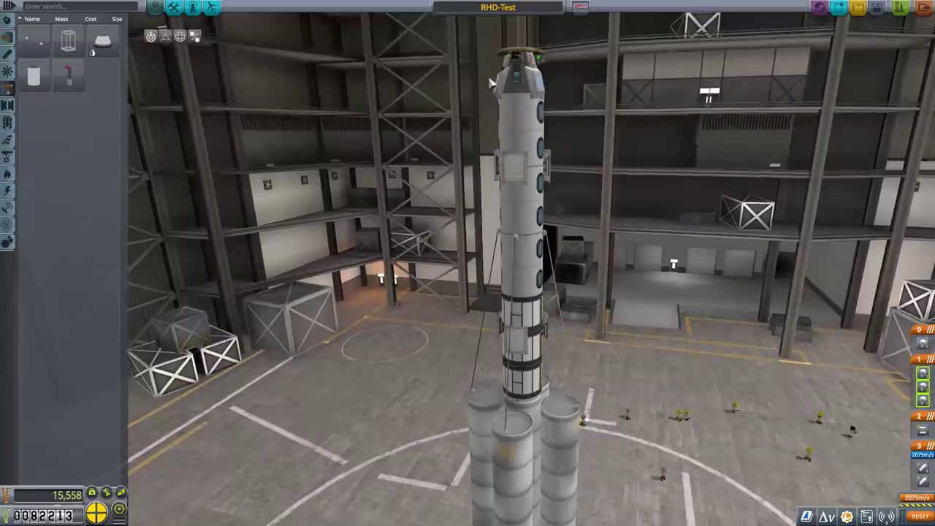
Step: Rename the vessel RHD-Tourist2, check crew seating, and send it to the launchpad
left_click(498, 8)
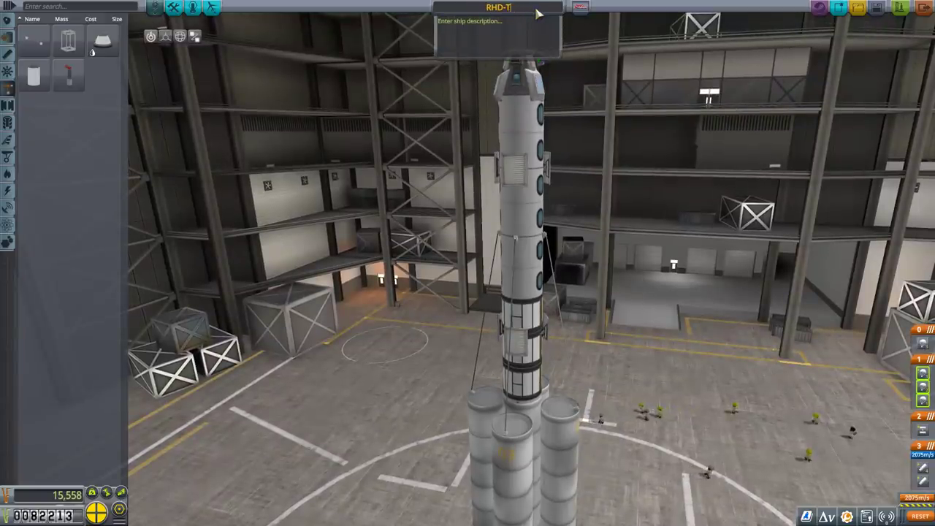
type("ourist2")
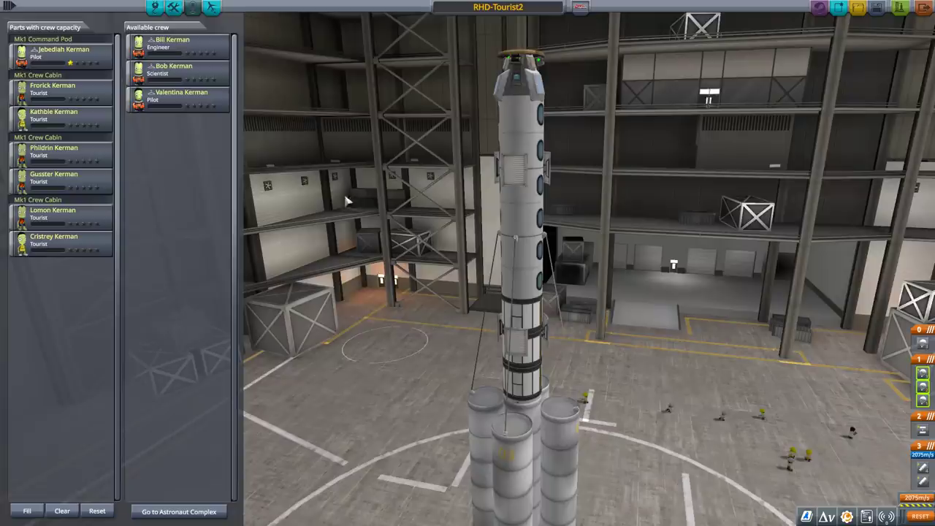
mouse_move(877, 9)
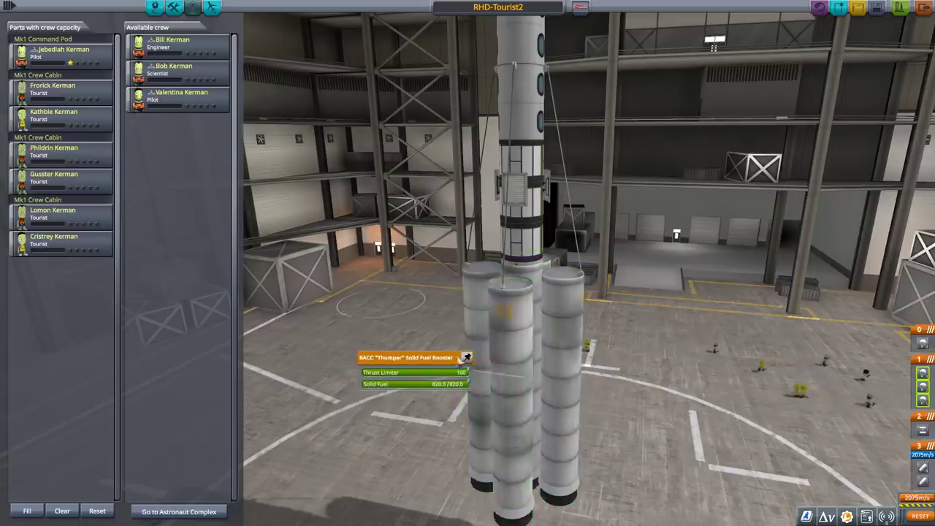
left_click_drag(456, 373, 431, 373)
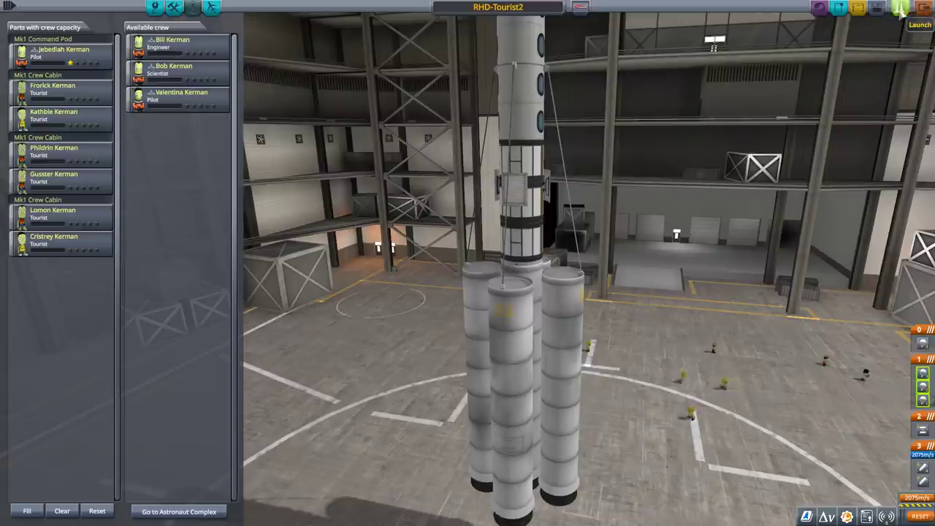
left_click(921, 24)
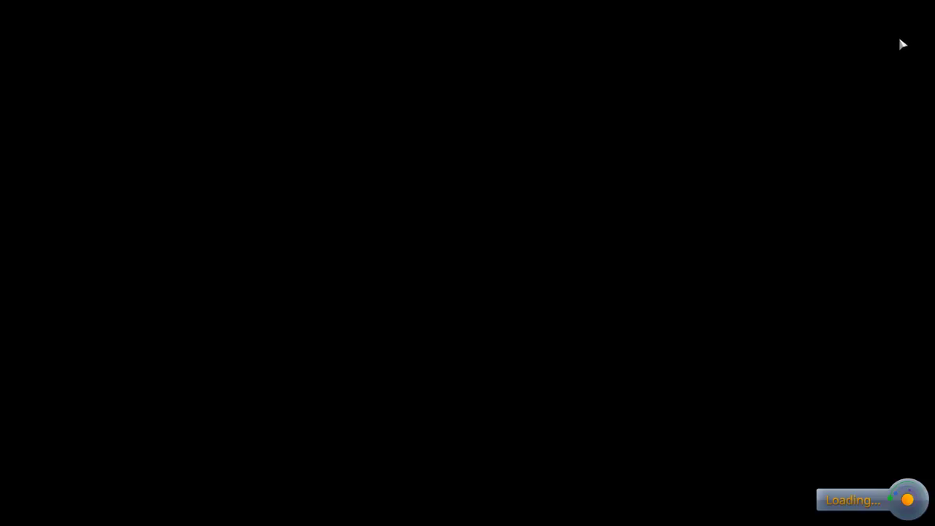
mouse_move(876, 80)
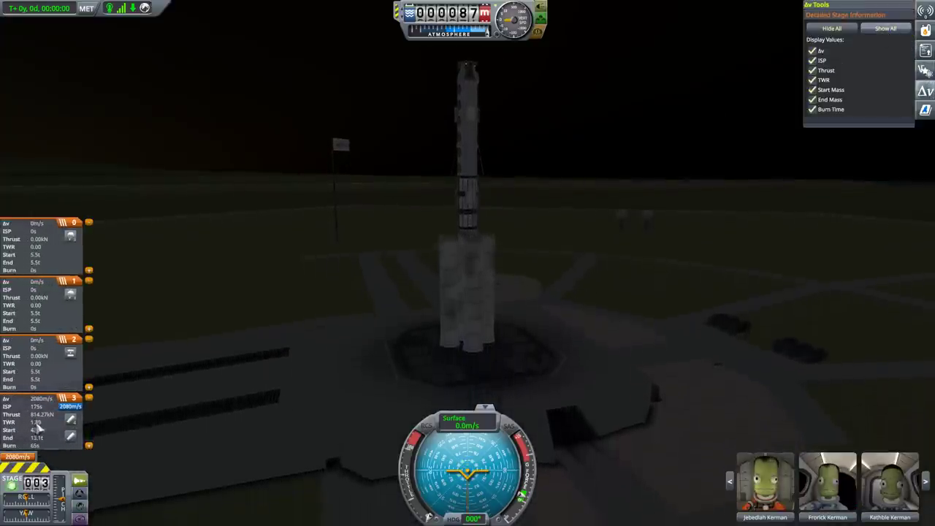
Step: Pause the flight on the pad and leave it back to the assembly building
key("Escape")
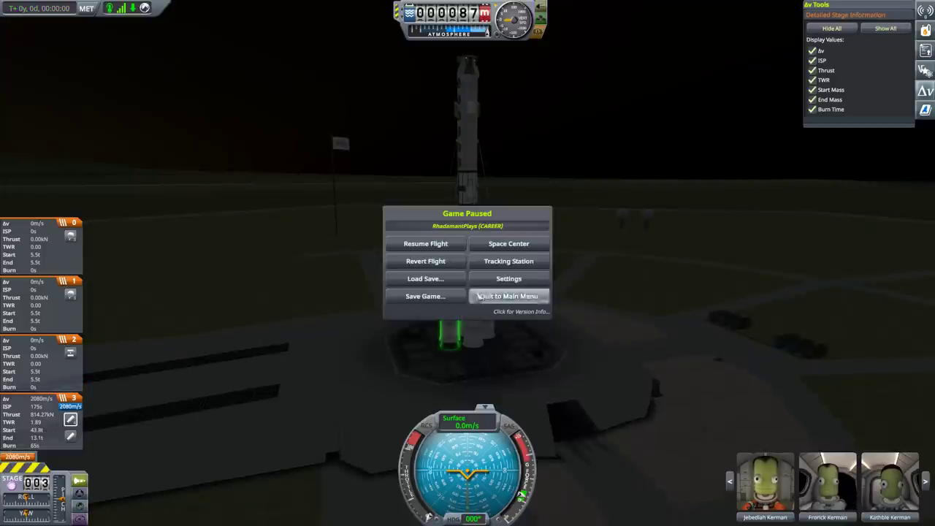
left_click(509, 296)
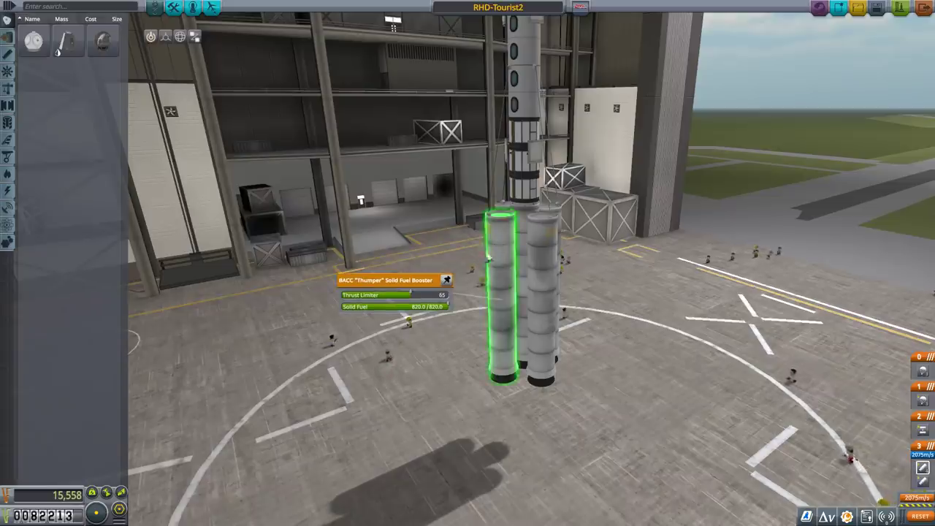
Step: Lower the Thumper booster's Thrust Limiter slider before relaunching
left_click_drag(416, 295, 397, 295)
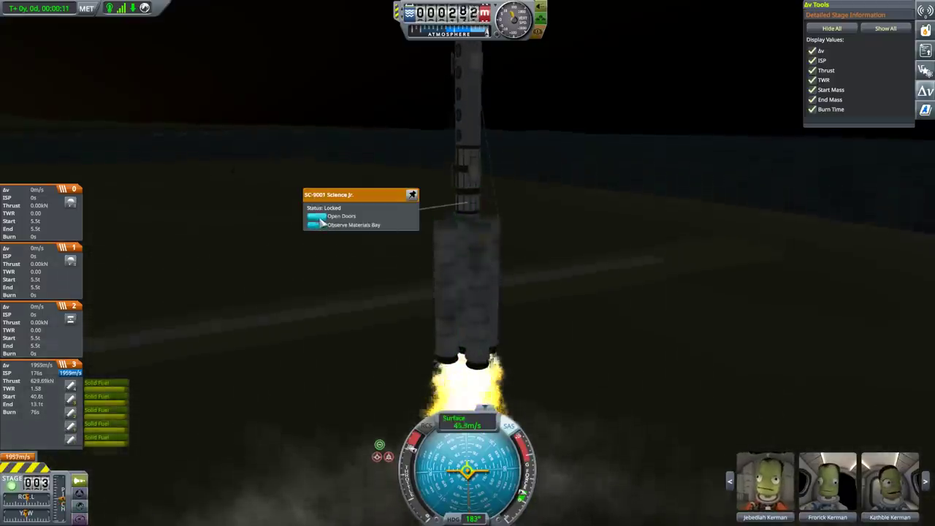
Step: Run Observe Materials Bay on the Science Jr. during ascent and dismiss its part window
left_click(342, 216)
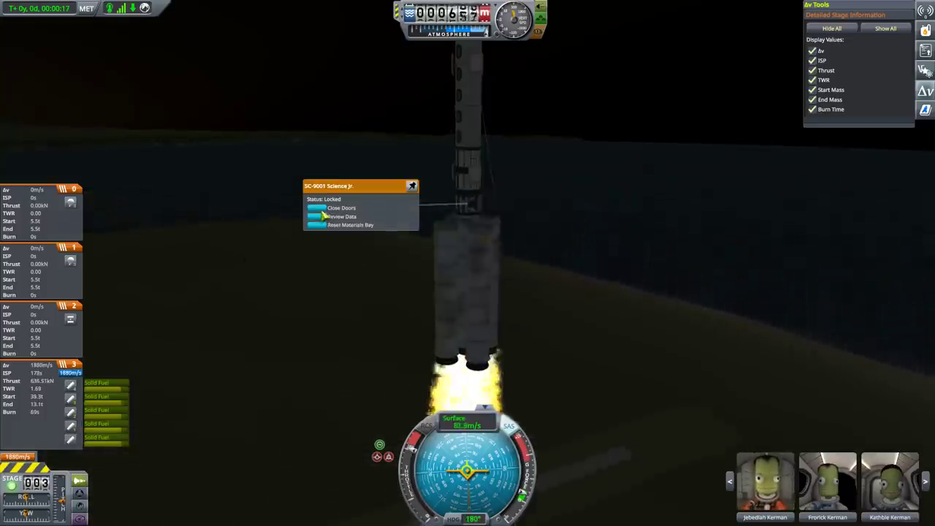
left_click(342, 208)
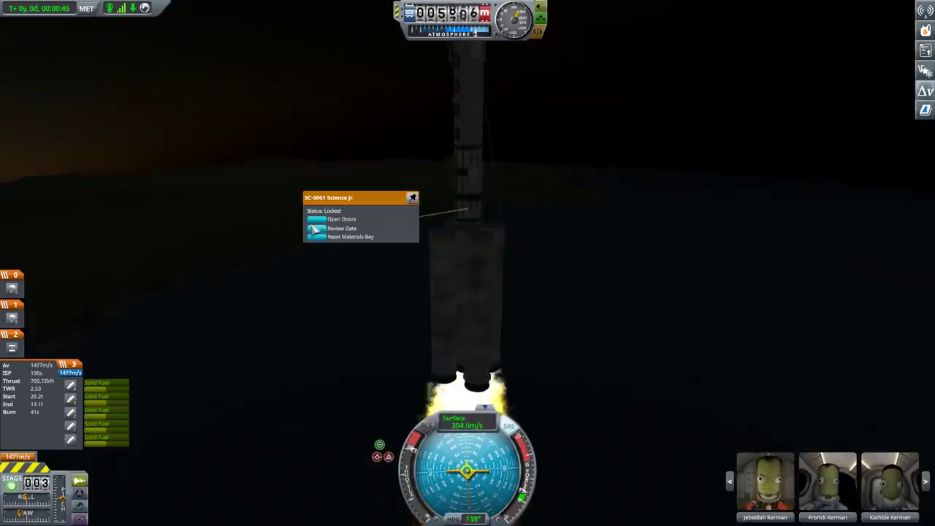
left_click(342, 228)
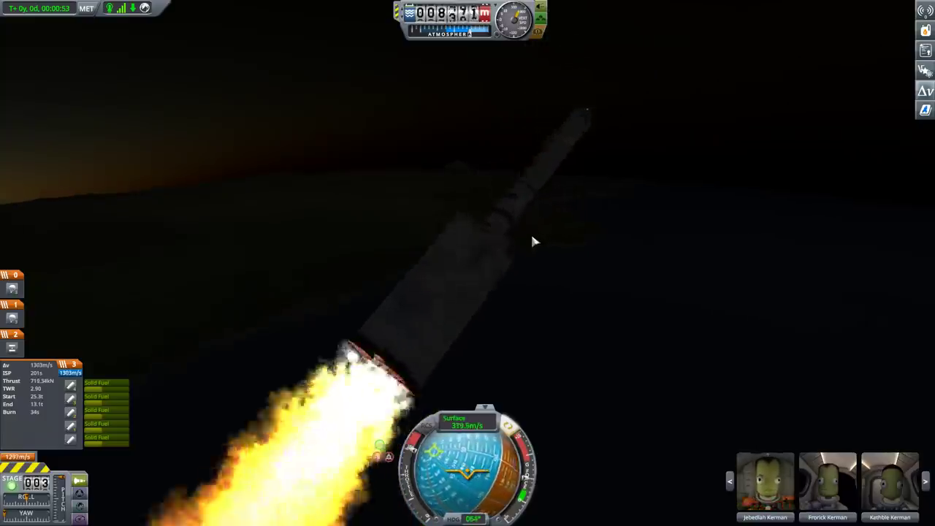
Step: Revert the tumbling flight to launch so RHD-Tourist2 stands on the pad again
key("Escape")
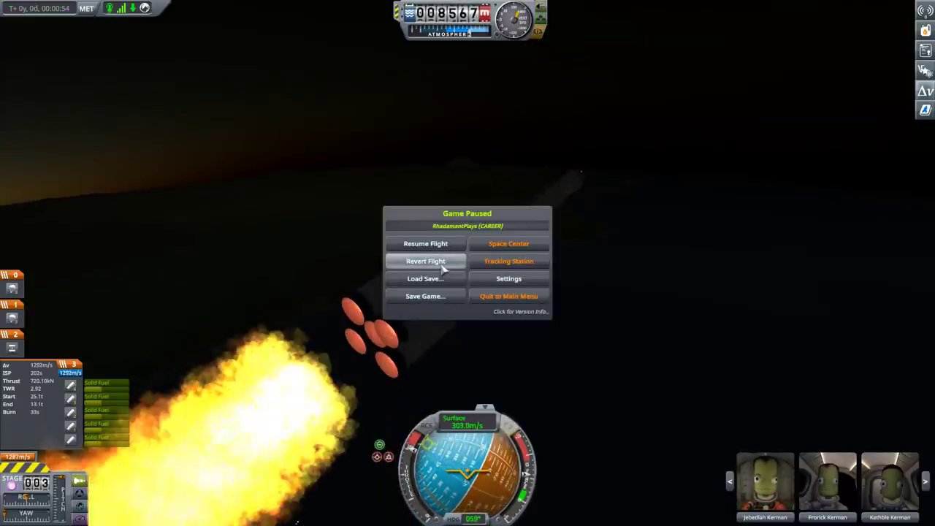
left_click(425, 242)
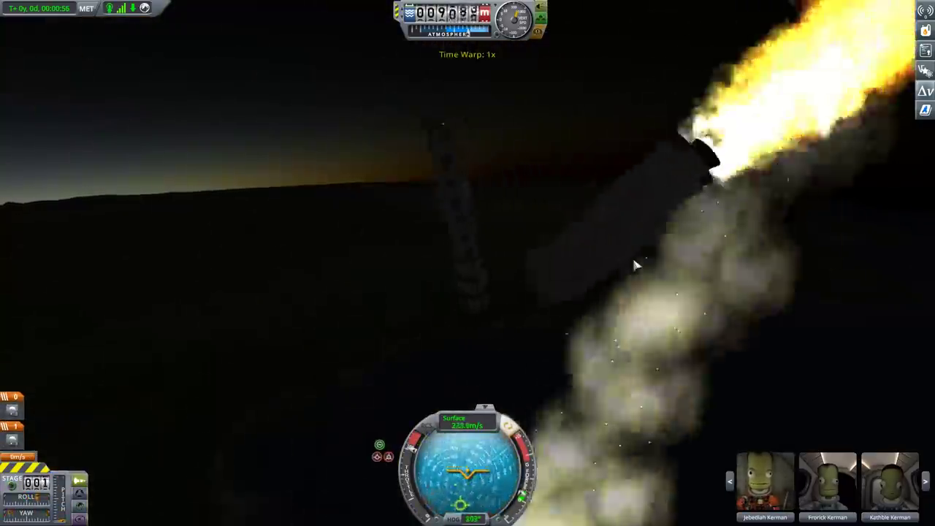
key("Escape")
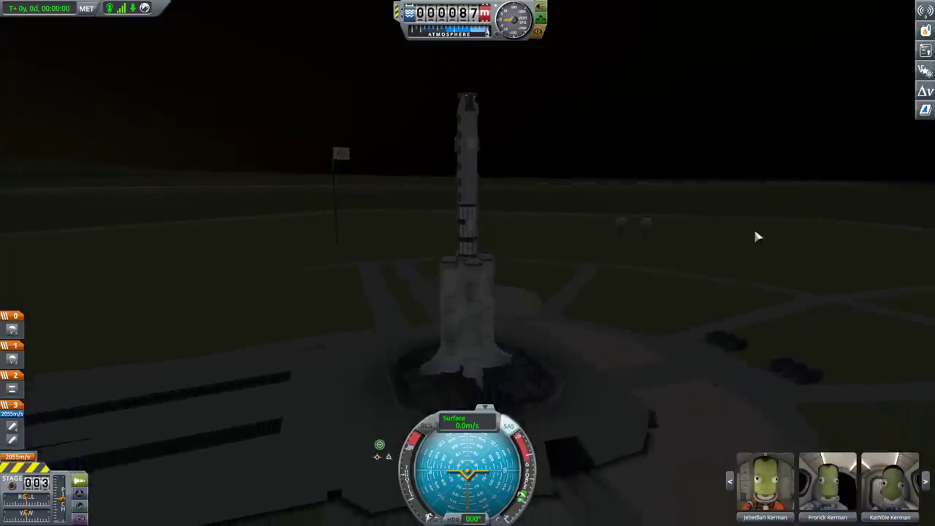
Step: Ignite the engines and lift RHD-Tourist2 off the pad, climbing straight up over Kerbin
key("space")
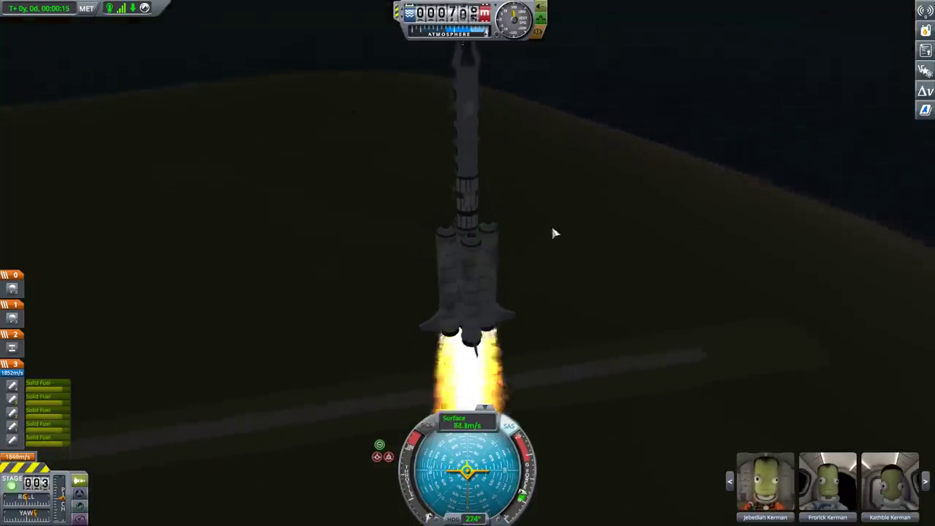
mouse_move(626, 244)
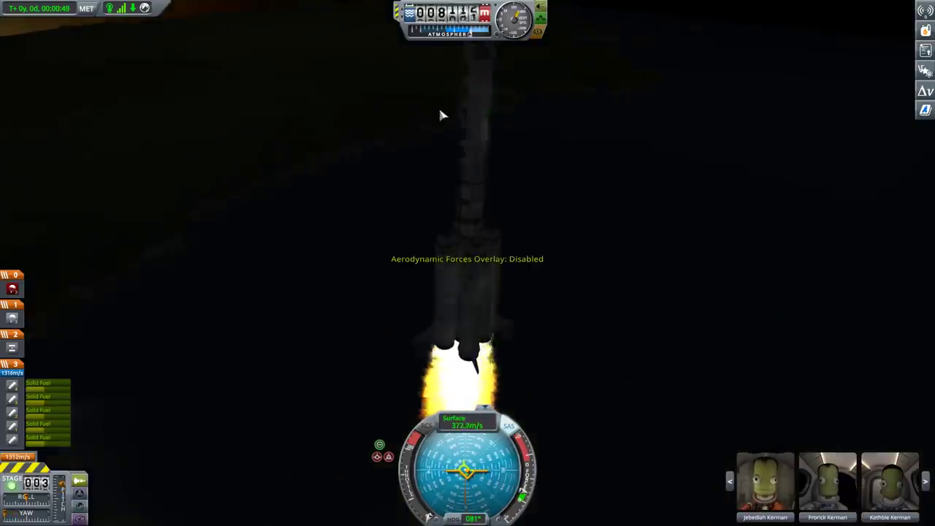
mouse_move(563, 232)
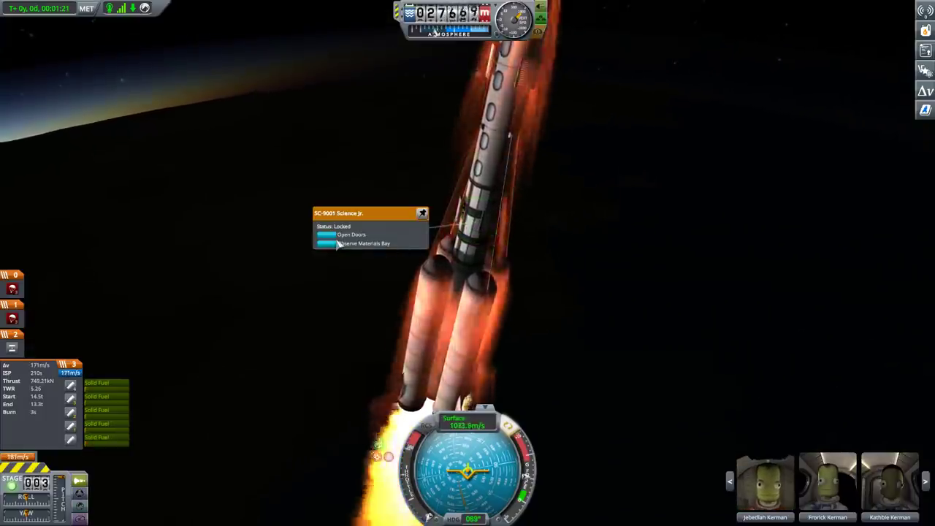
Step: Observe the Science Jr. materials bay as the rocket reaches space
left_click(351, 234)
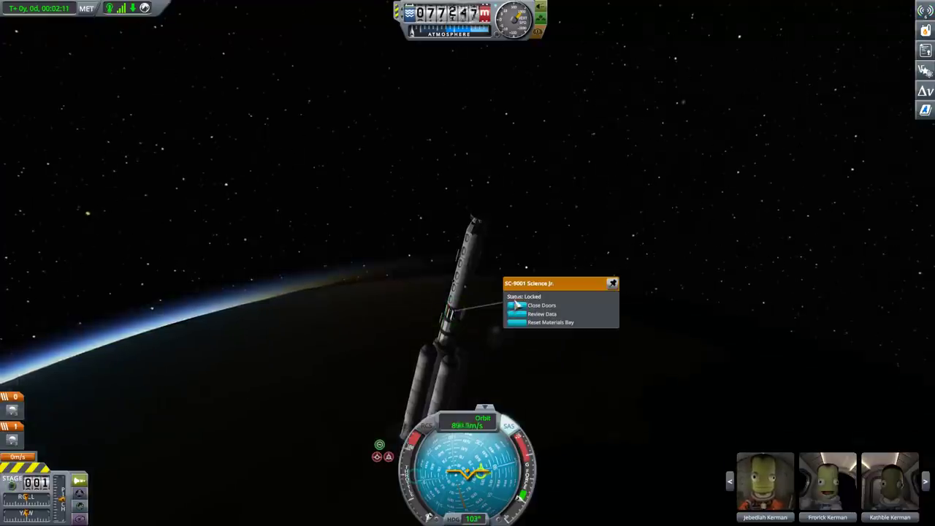
Step: Jettison the spent side boosters above the atmosphere and activate the small radiator panel
left_click(612, 284)
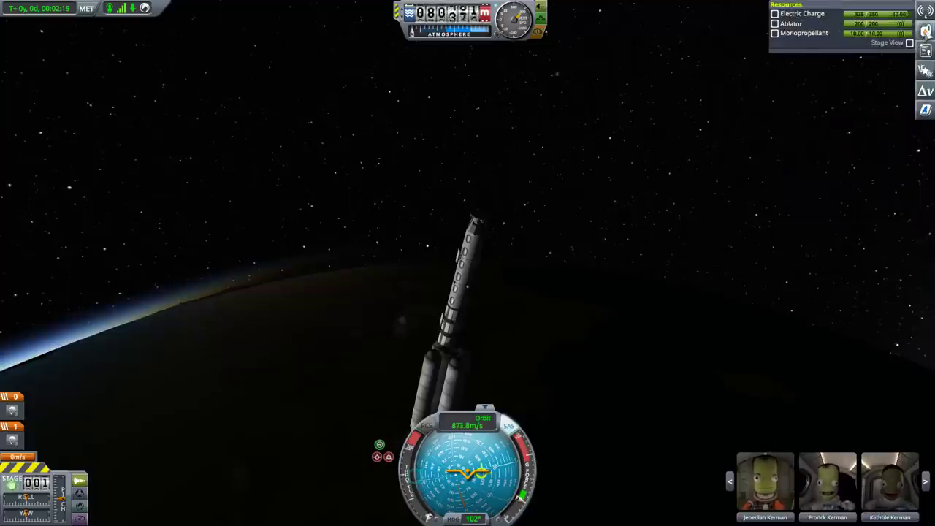
key(".")
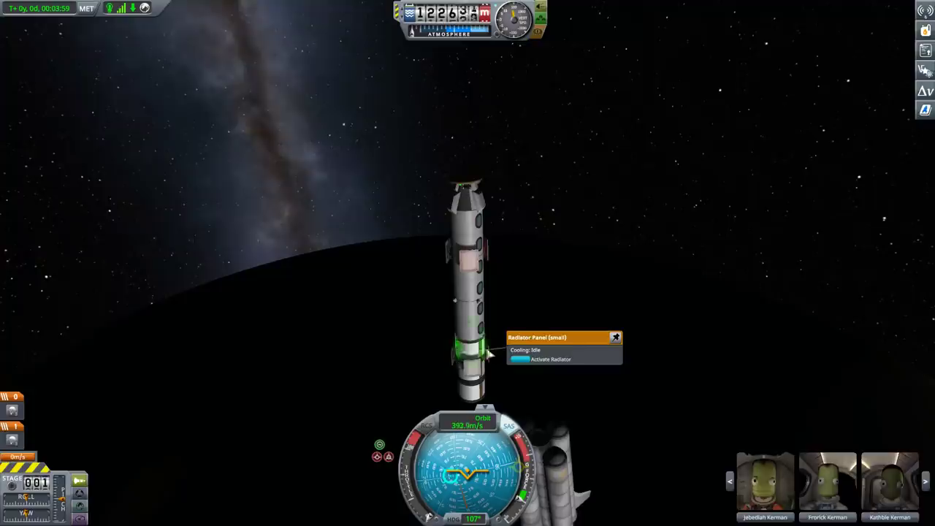
left_click(541, 359)
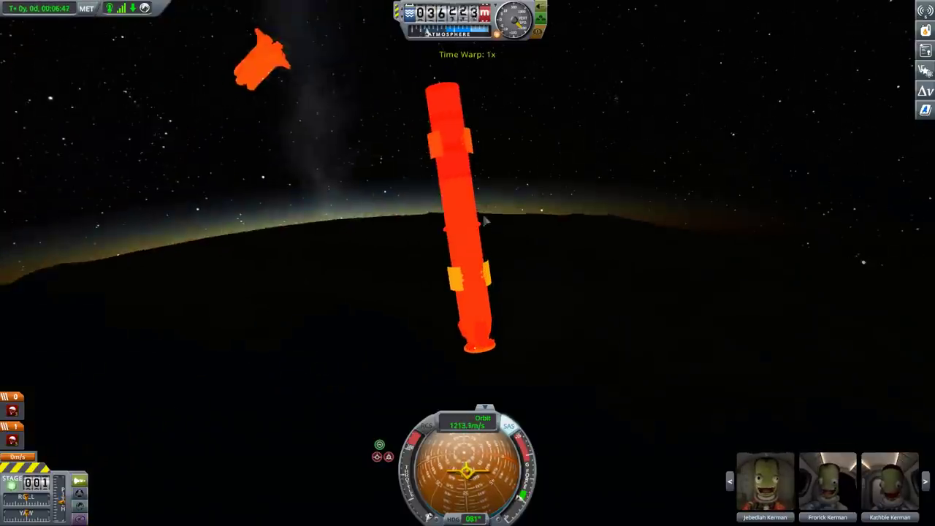
Step: Warp time during the parachute descent toward the ocean, slowing to about 6 m/s near the sea
key("F12")
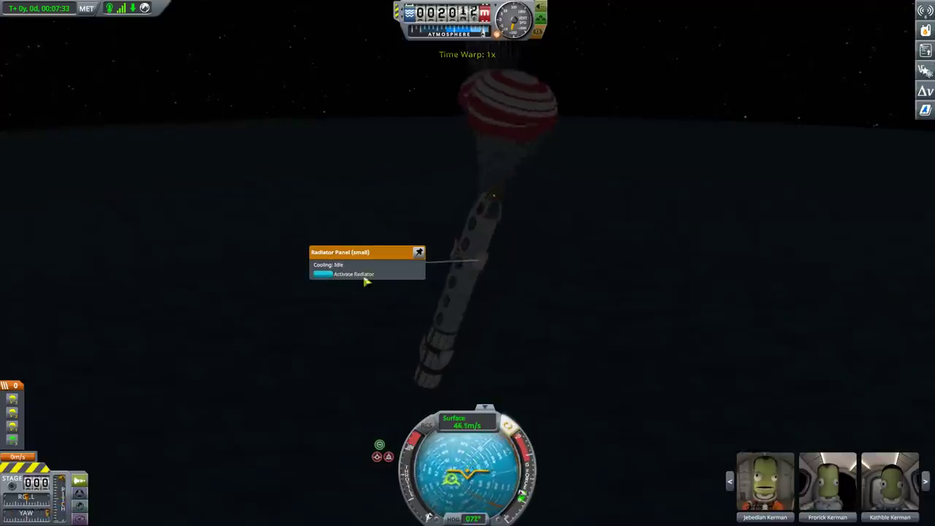
left_click(353, 275)
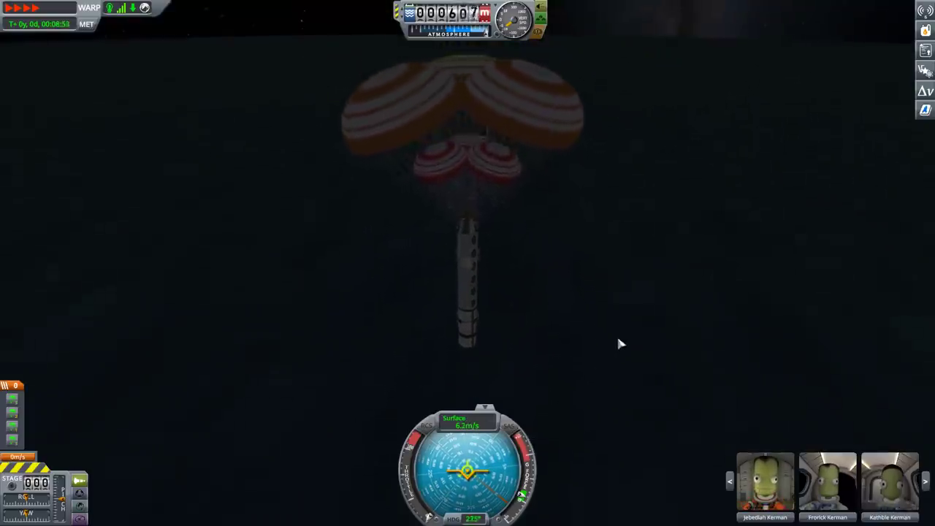
key(".")
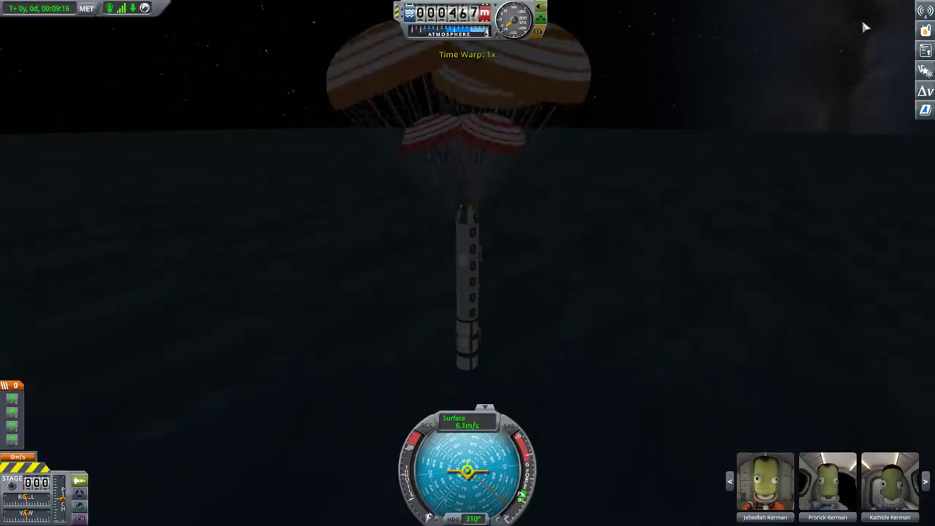
key("period")
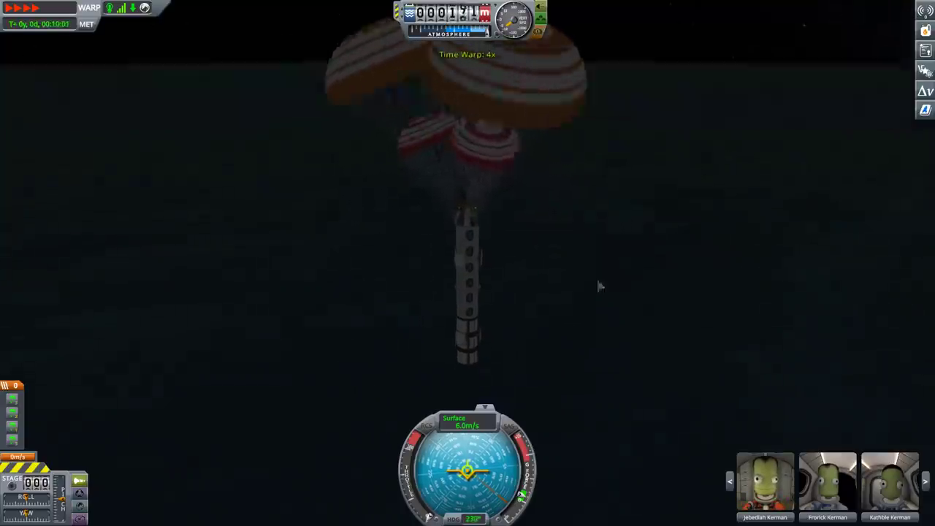
mouse_move(467, 292)
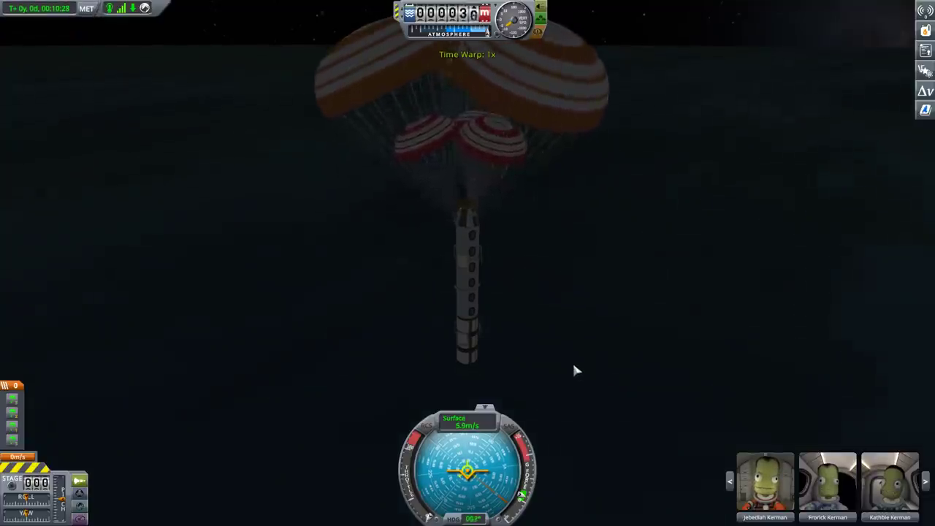
mouse_move(552, 358)
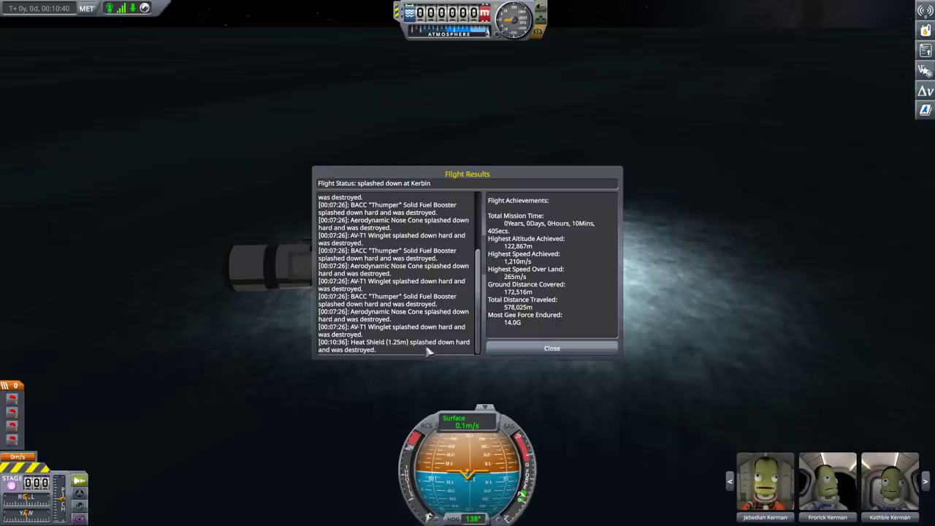
Step: Dismiss the Flight Results summary after RHD-Tourist2 splashes down
left_click(552, 348)
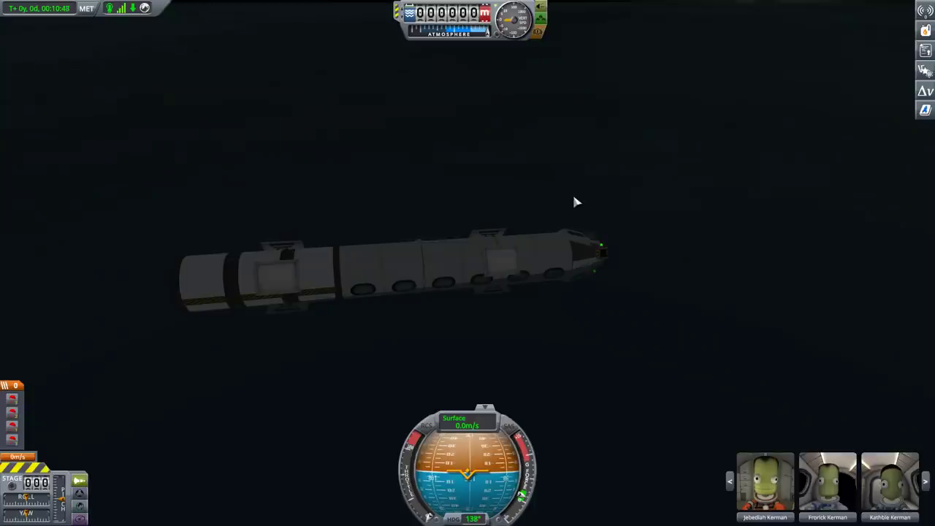
mouse_move(588, 307)
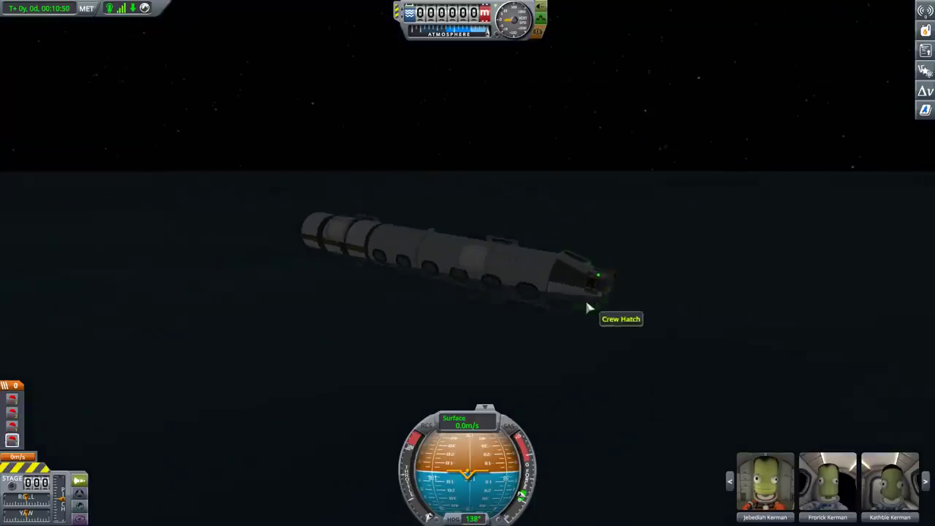
mouse_move(585, 193)
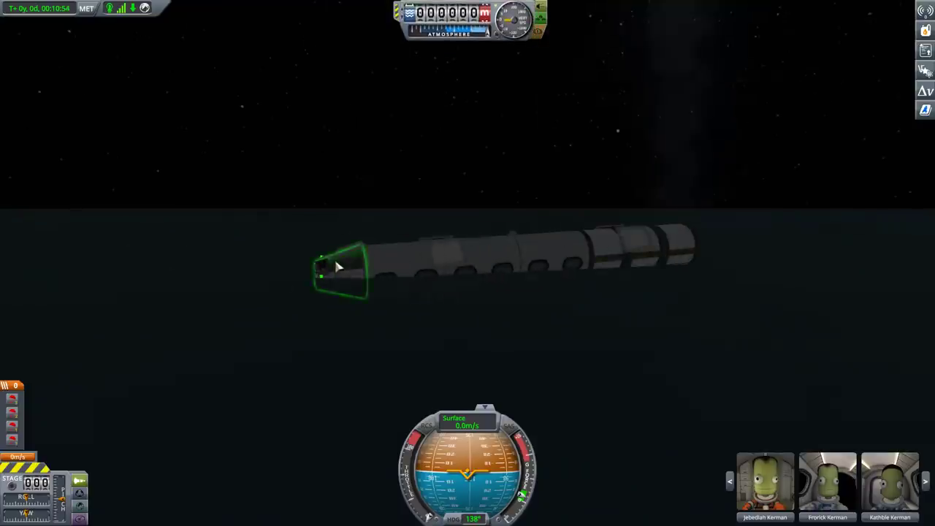
Step: Recover the floating RHD-Tourist2 capsule and return to the space center
left_click(336, 266)
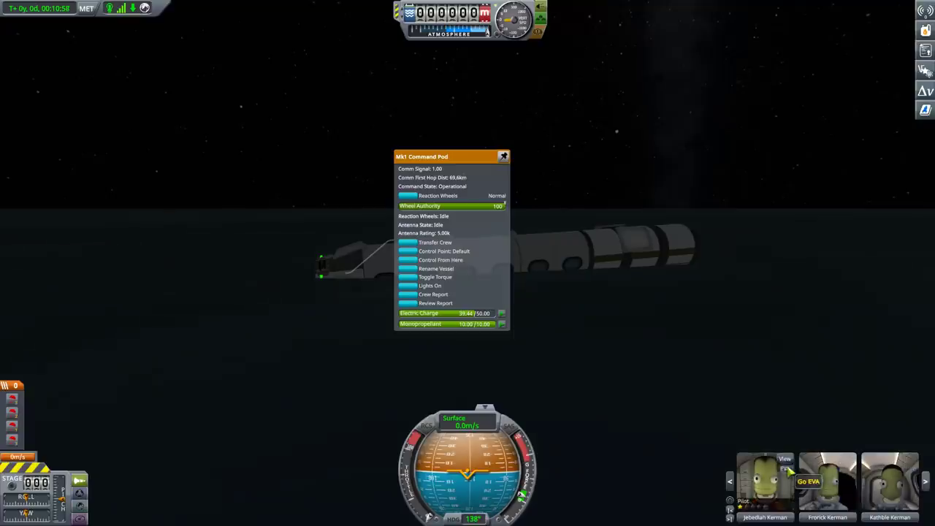
left_click(808, 483)
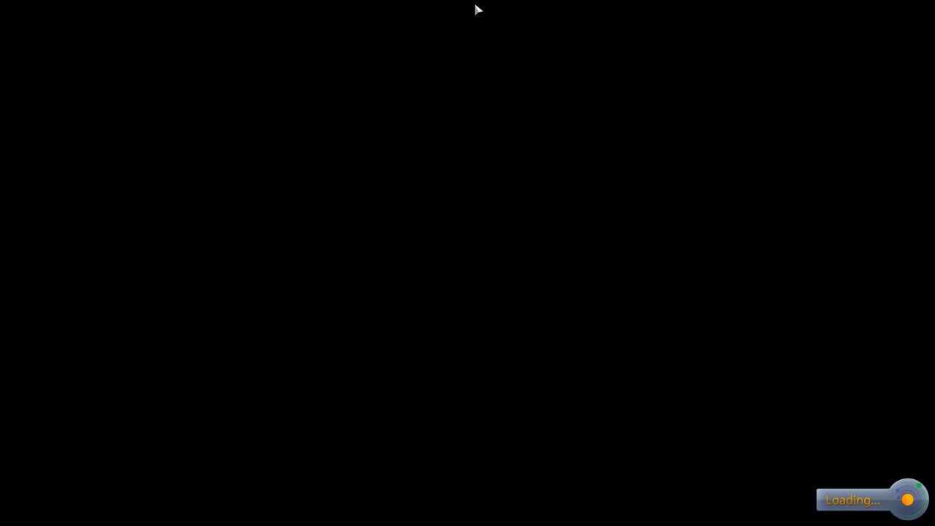
mouse_move(571, 149)
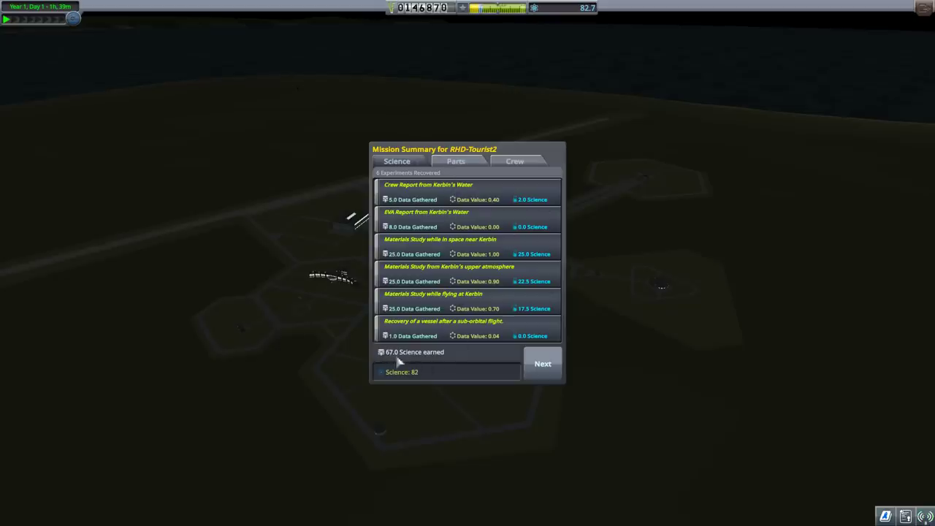
mouse_move(418, 383)
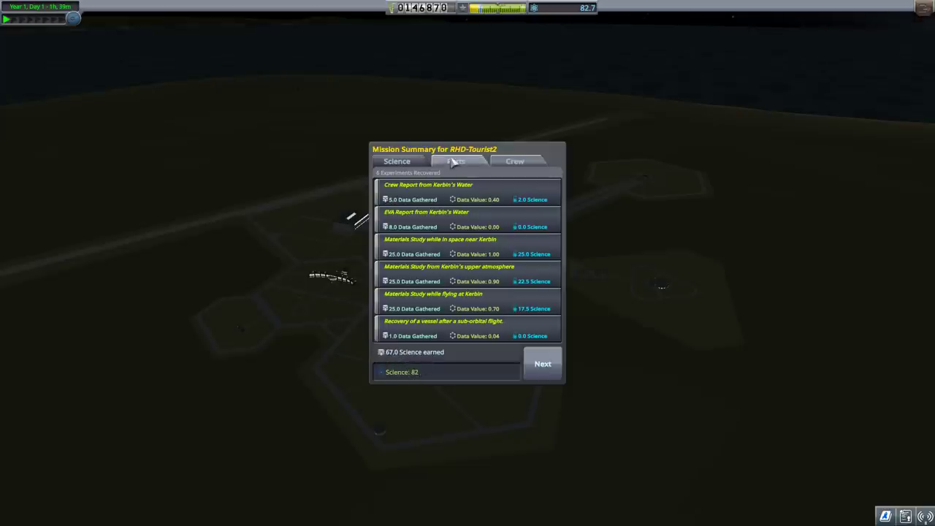
Step: Review the recovered parts' 10,050 funds and crew in the Mission Summary, then finish it
left_click(456, 161)
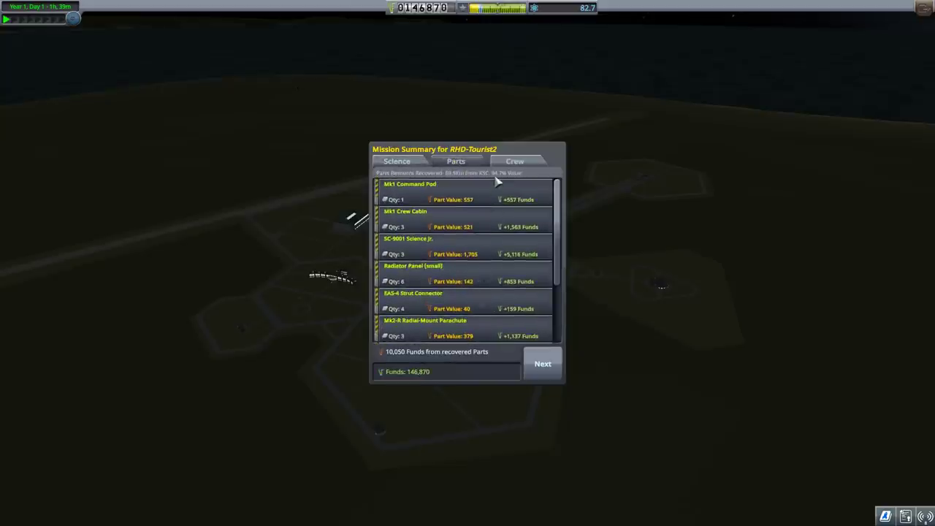
scroll("down", 3)
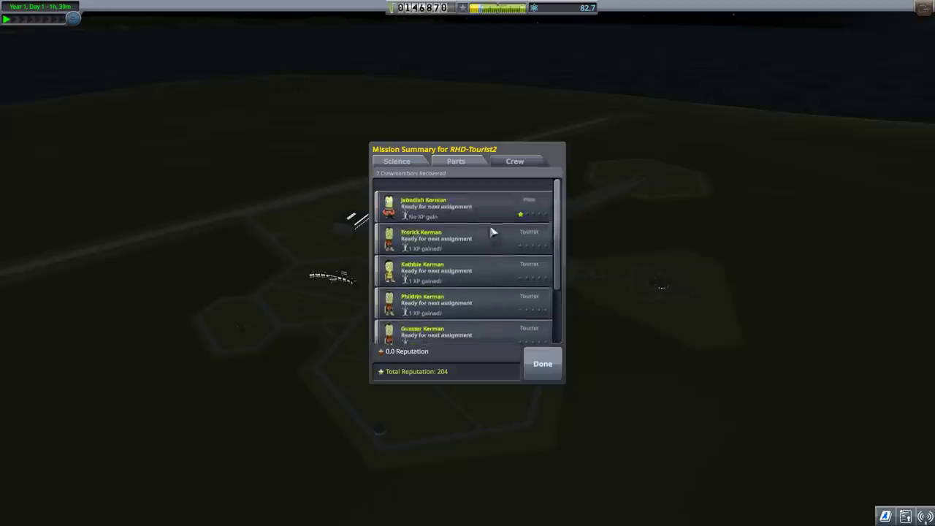
left_click(542, 362)
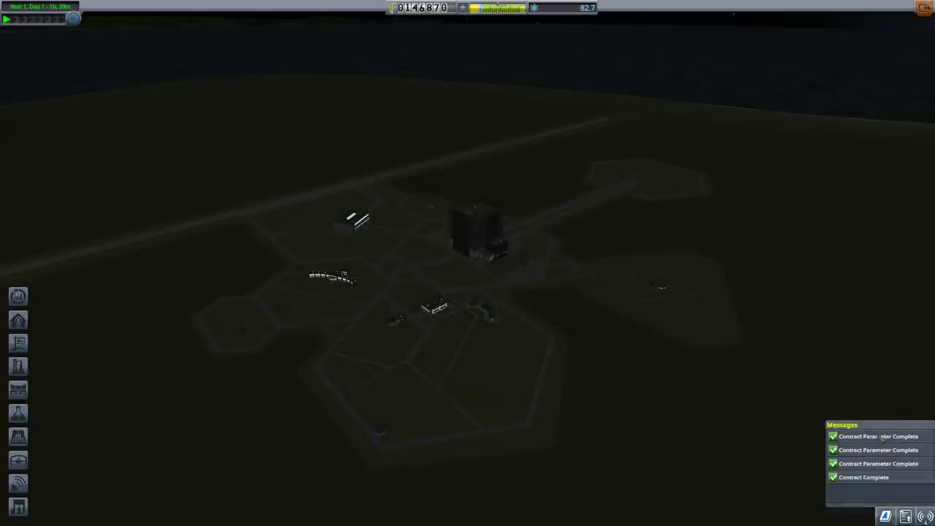
mouse_move(435, 322)
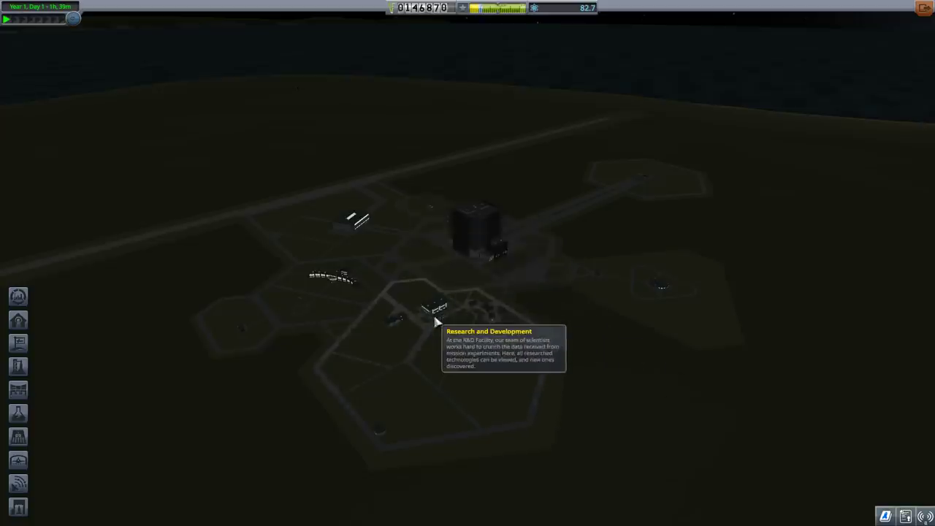
mouse_move(445, 310)
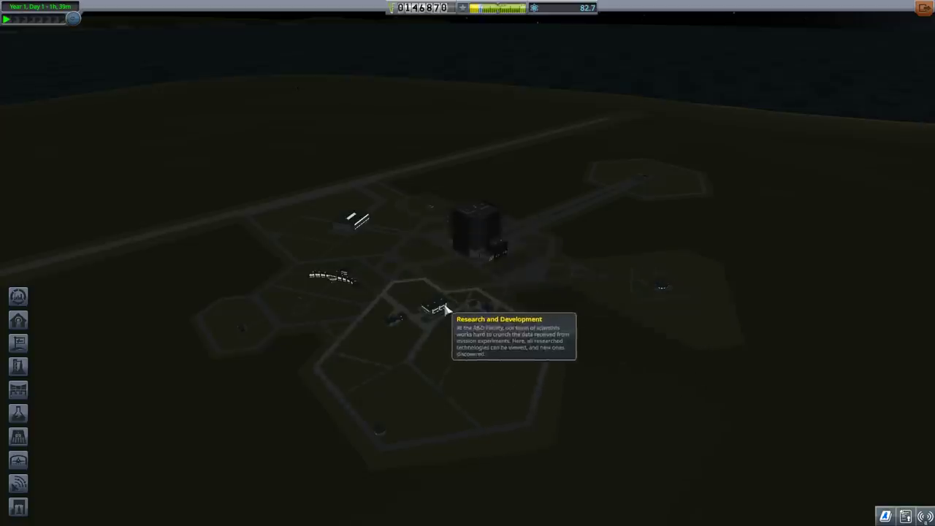
Step: Enter the Research and Development facility to show the tech tree
left_click(435, 307)
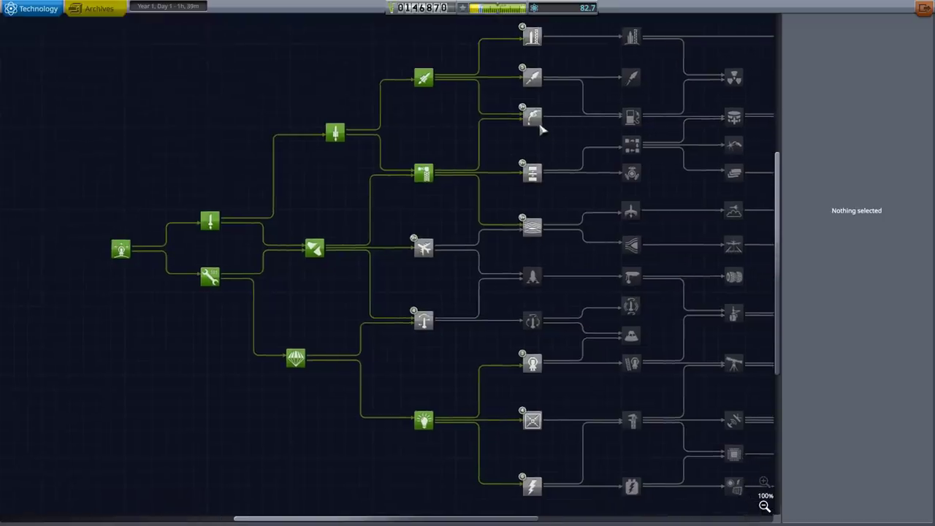
Step: Show the Fuel Systems node's parts and its 90-science research cost
left_click(532, 116)
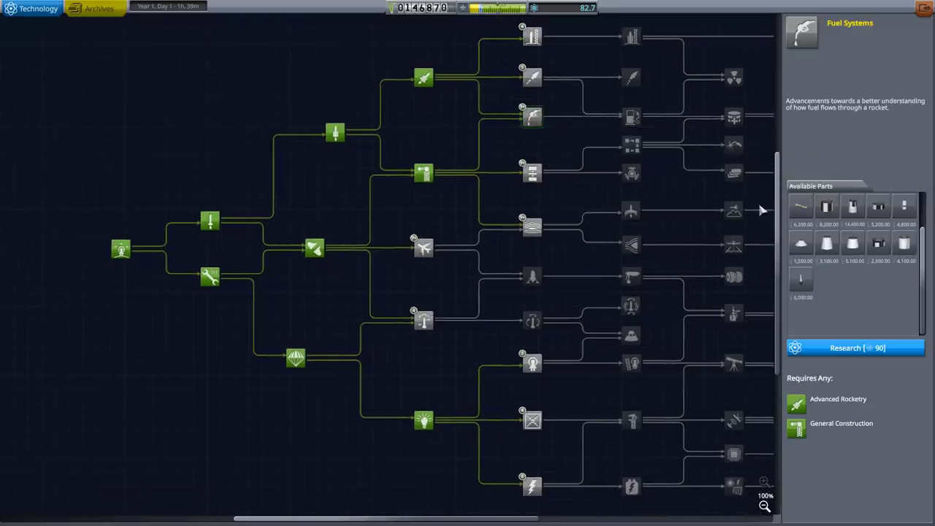
mouse_move(801, 208)
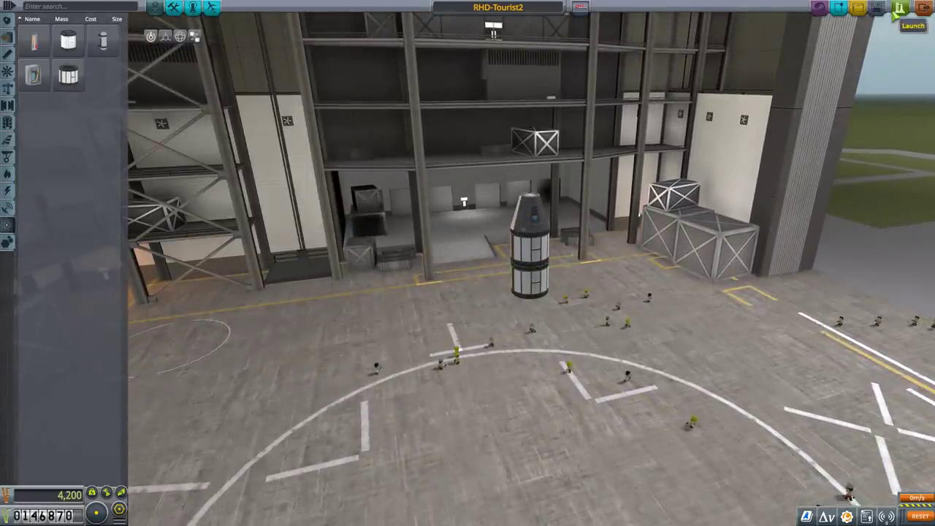
Step: Launch the stripped capsule, observe its materials bay on the launchpad, and recover the vessel
left_click(912, 26)
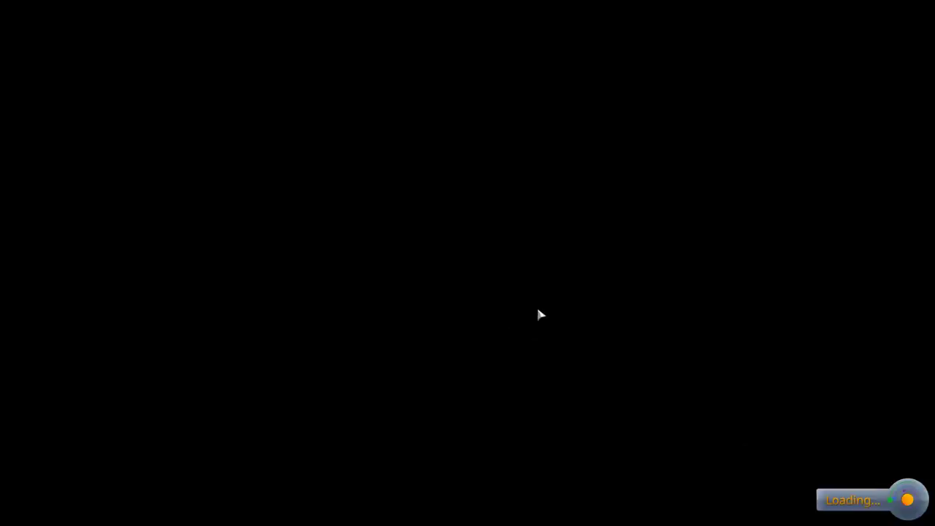
mouse_move(534, 252)
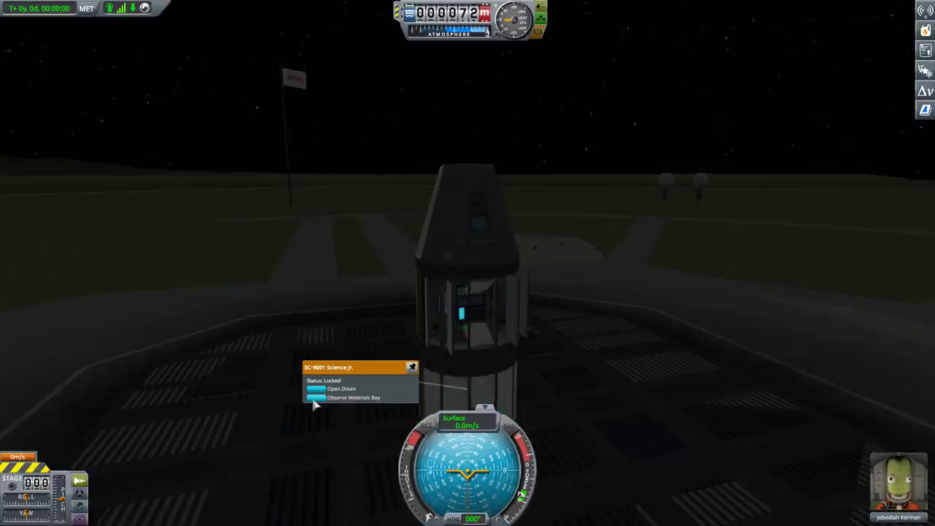
left_click(354, 398)
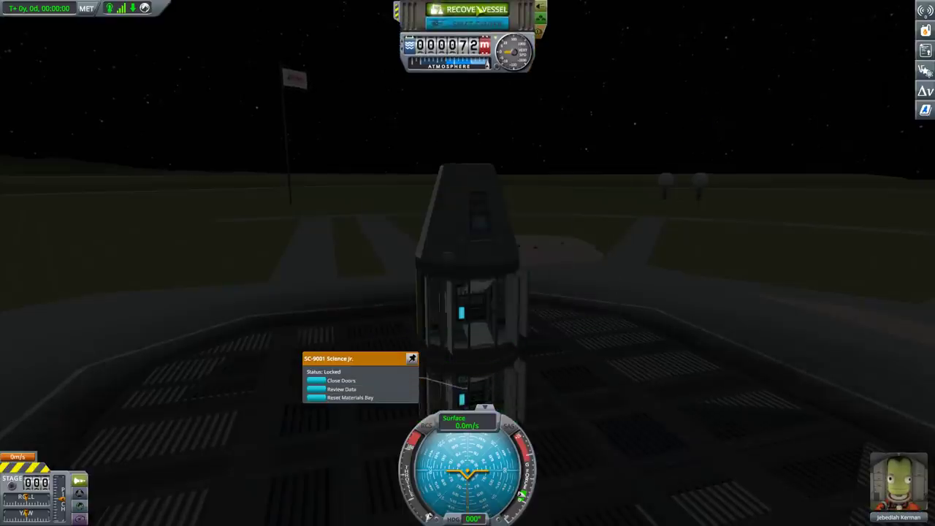
left_click(476, 8)
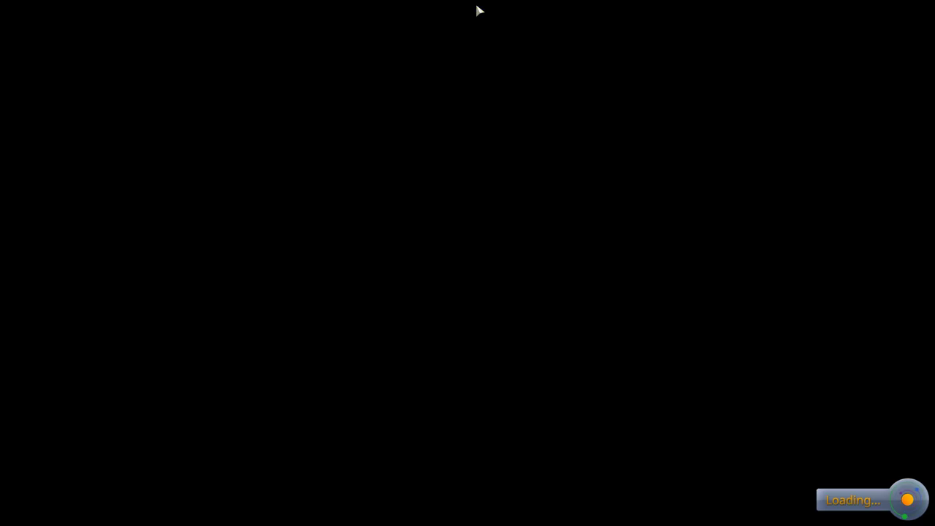
mouse_move(488, 196)
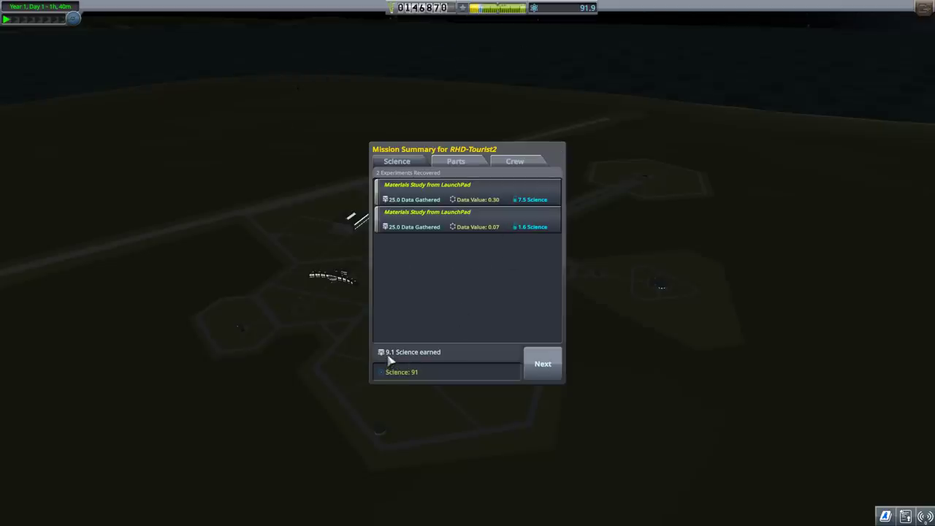
Step: Dismiss the Mission Summary with 9.1 science recovered and research the Fuel Systems node
left_click(543, 362)
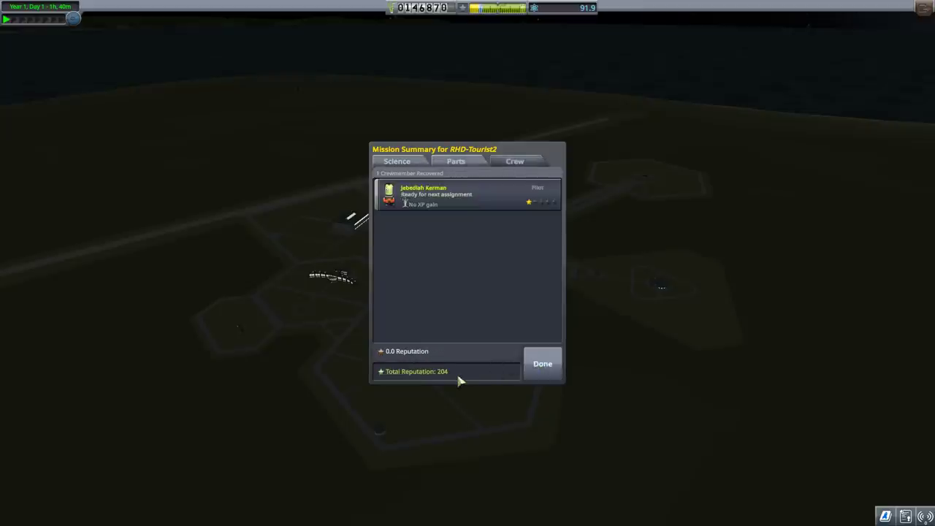
left_click(542, 362)
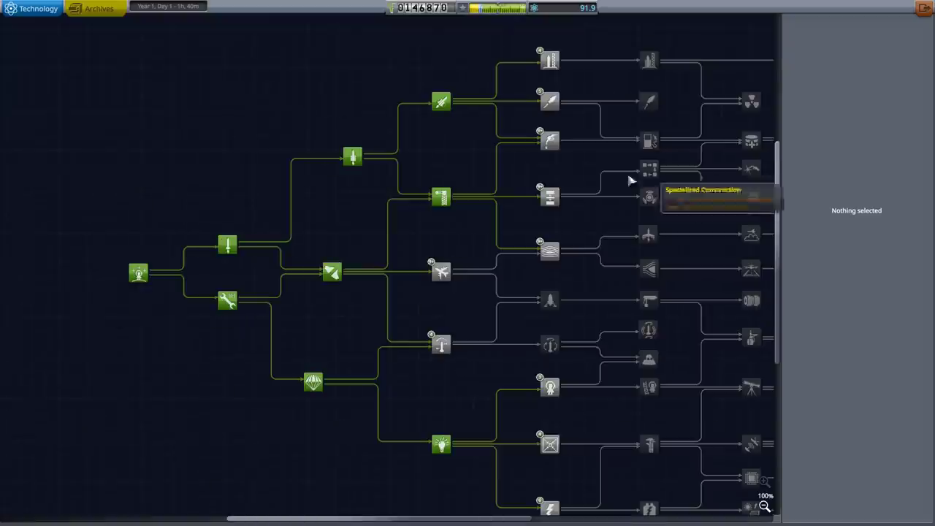
left_click(550, 141)
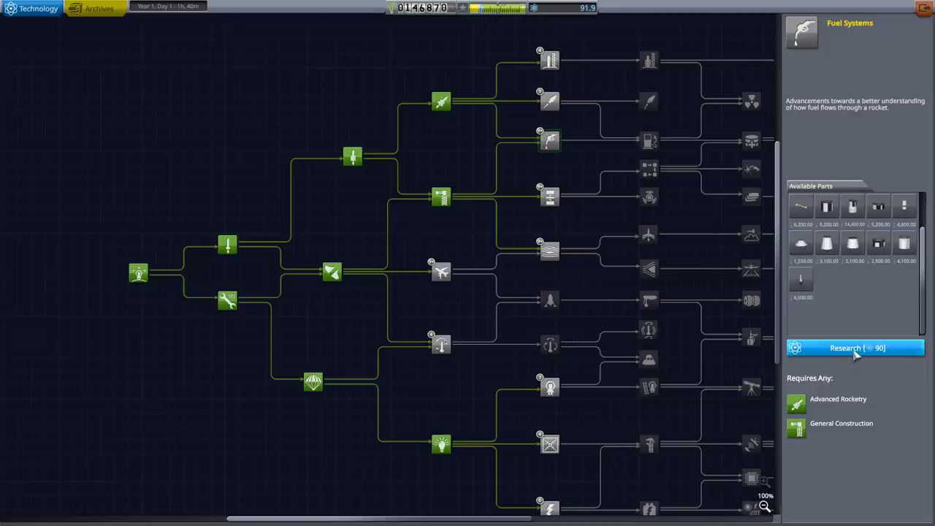
left_click(856, 348)
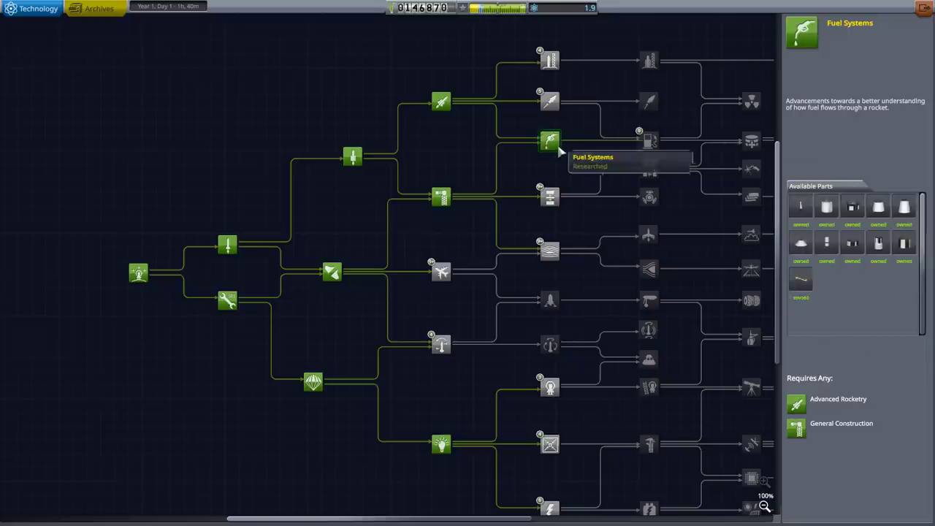